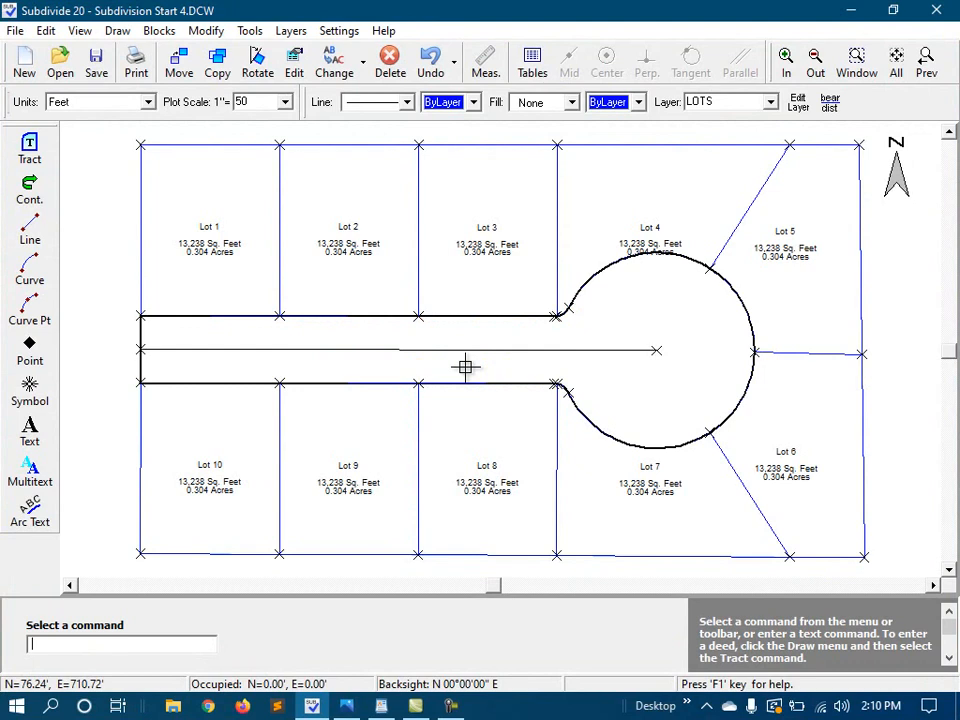
mouse_move(400, 380)
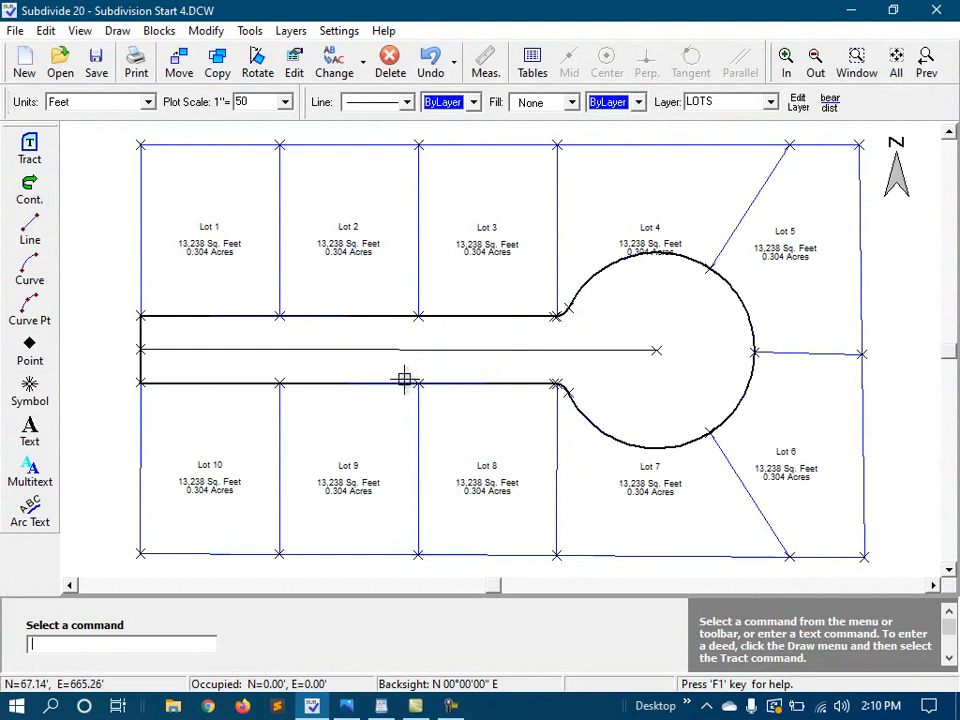
mouse_move(424, 394)
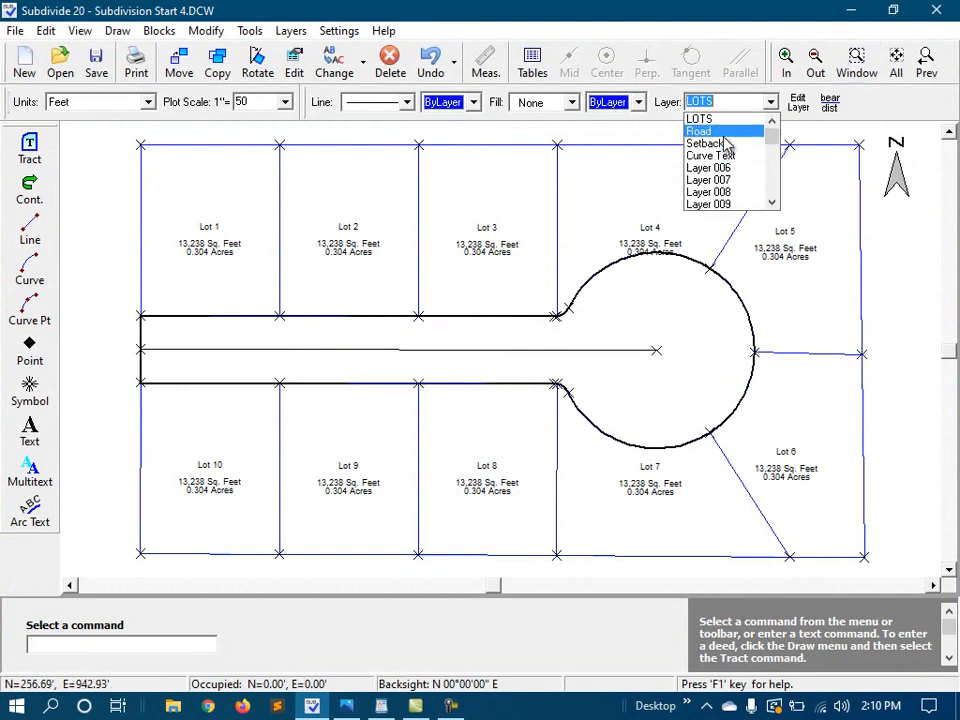
Make Road the current layer from the Layer dropdown.
left_click(714, 132)
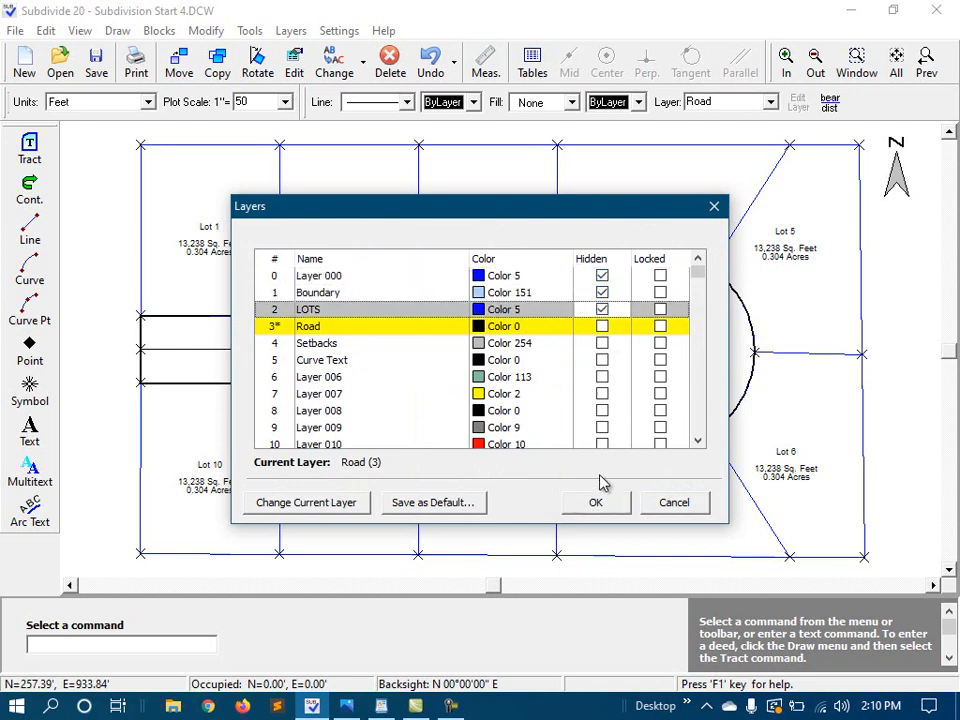
Apply the layer changes so only the road shows, then move the road lines to front.
left_click(596, 502)
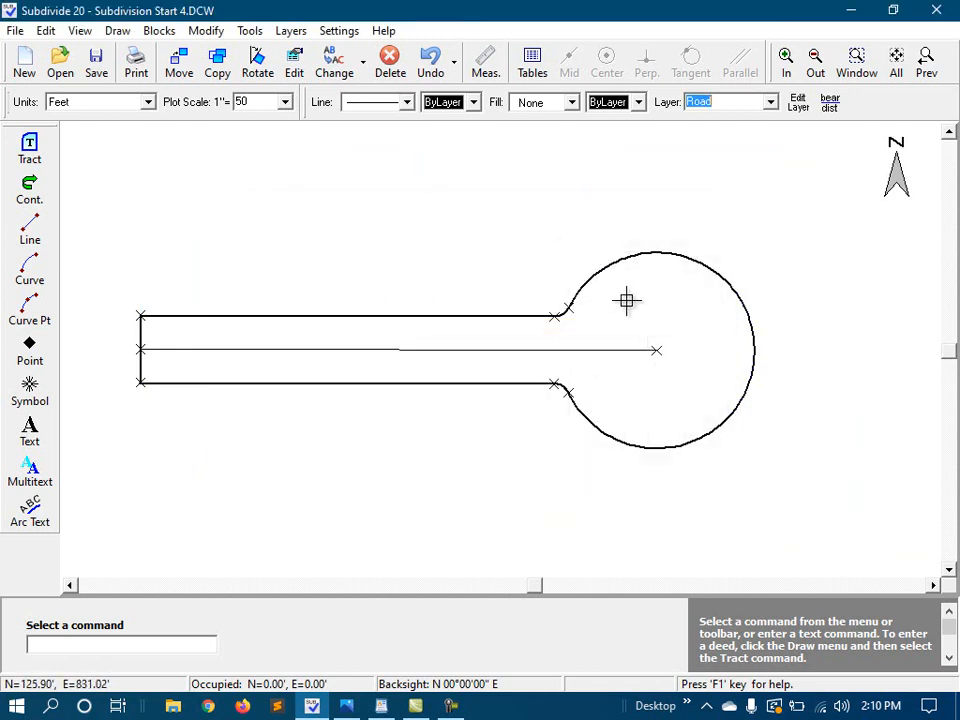
mouse_move(580, 312)
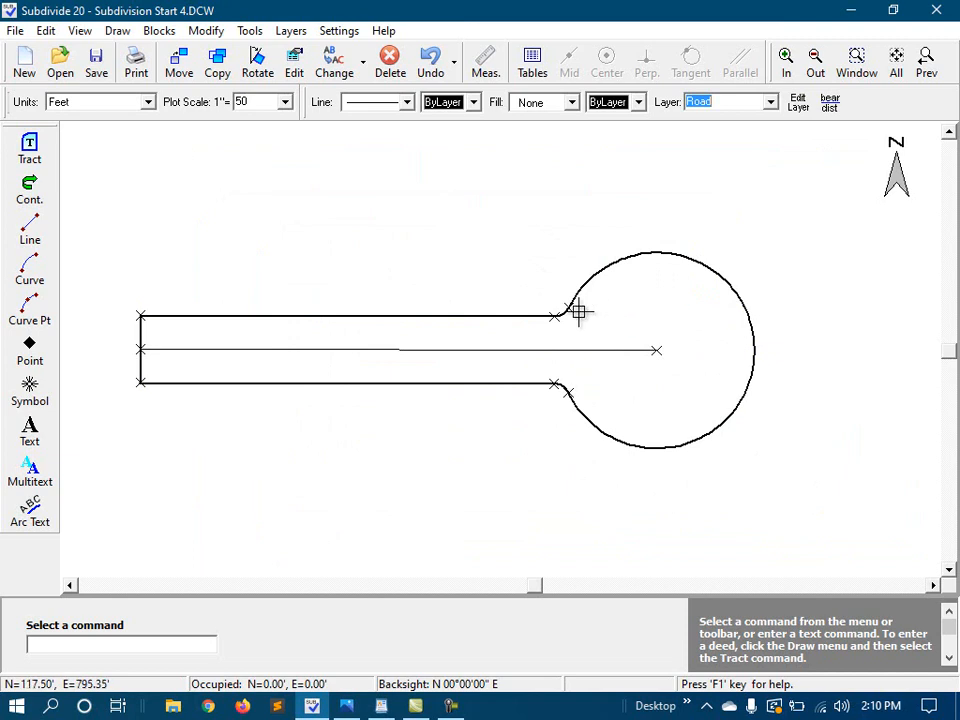
mouse_move(476, 412)
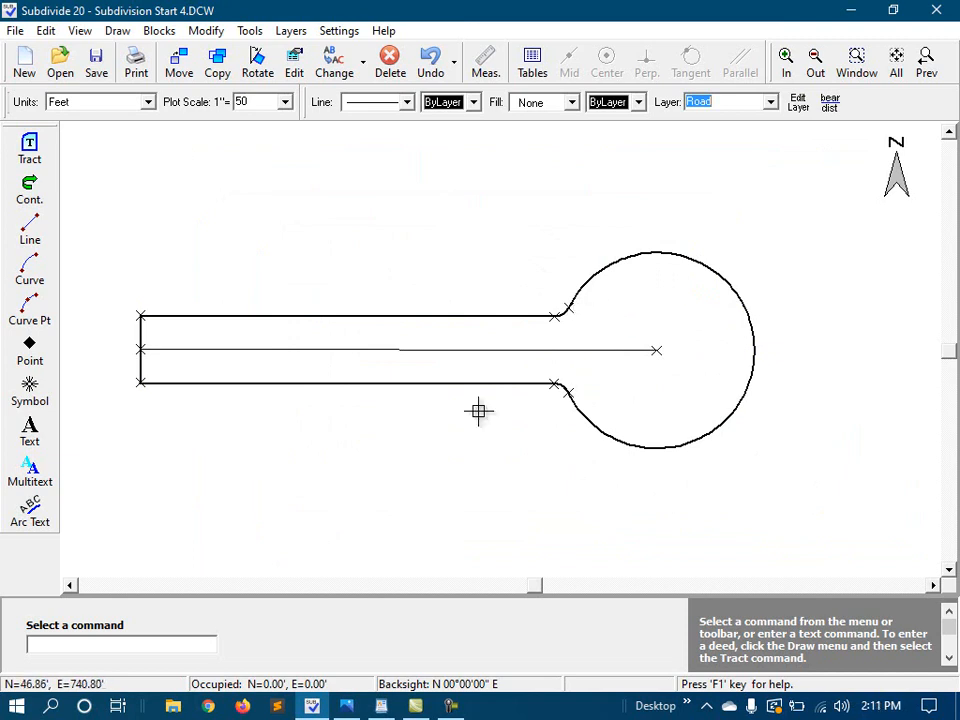
mouse_move(120, 328)
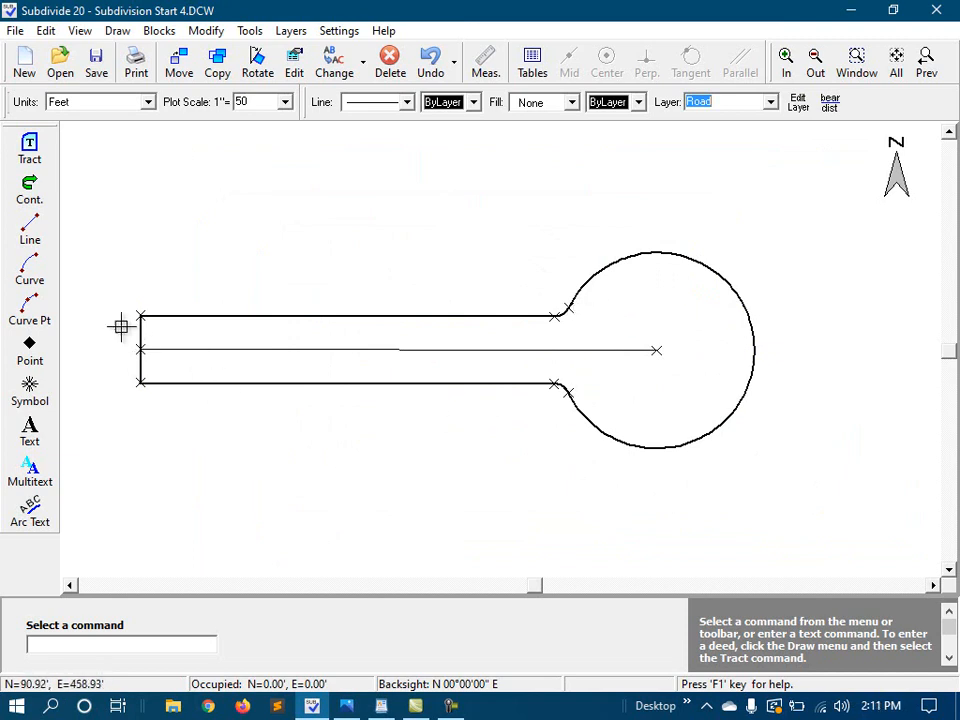
mouse_move(136, 316)
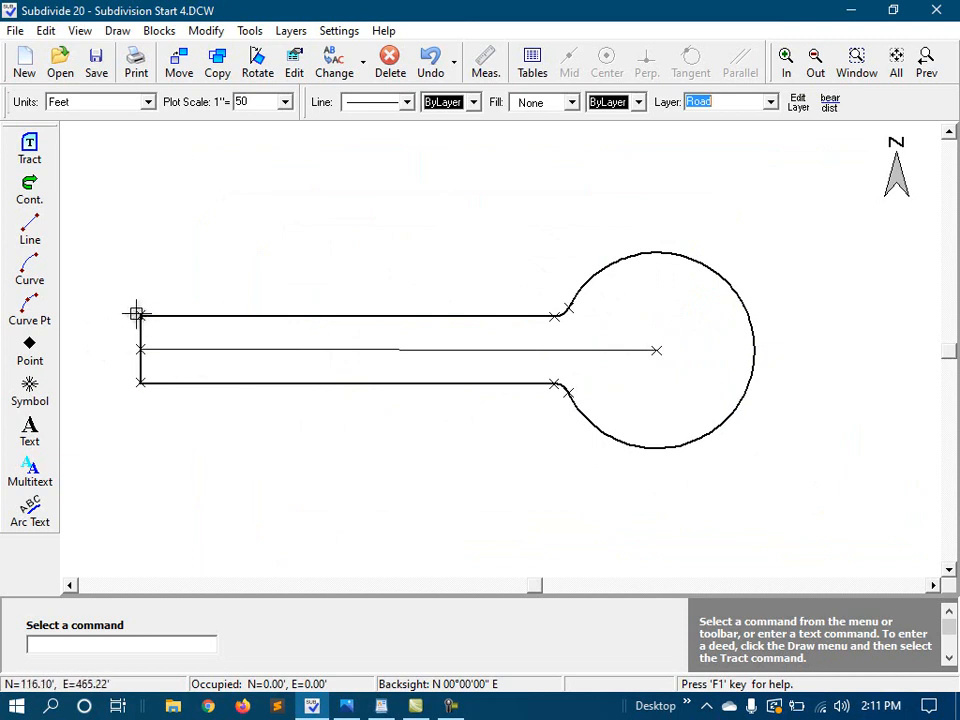
left_click(42, 30)
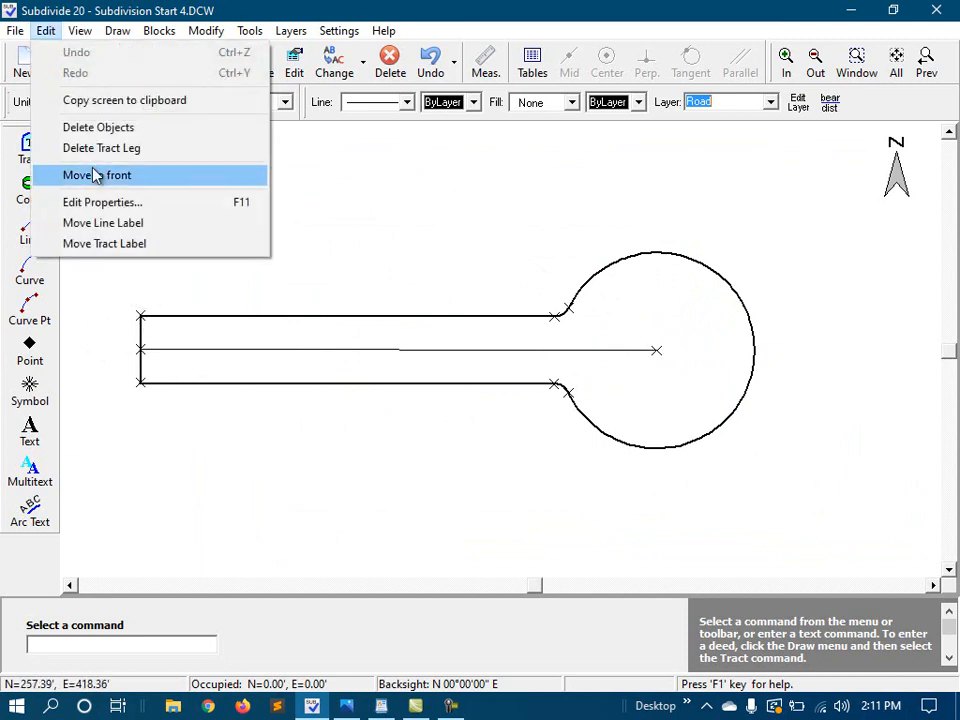
left_click(100, 148)
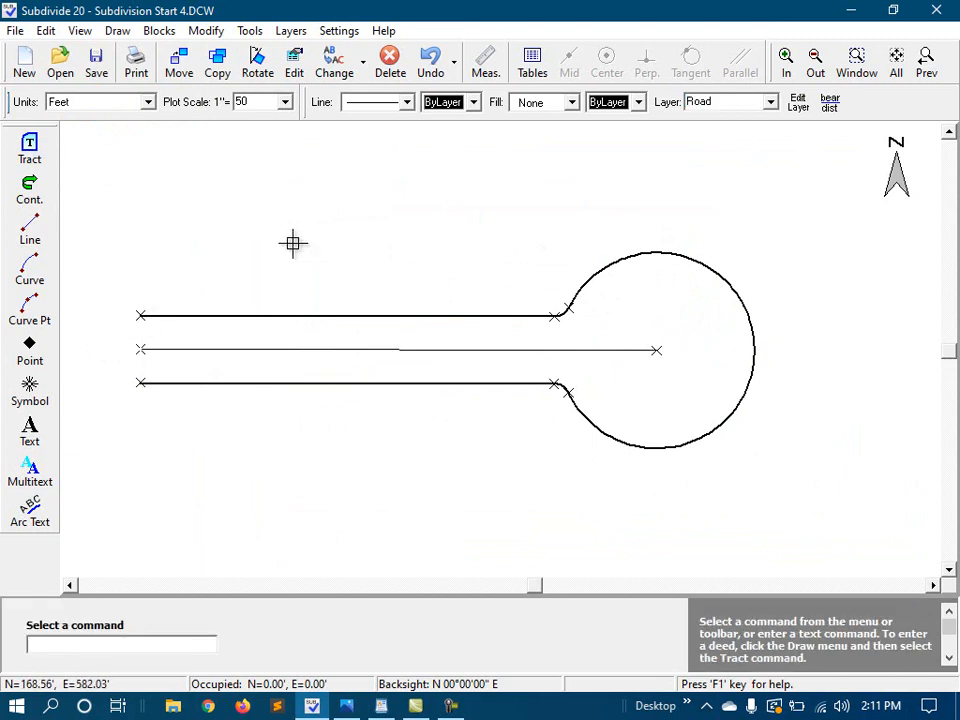
mouse_move(252, 240)
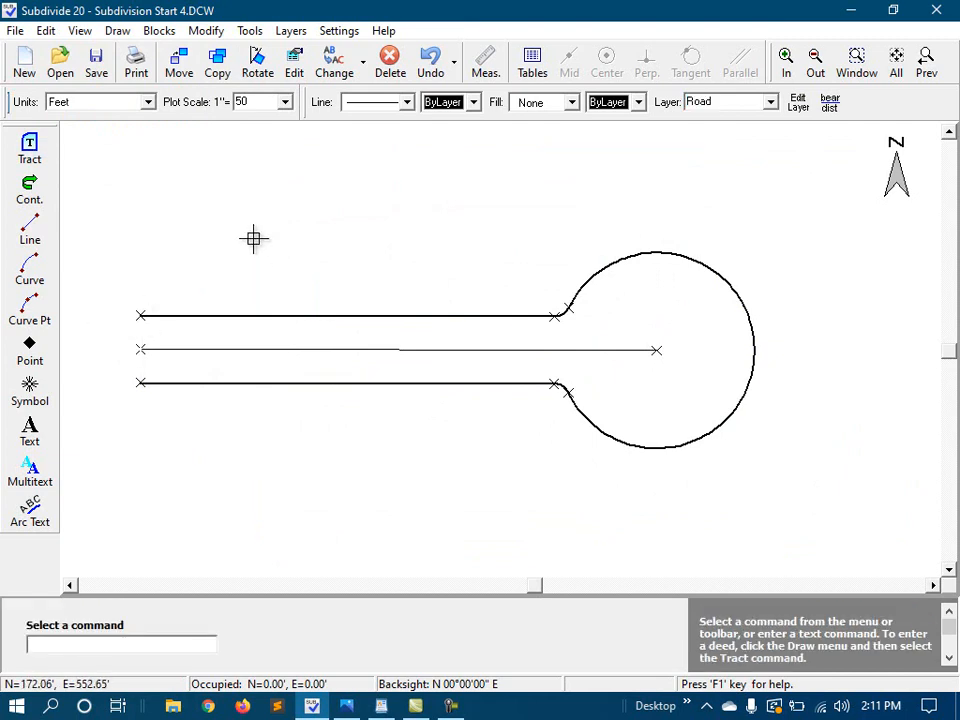
Offset the road tract to create parallel lines along both edges and around the cul-de-sac.
left_click(216, 30)
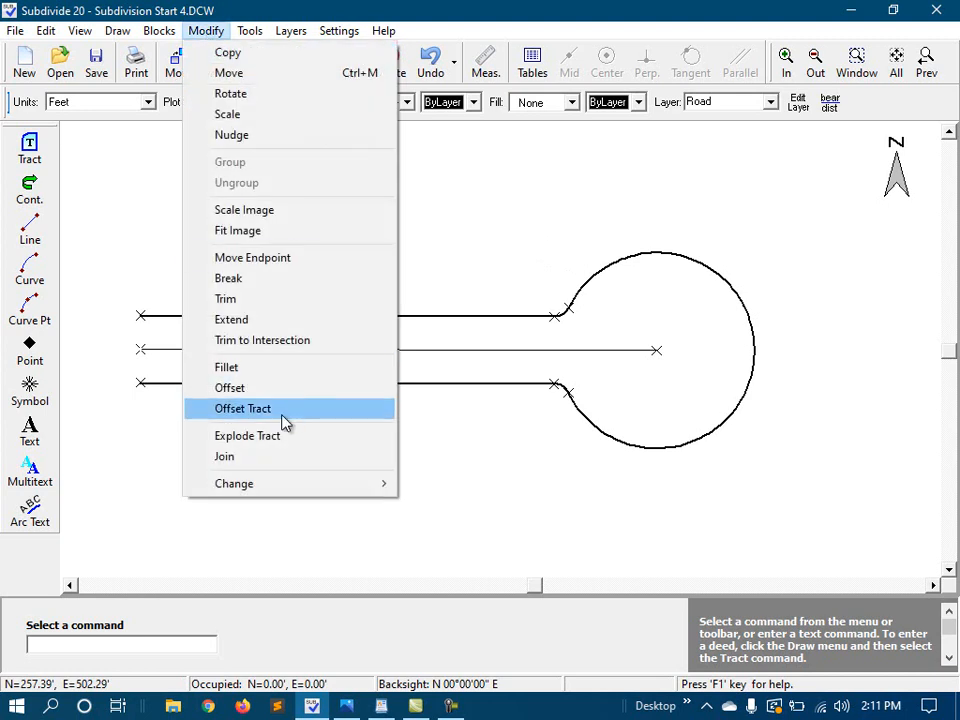
left_click(242, 408)
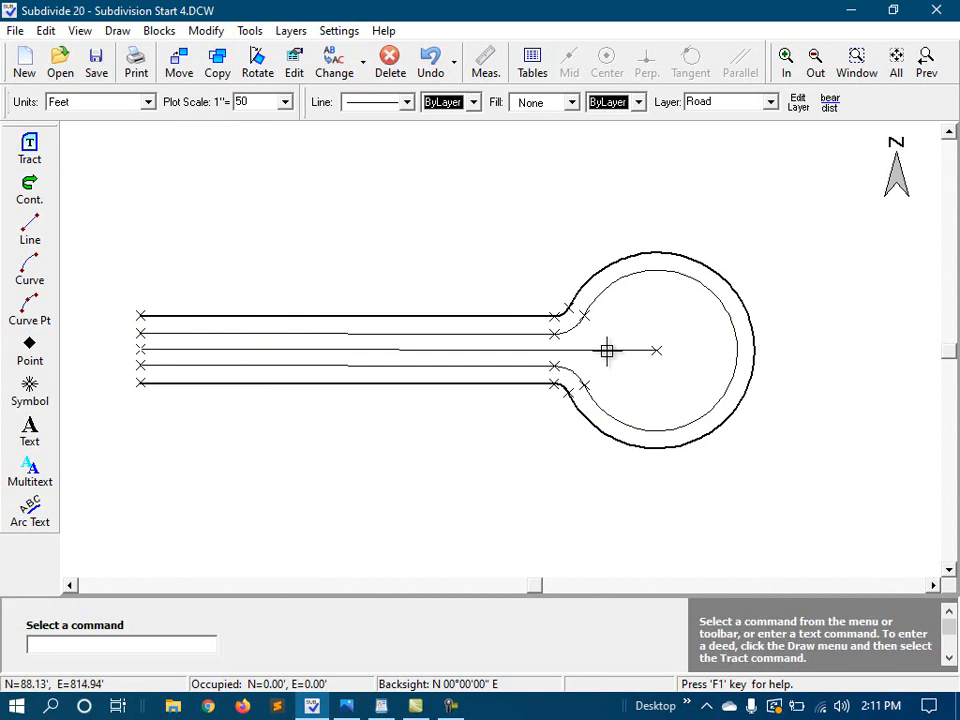
Change the road centerline's line type to Dash Dot via Edit Properties.
right_click(608, 352)
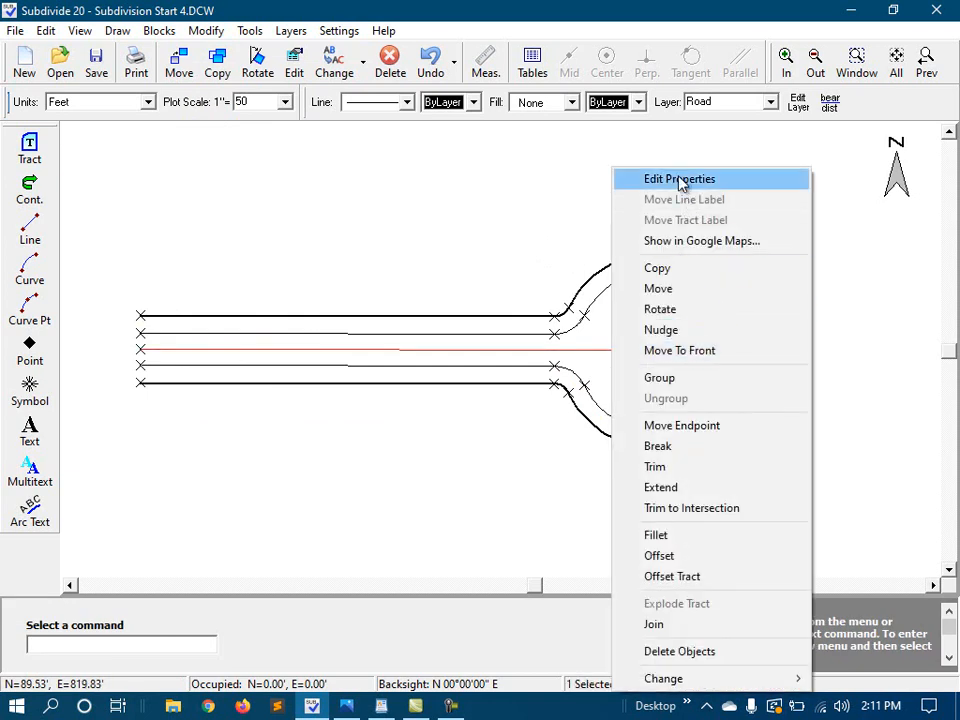
left_click(680, 178)
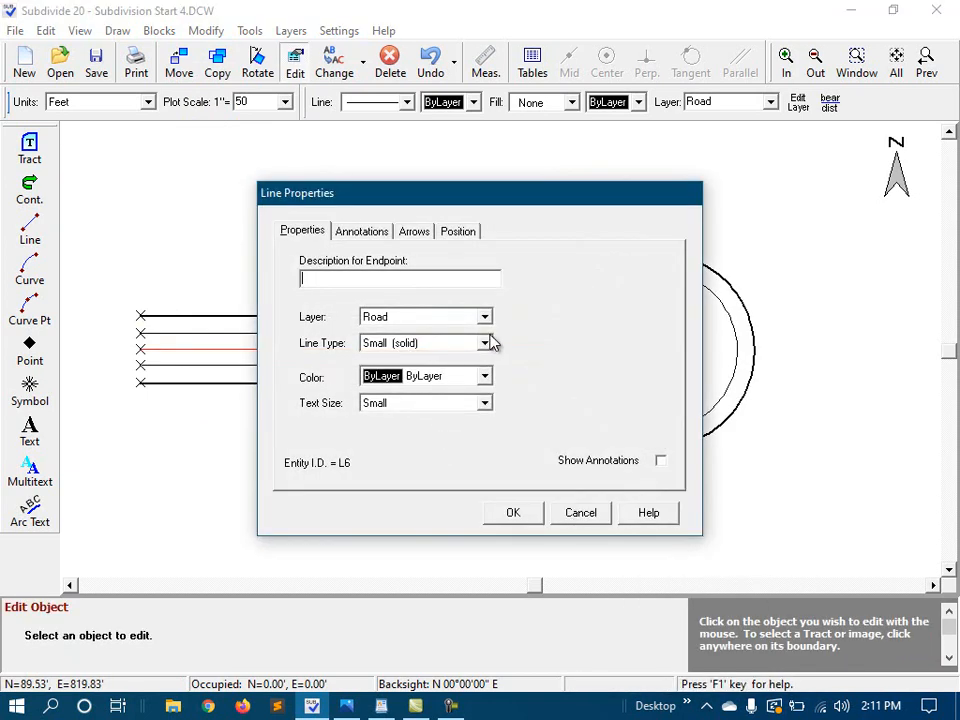
left_click(486, 344)
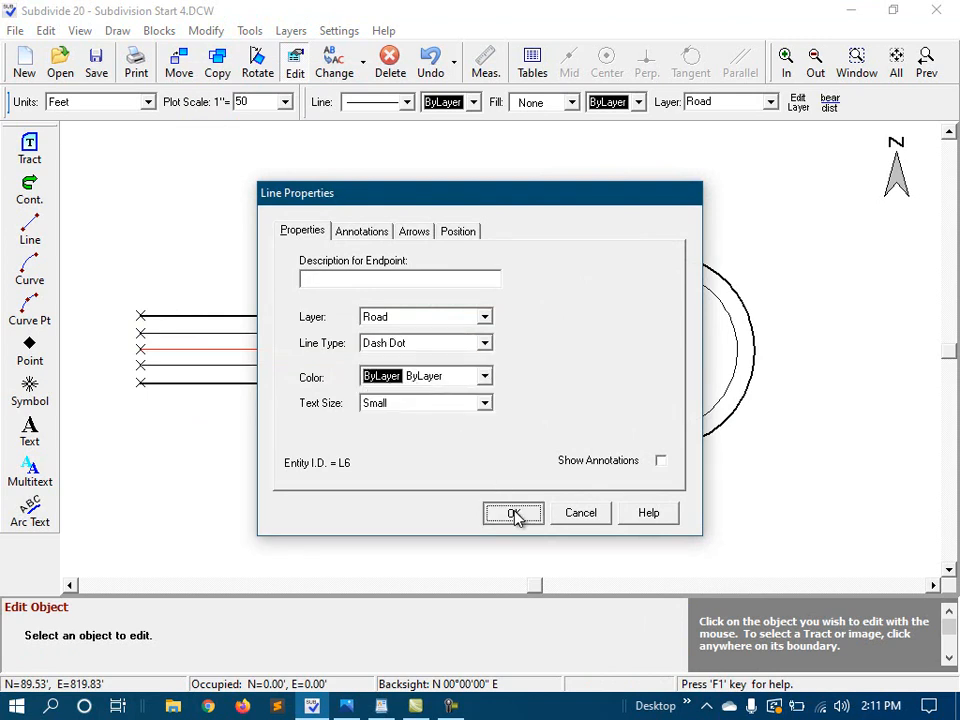
left_click(512, 512)
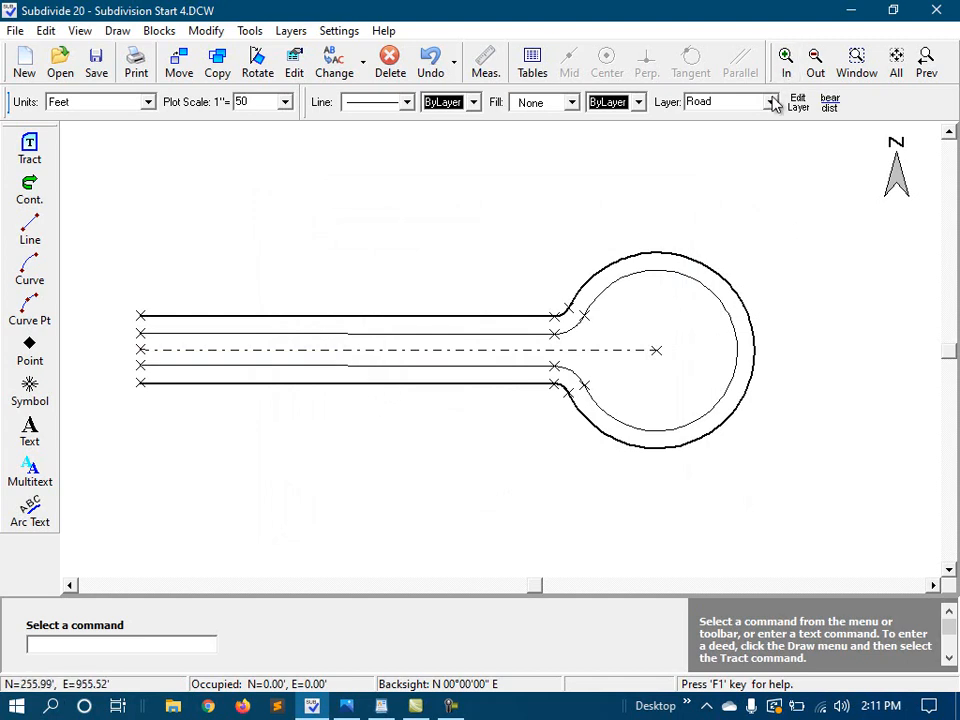
Make Setbacks the current layer, unhide LOTS, and choose a dashed line style.
left_click(768, 104)
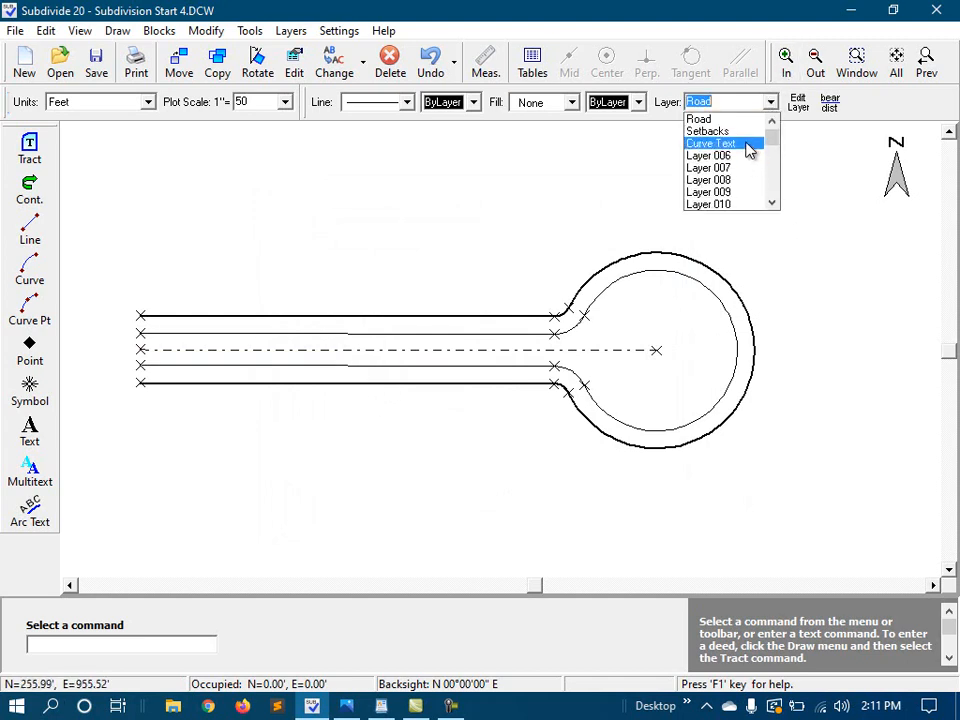
left_click(708, 132)
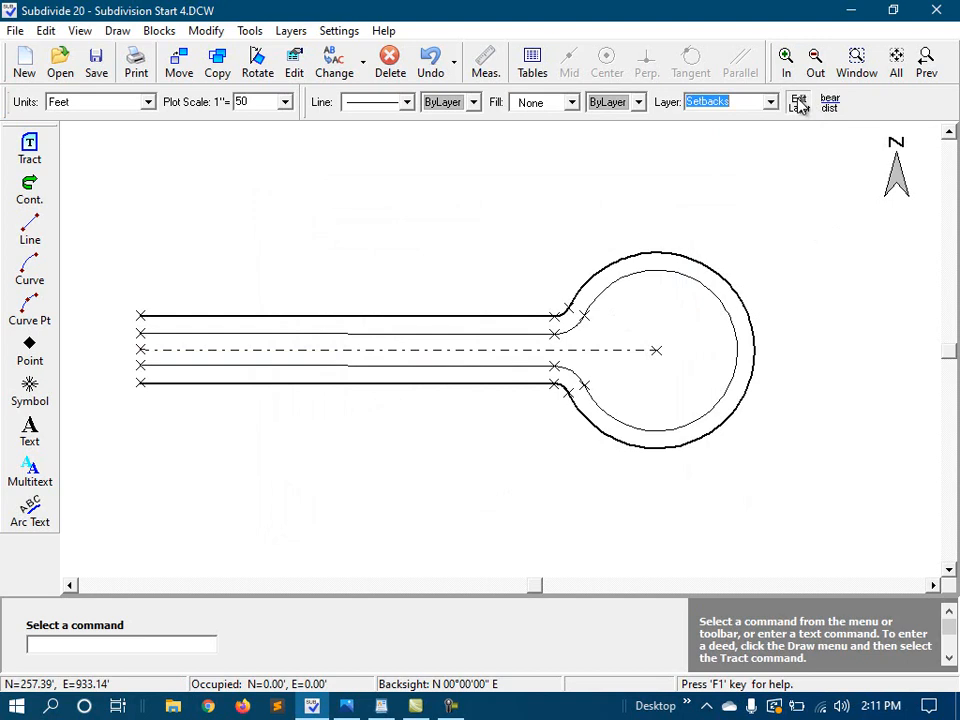
left_click(796, 102)
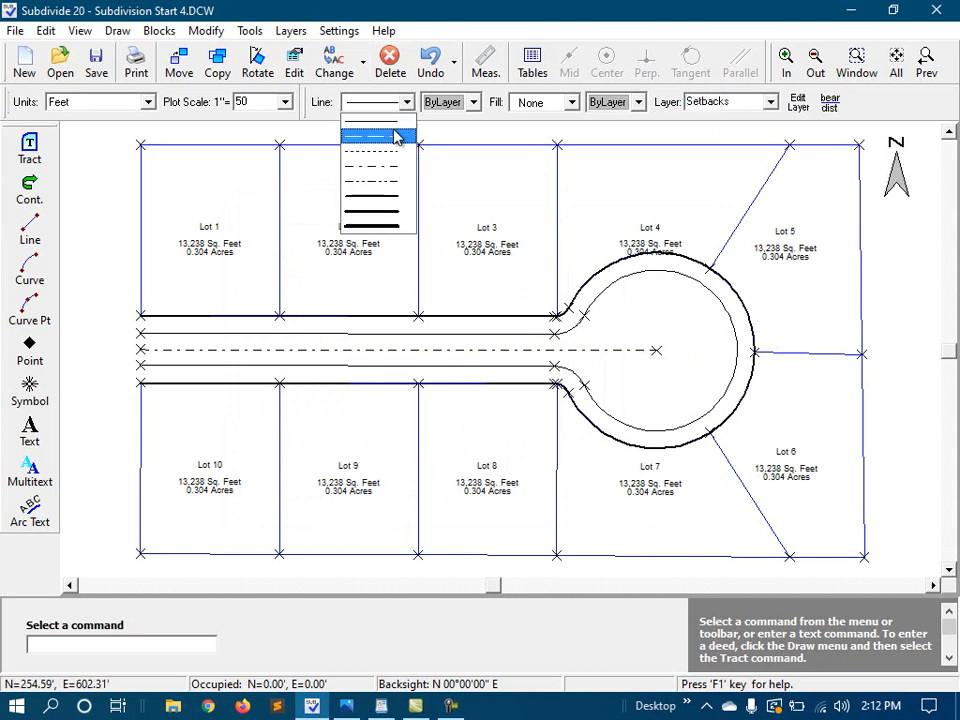
left_click(378, 136)
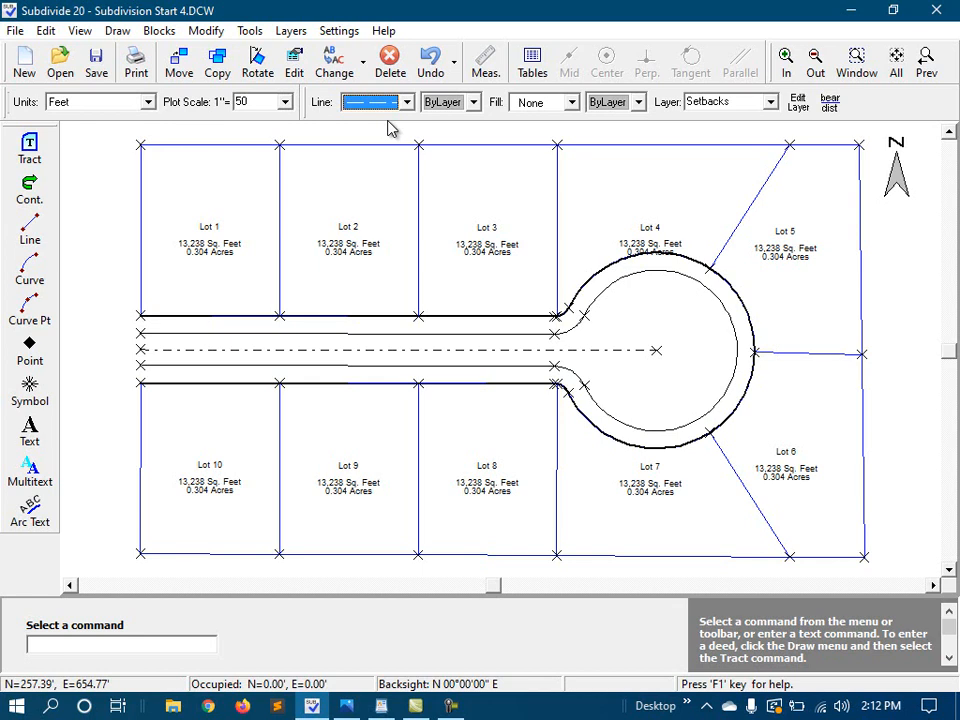
mouse_move(664, 304)
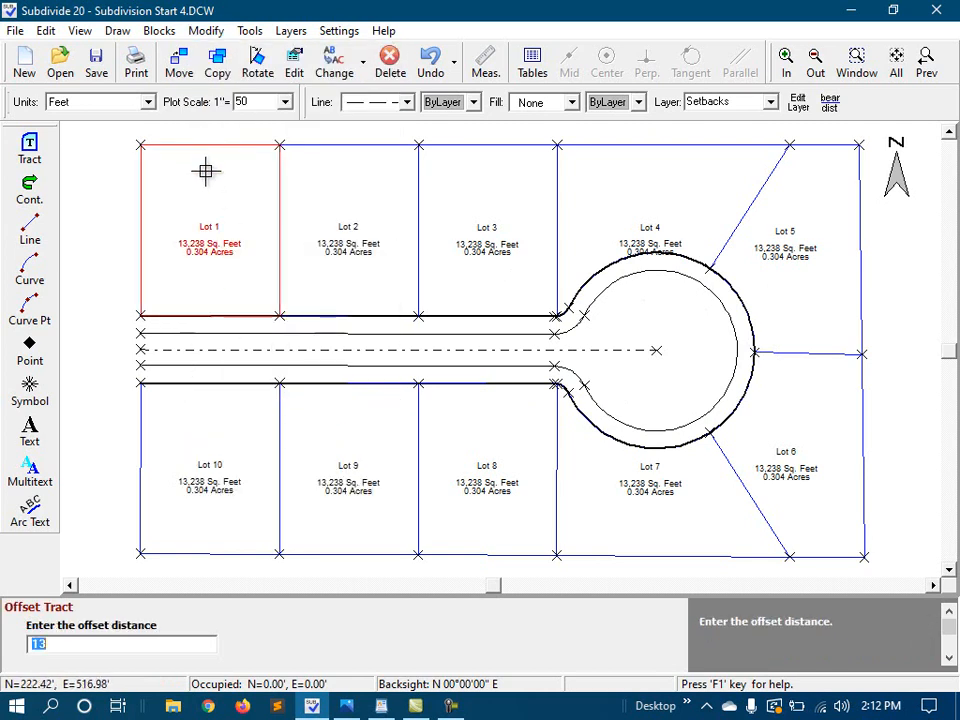
Offset Lot 1's tract inward by 10 feet and dismiss the 'Unable to offset' notice.
type("10")
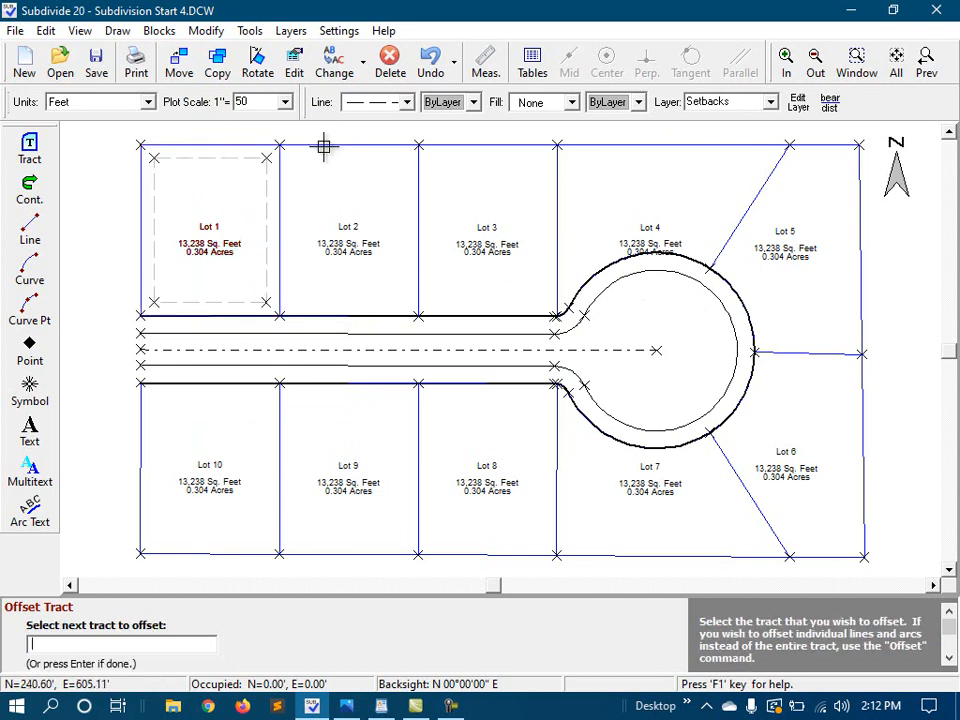
left_click(348, 230)
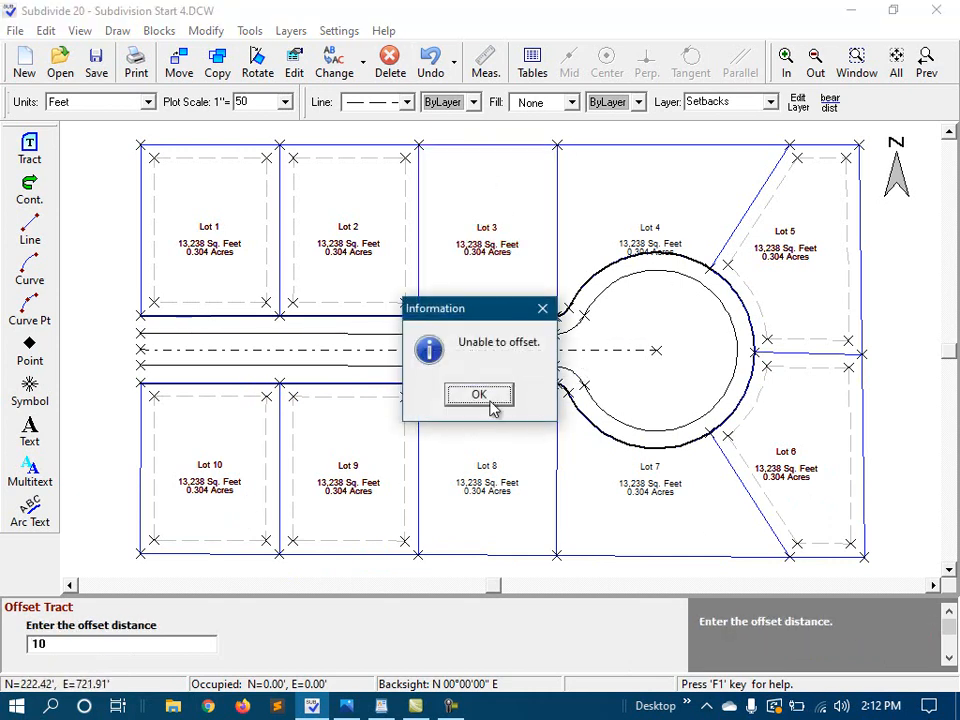
left_click(478, 394)
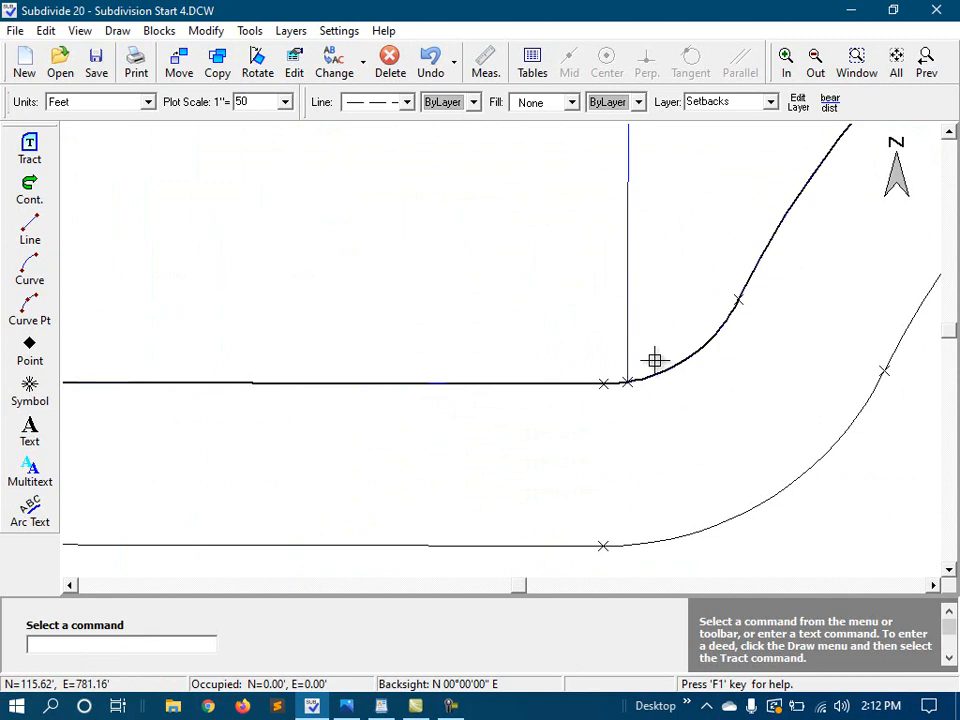
mouse_move(670, 388)
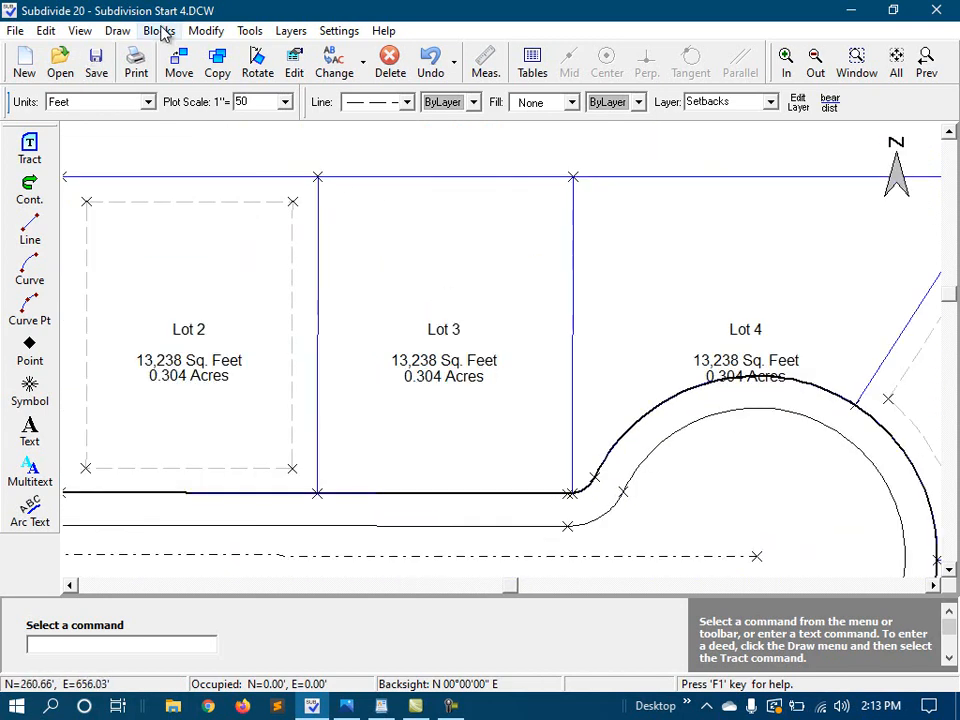
Offset the Lot 2–3 and Lot 3–4 boundary lines inward as setbacks, one line at a time.
left_click(204, 30)
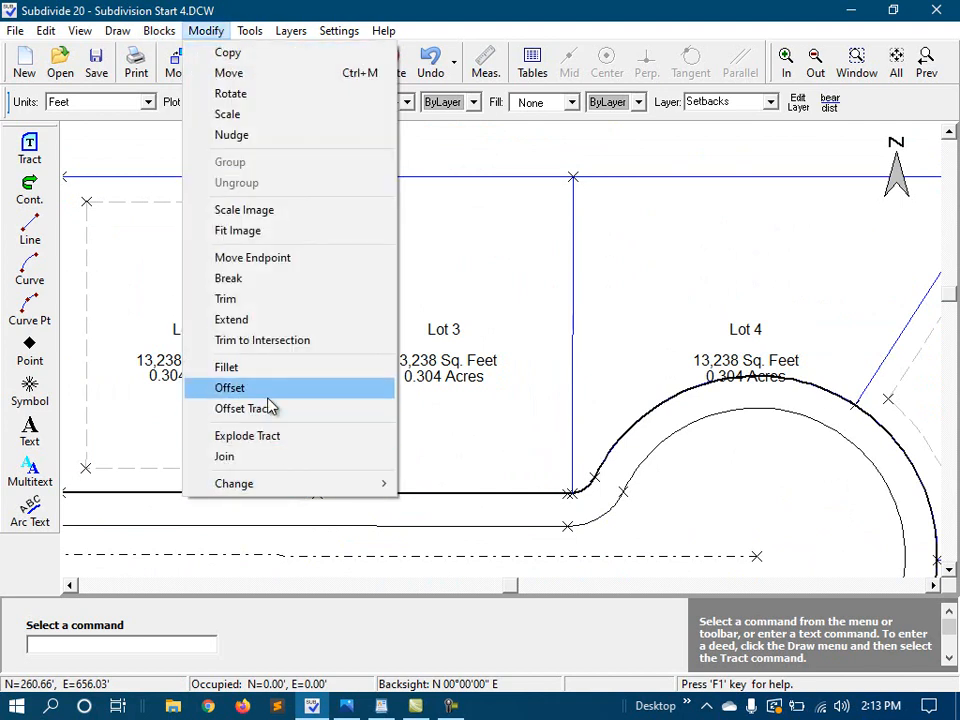
left_click(228, 388)
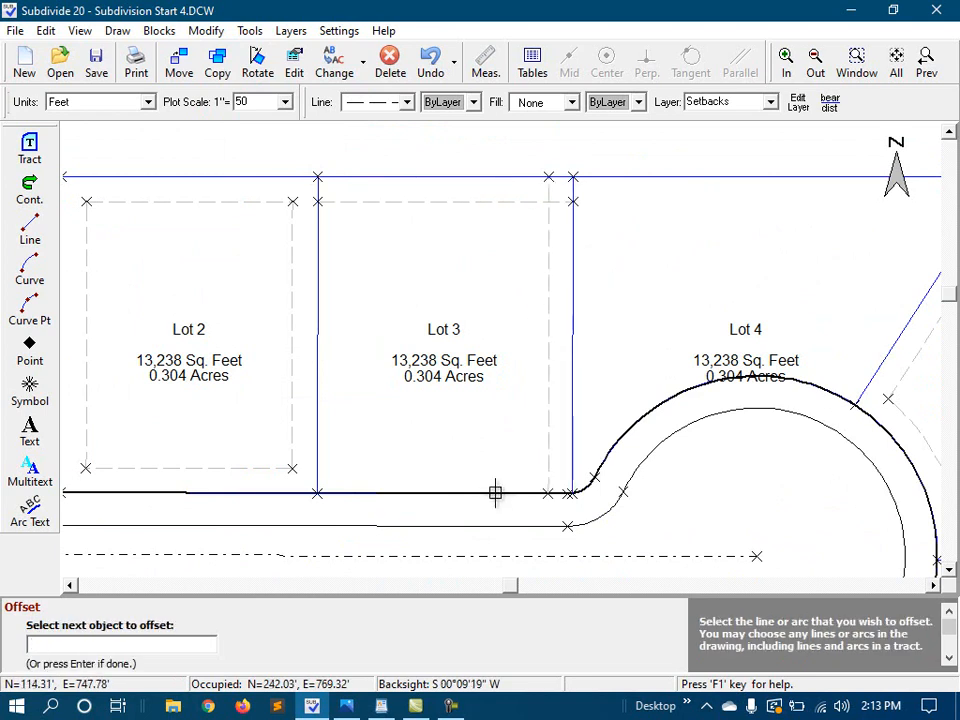
left_click(344, 310)
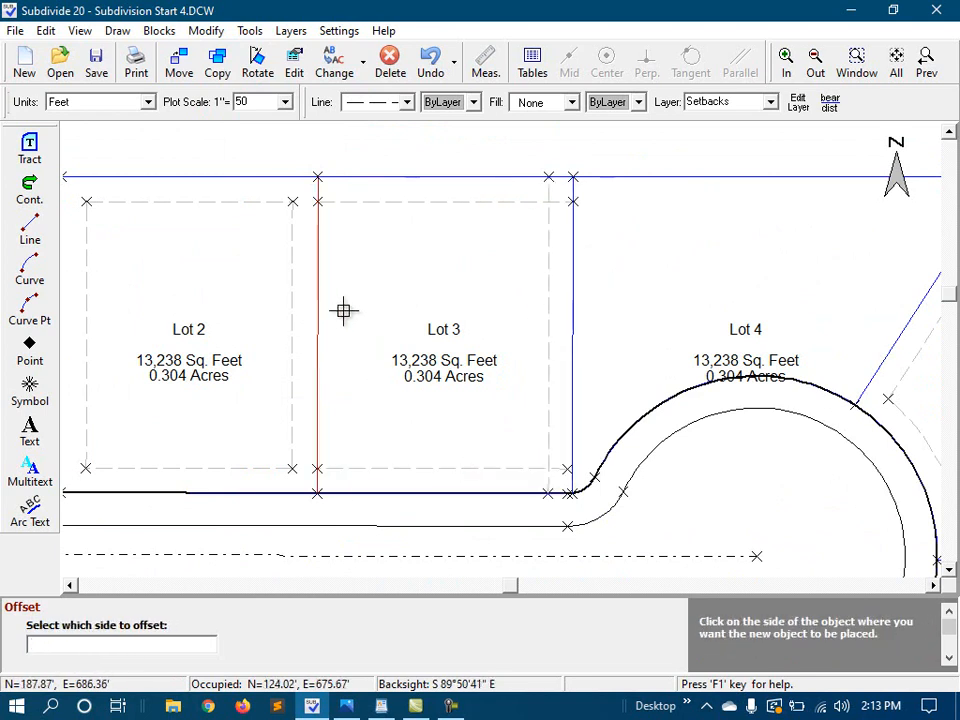
left_click(344, 310)
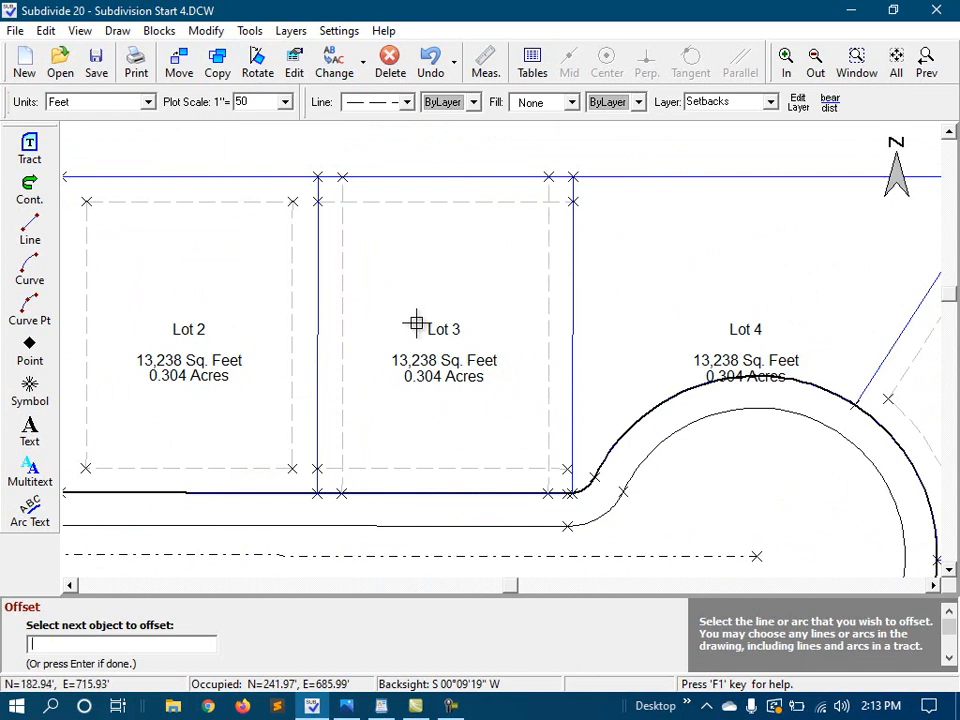
left_click(642, 176)
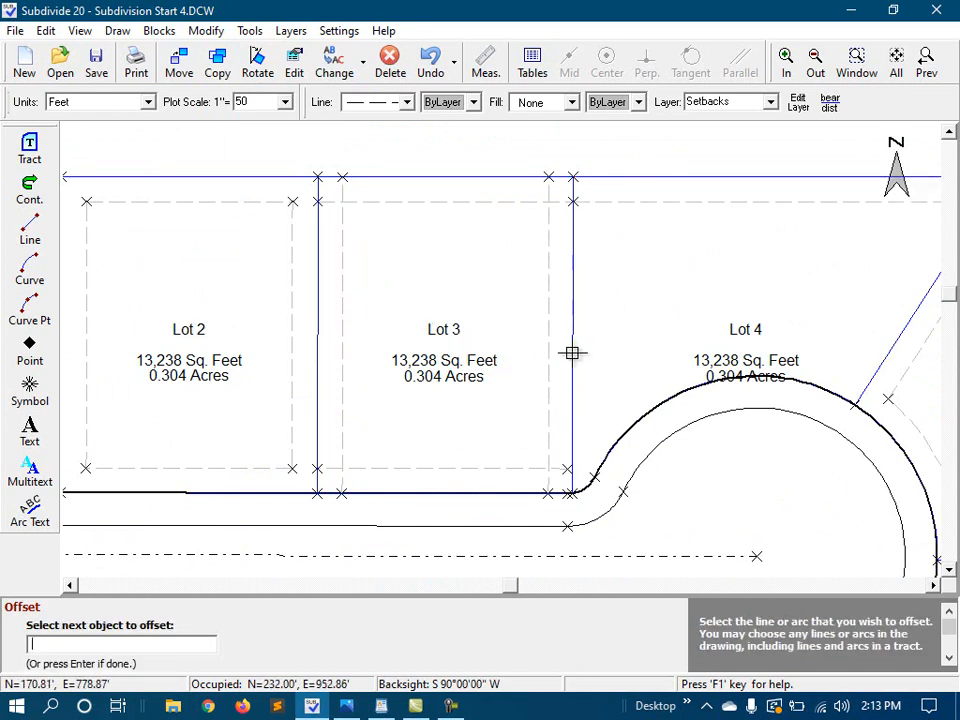
left_click(572, 350)
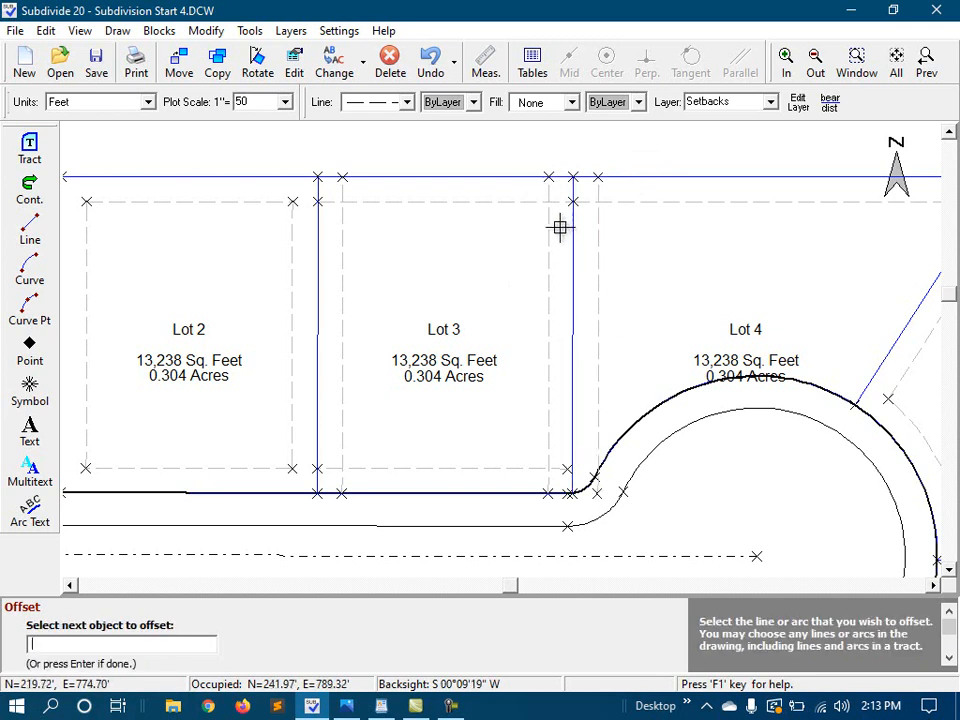
mouse_move(662, 338)
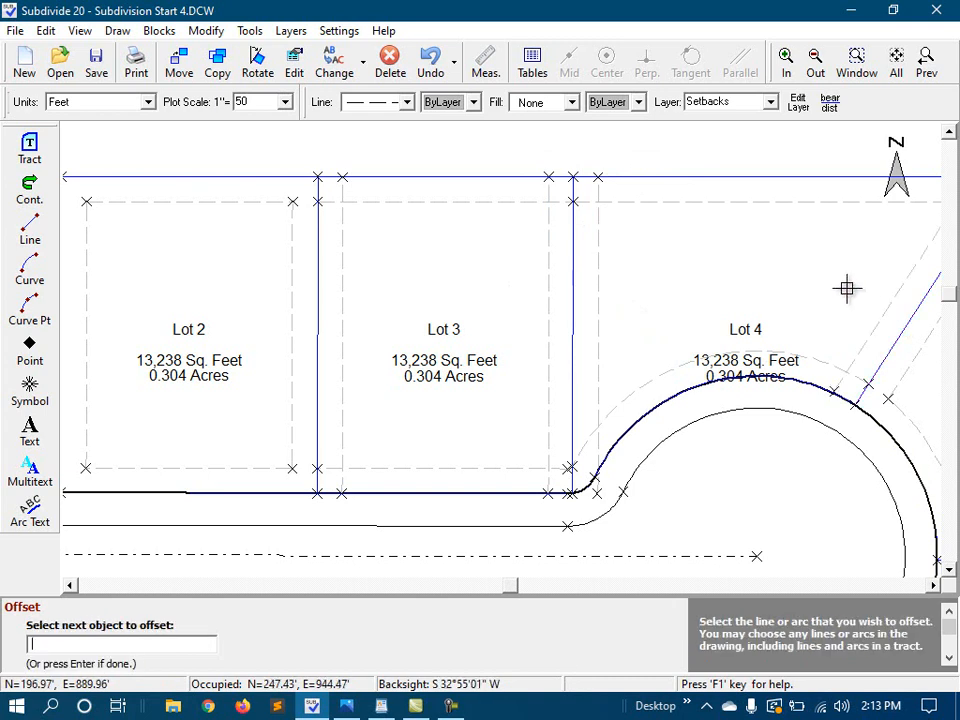
mouse_move(496, 178)
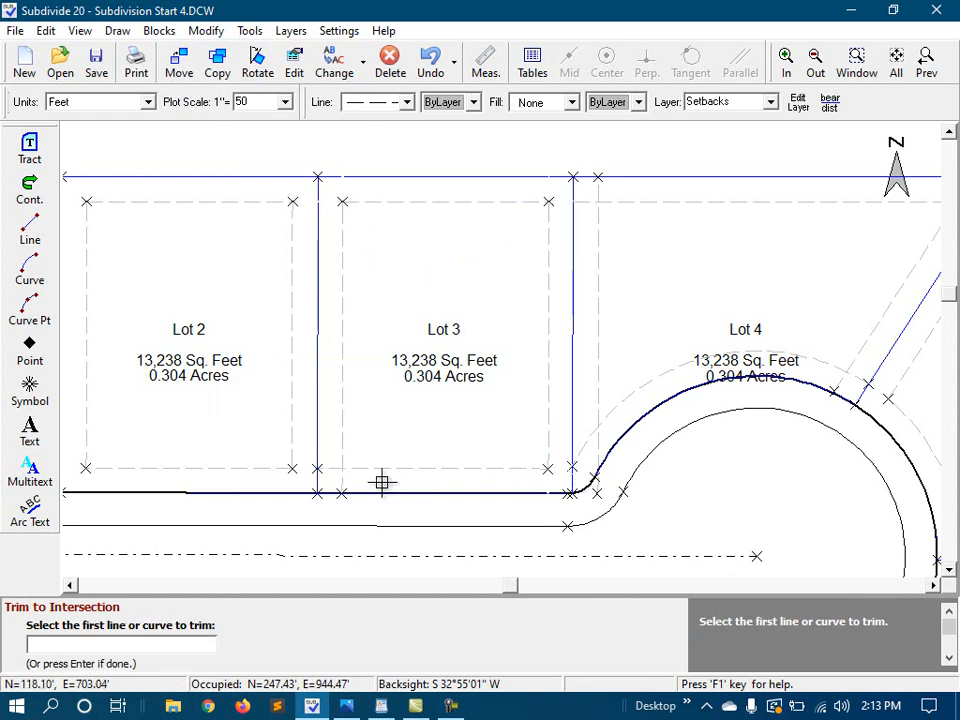
Start Trim to Intersection on the first crossing setback line.
left_click(598, 300)
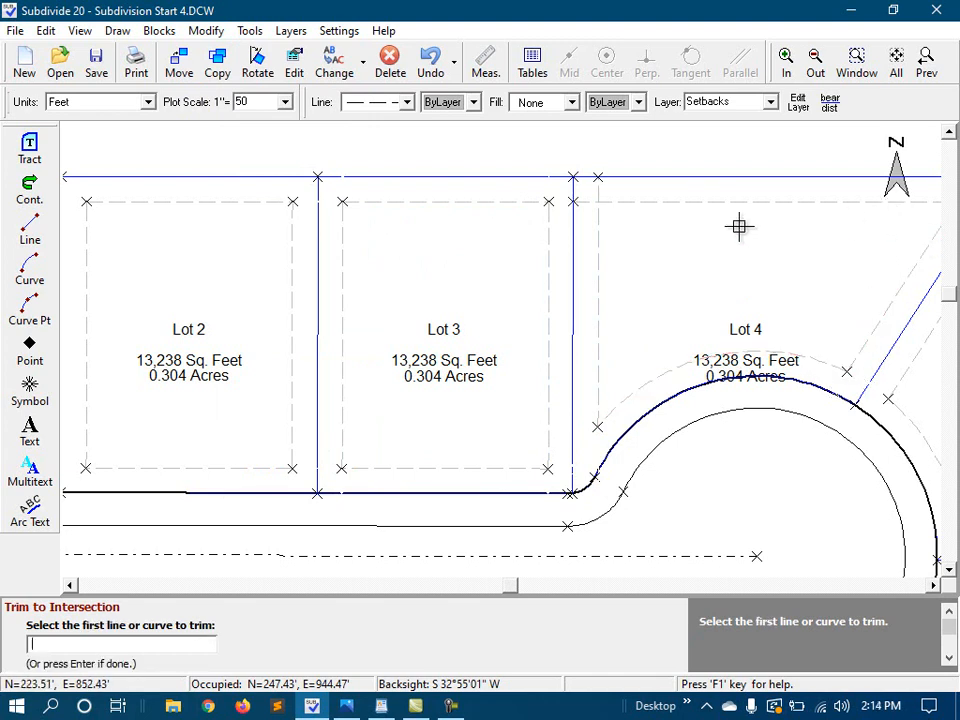
mouse_move(672, 258)
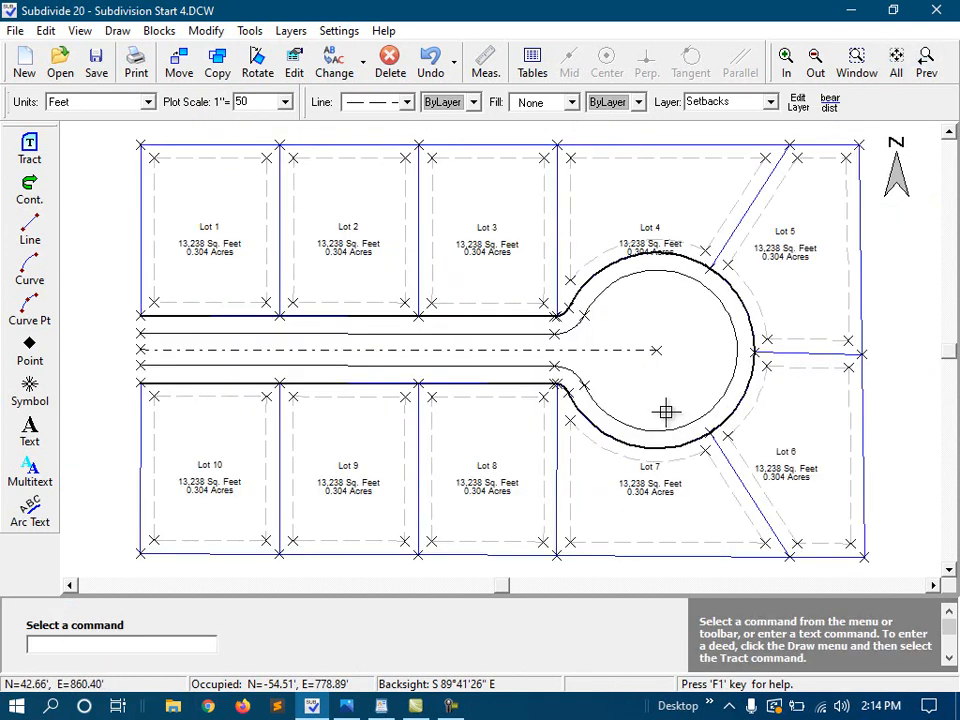
mouse_move(592, 248)
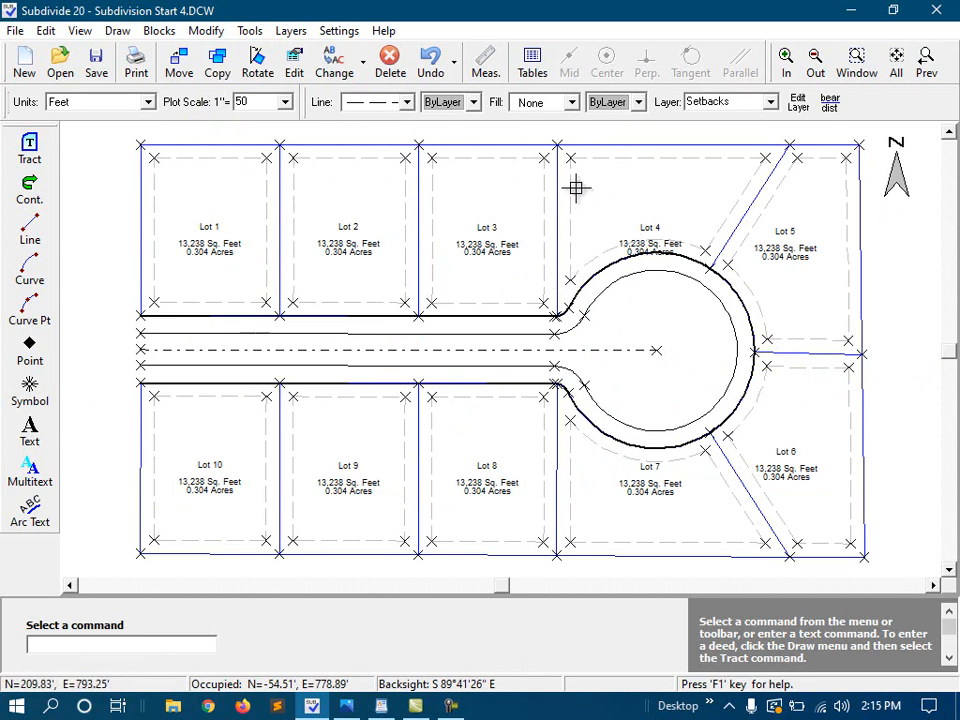
Move the Lot 4 and Lot 7 tract labels to clear spots inside their lots.
right_click(576, 188)
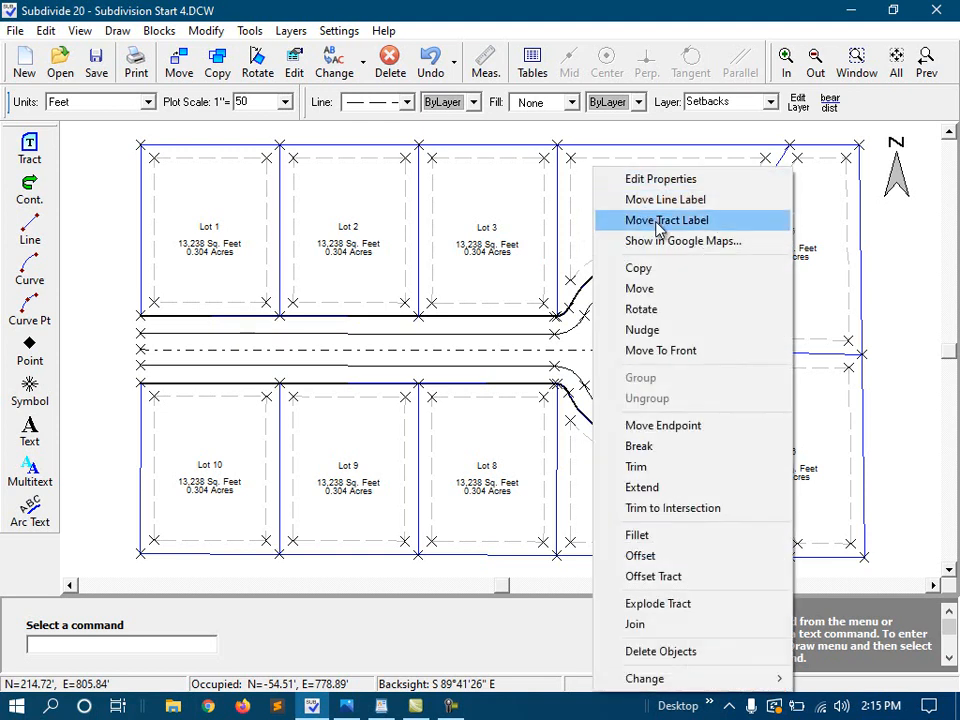
left_click(666, 220)
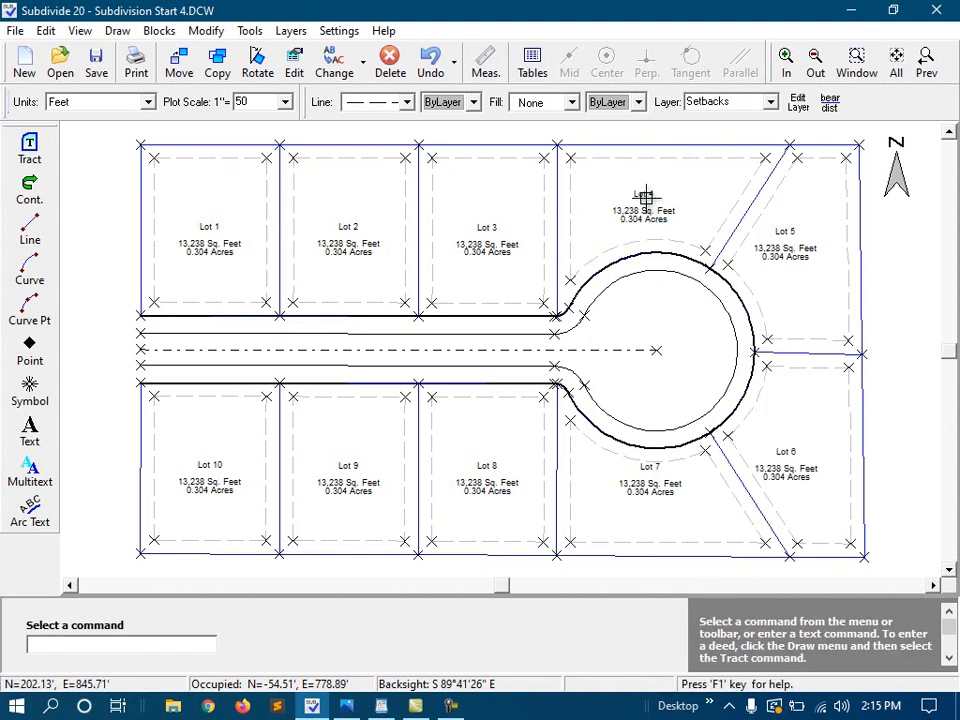
right_click(640, 200)
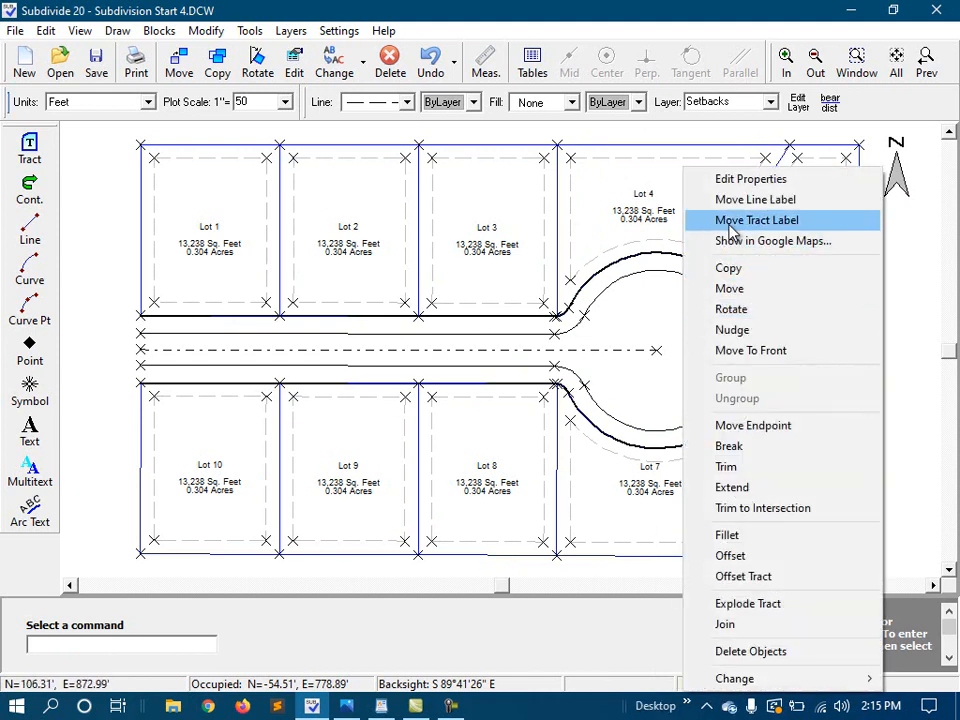
left_click(756, 220)
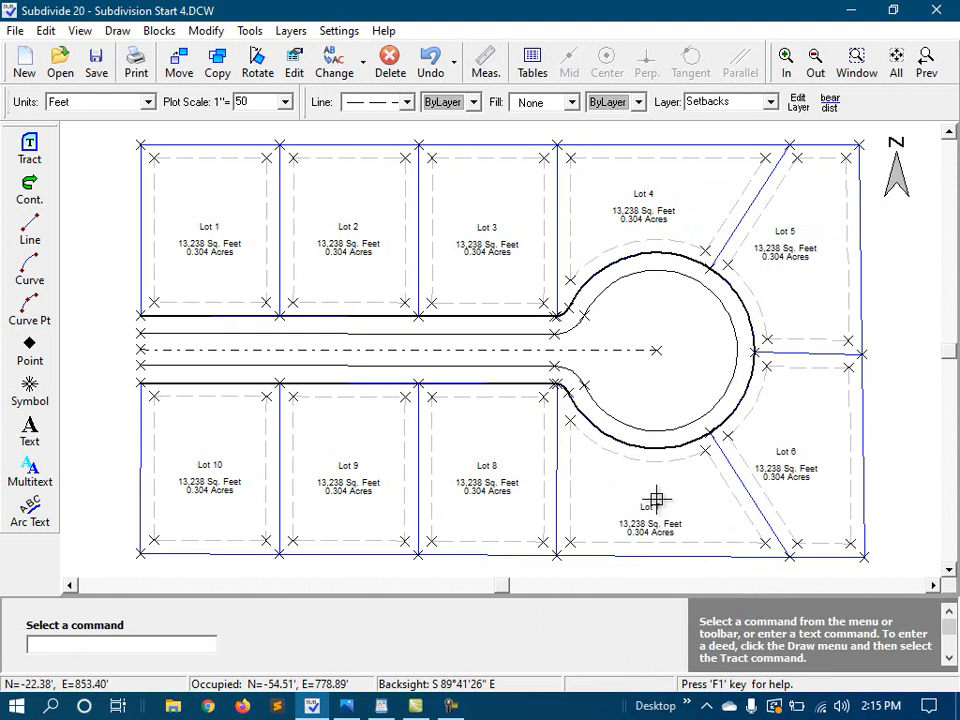
mouse_move(650, 414)
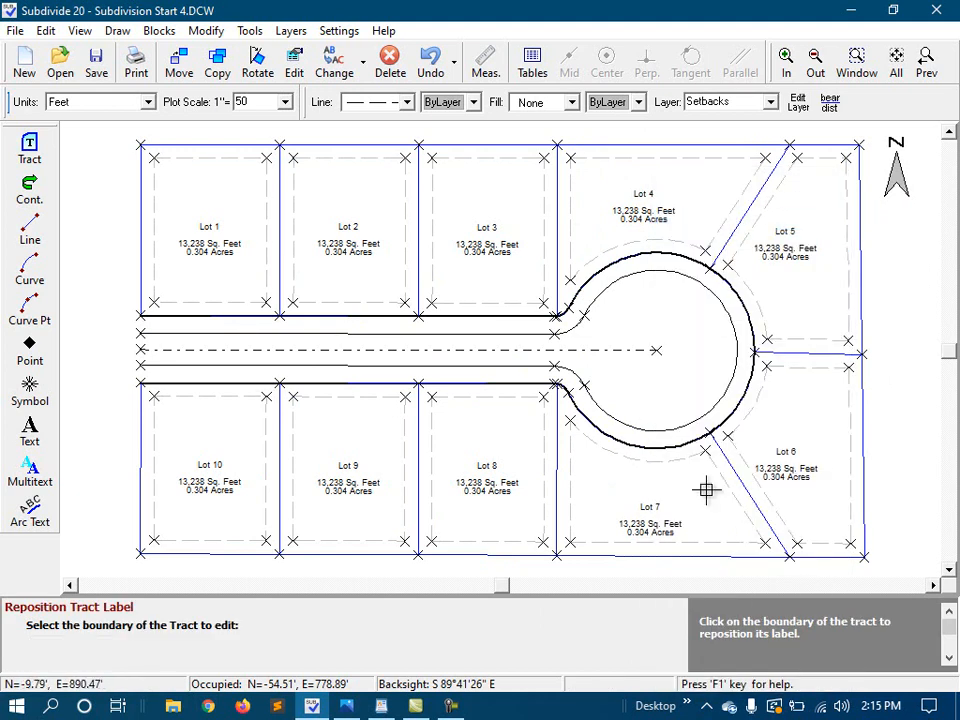
left_click(706, 492)
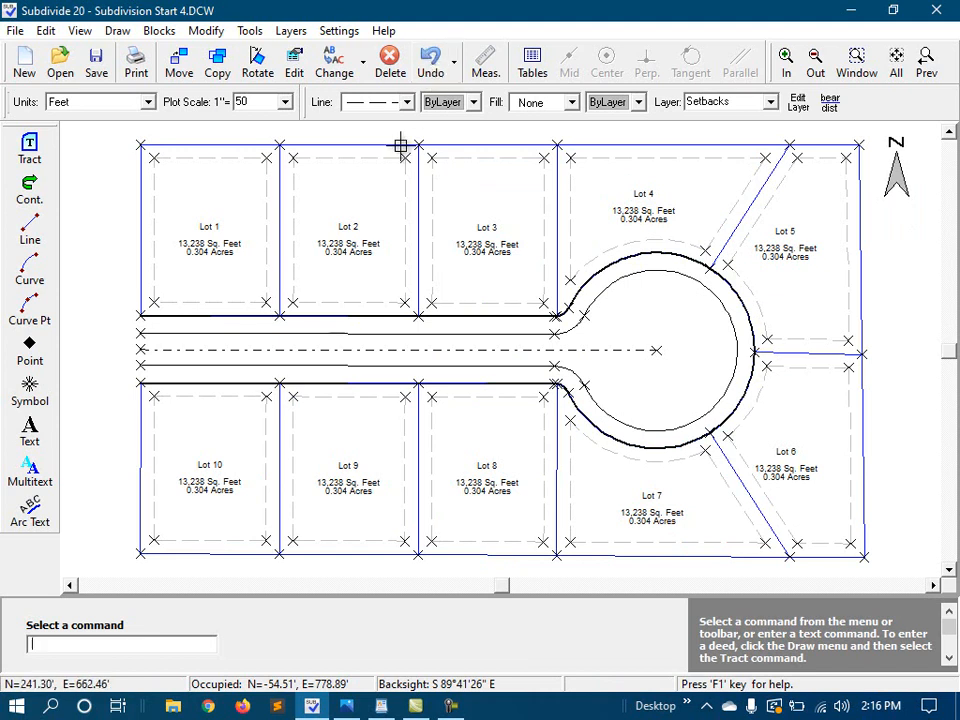
mouse_move(92, 158)
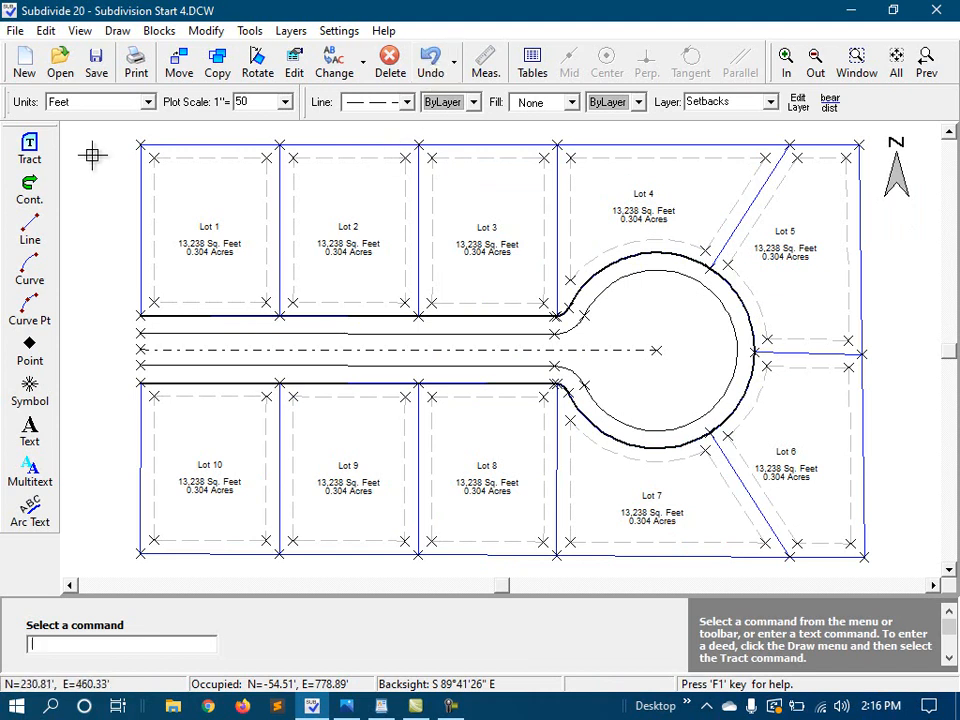
Preview the print at scale 100 (1"=100') and cancel without printing.
left_click(136, 60)
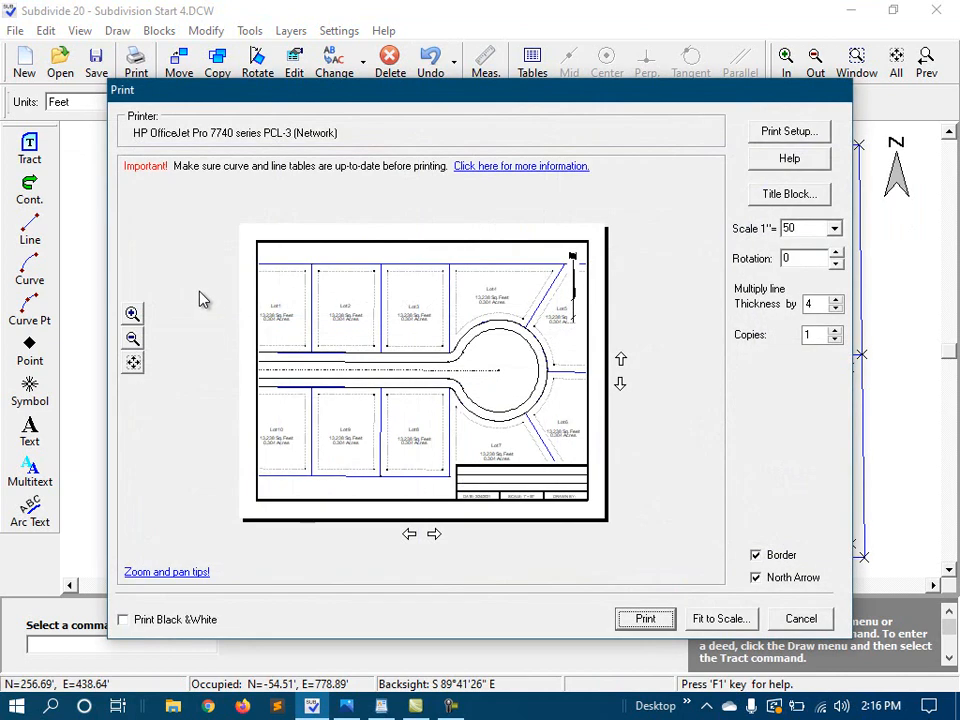
mouse_move(212, 312)
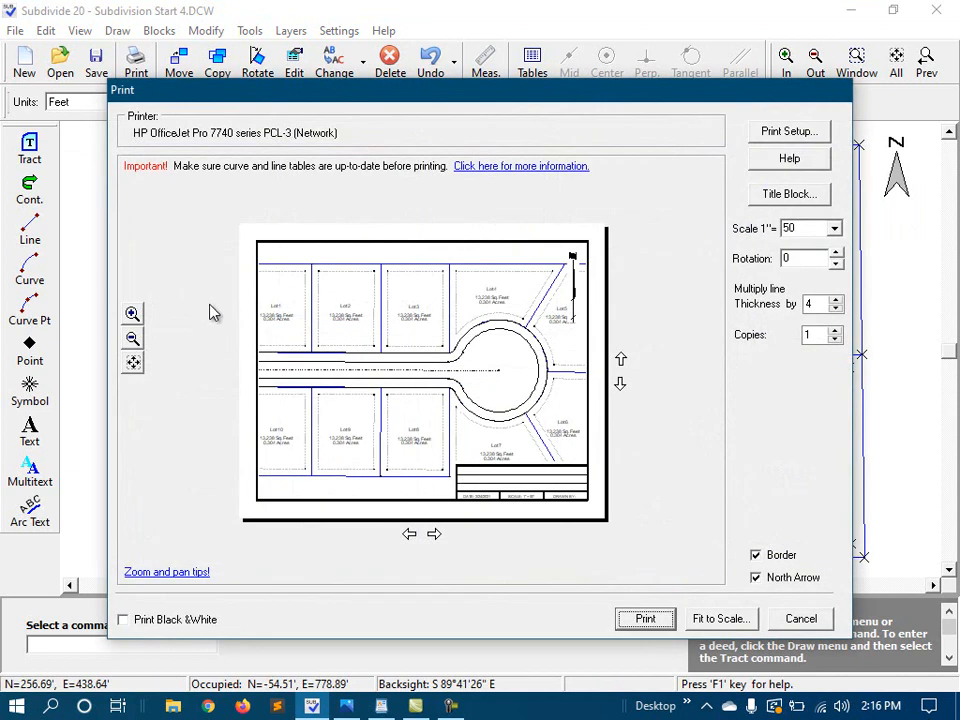
mouse_move(408, 384)
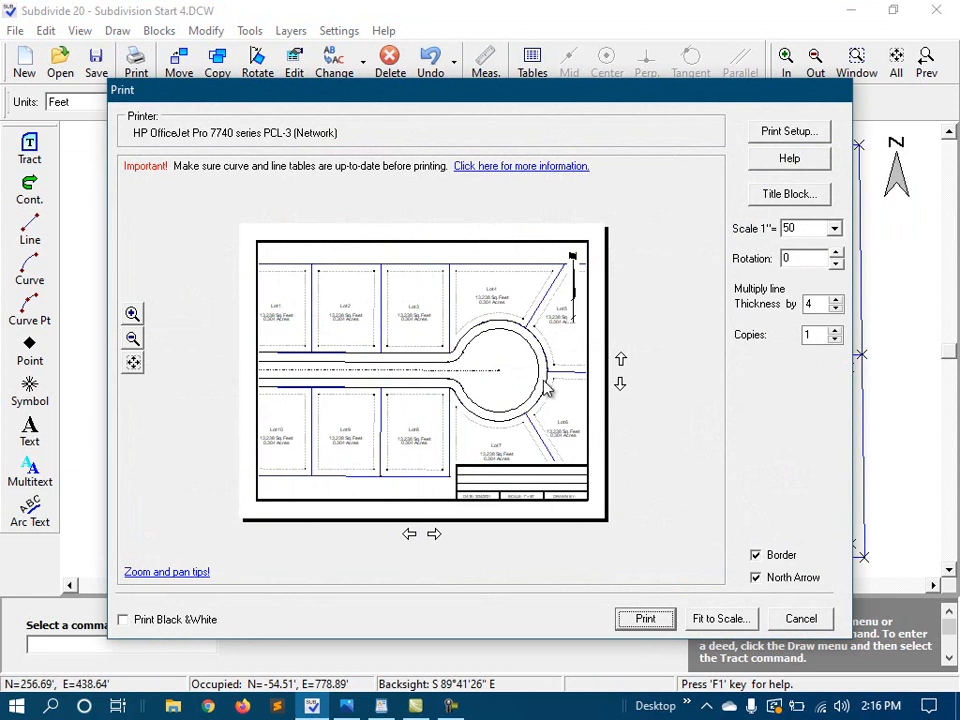
left_click(834, 228)
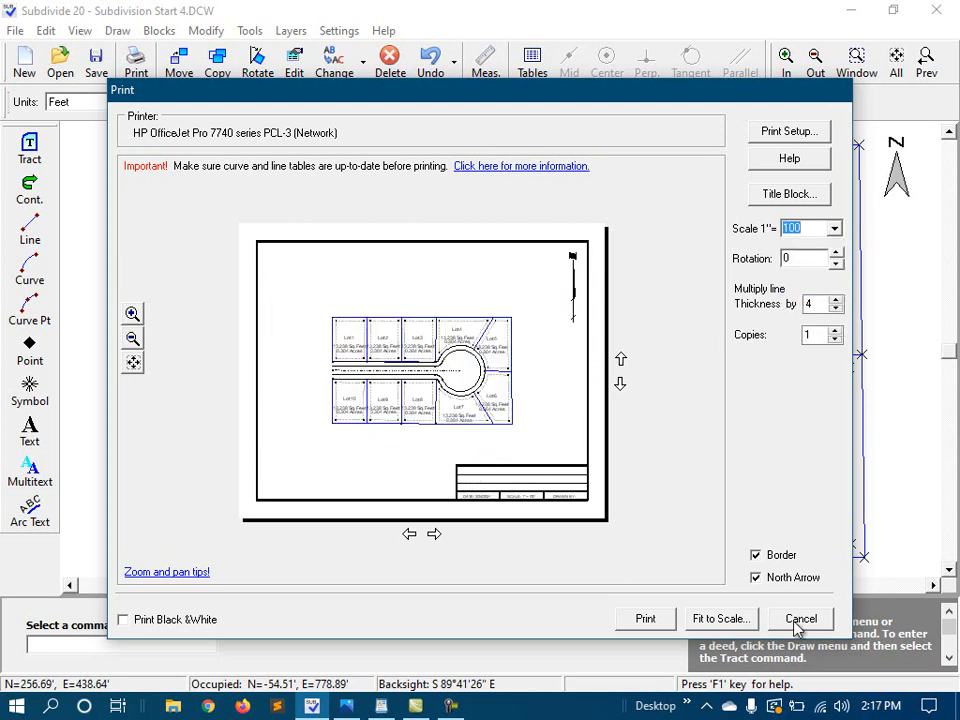
left_click(800, 618)
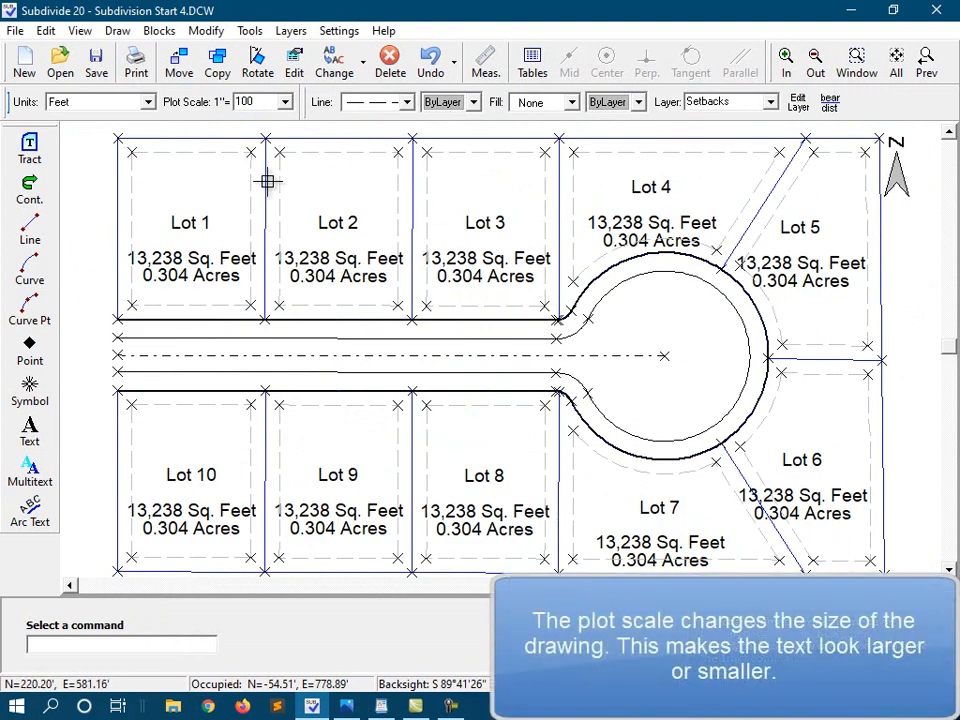
mouse_move(462, 288)
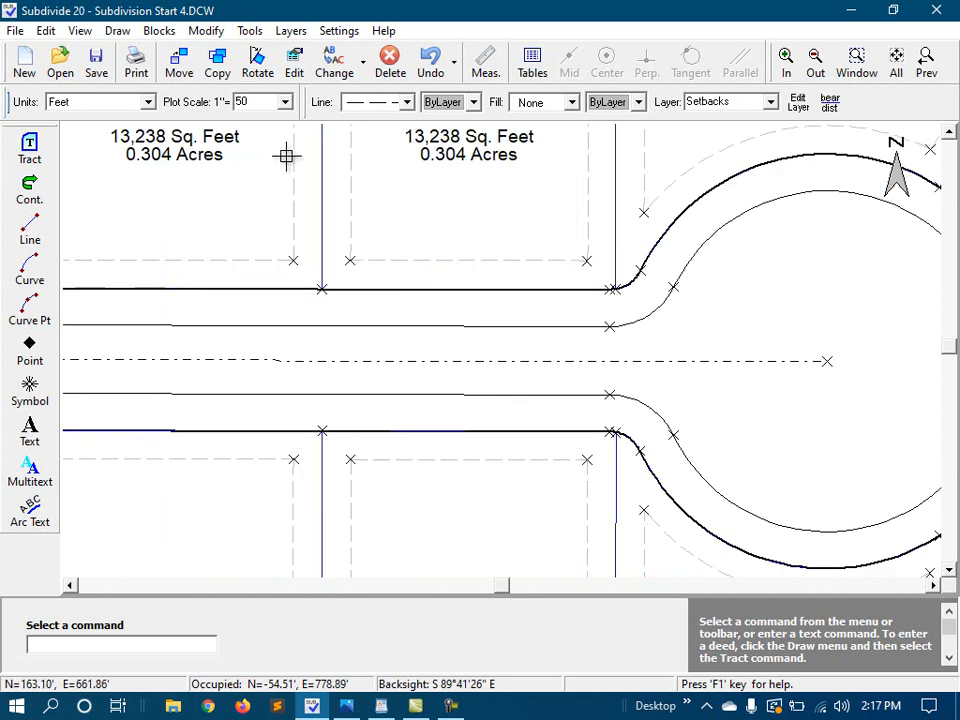
mouse_move(410, 380)
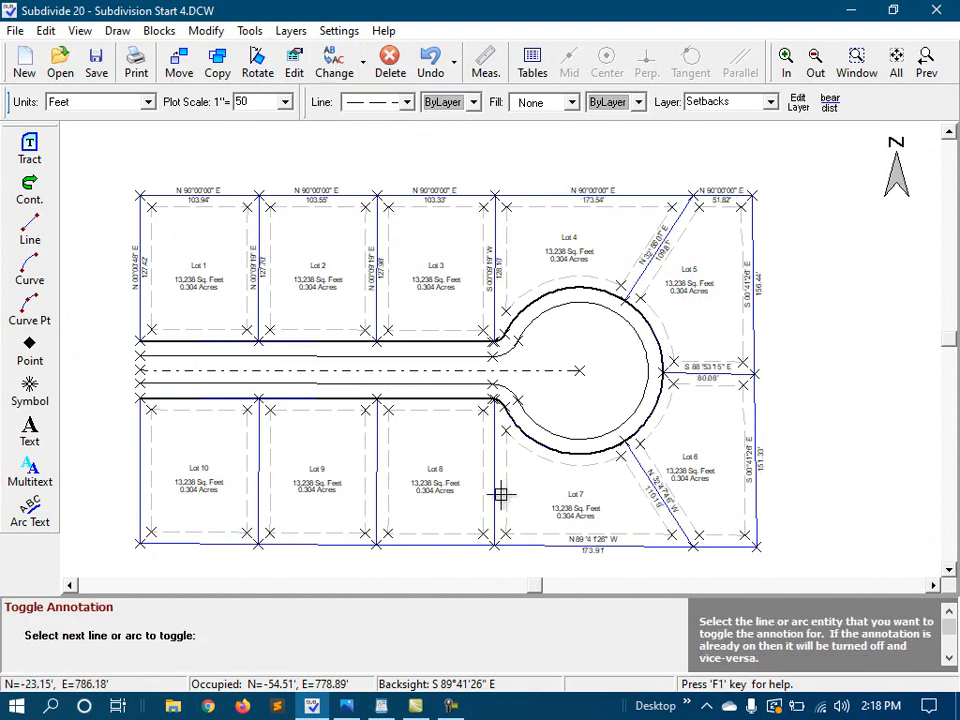
Show the bearing and distance annotation on another lot line.
left_click(418, 344)
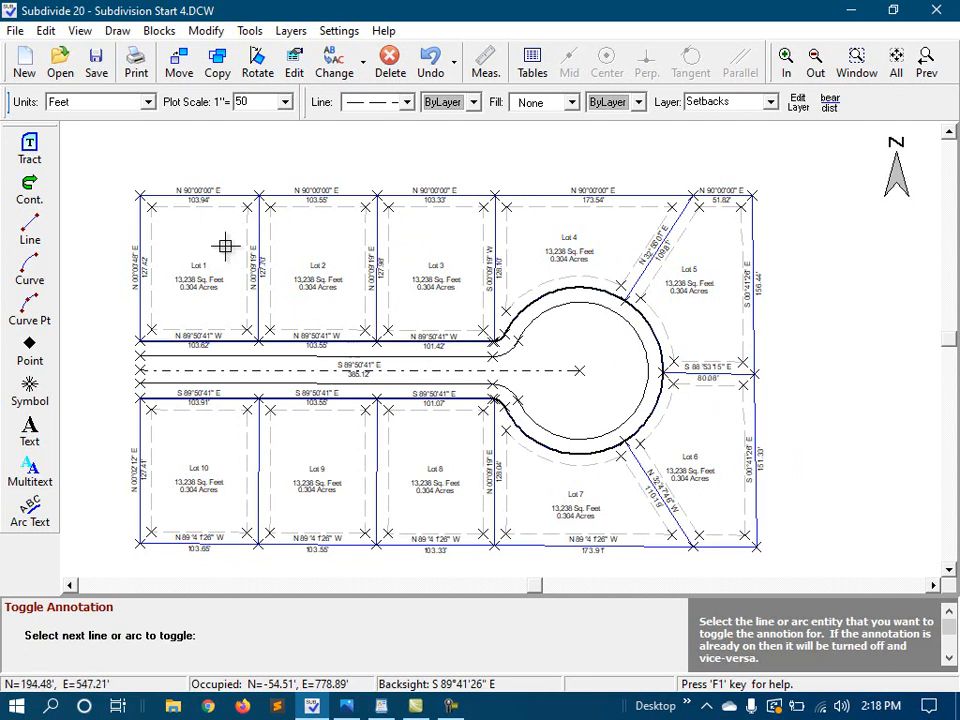
mouse_move(488, 150)
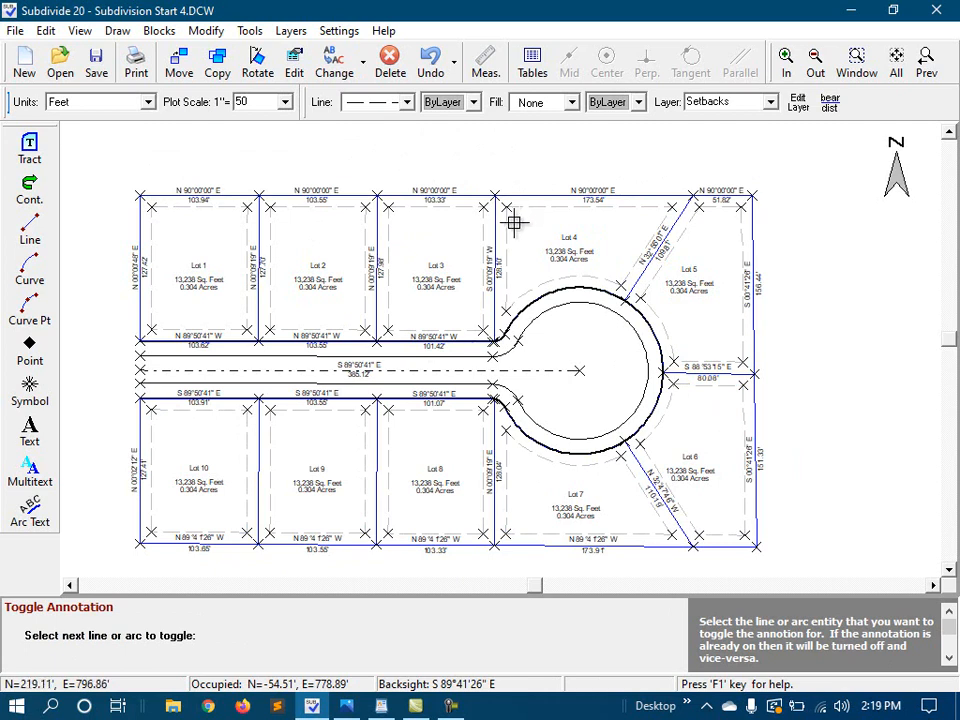
mouse_move(272, 236)
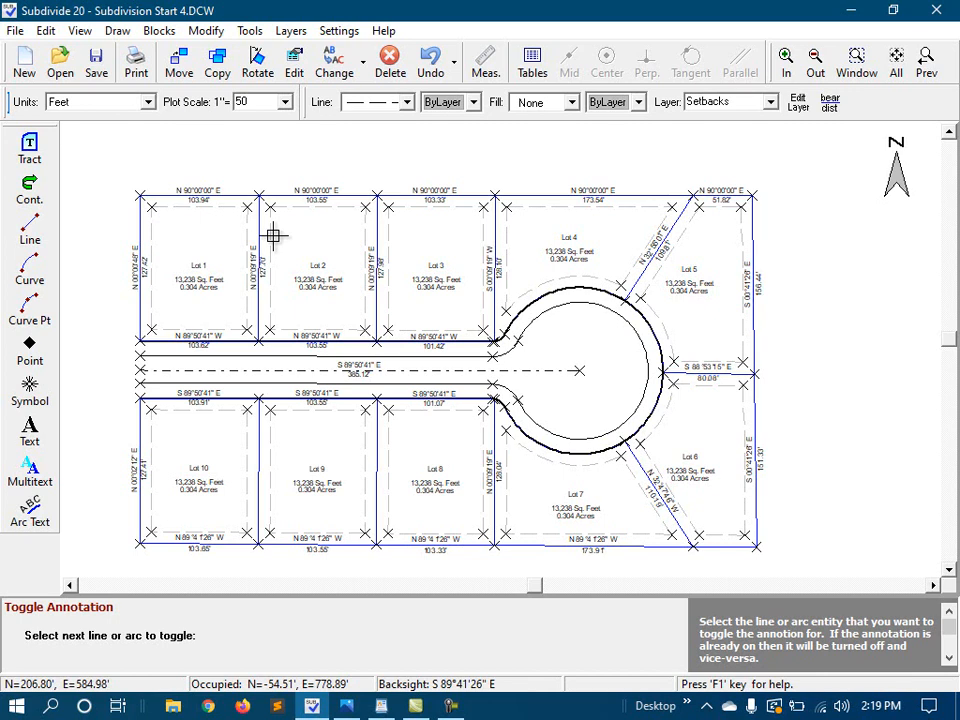
mouse_move(236, 230)
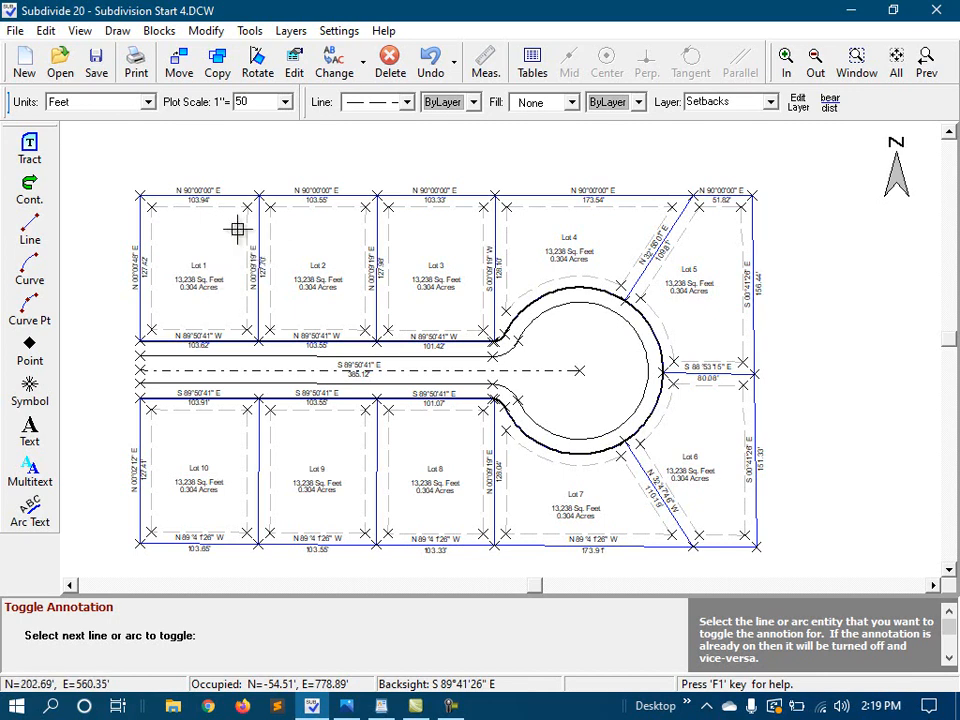
mouse_move(264, 184)
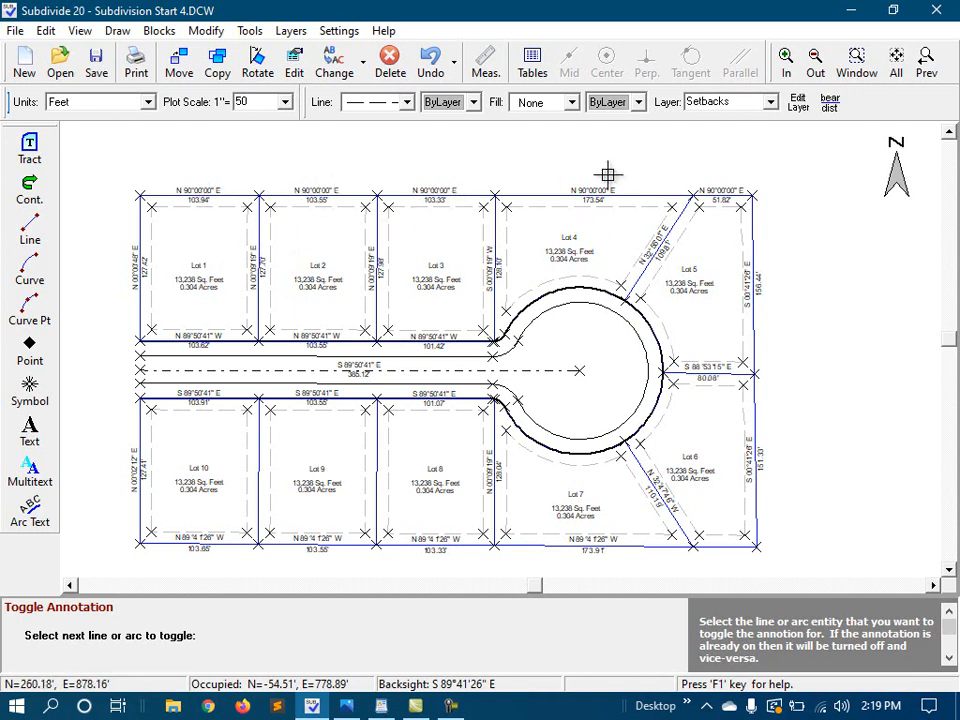
mouse_move(464, 320)
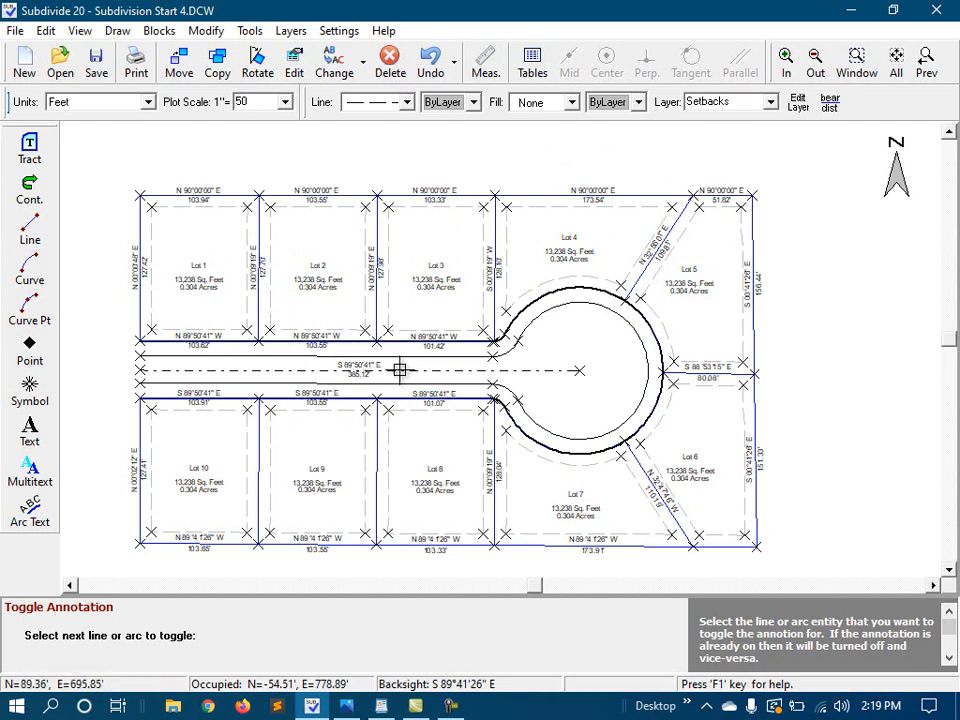
mouse_move(268, 374)
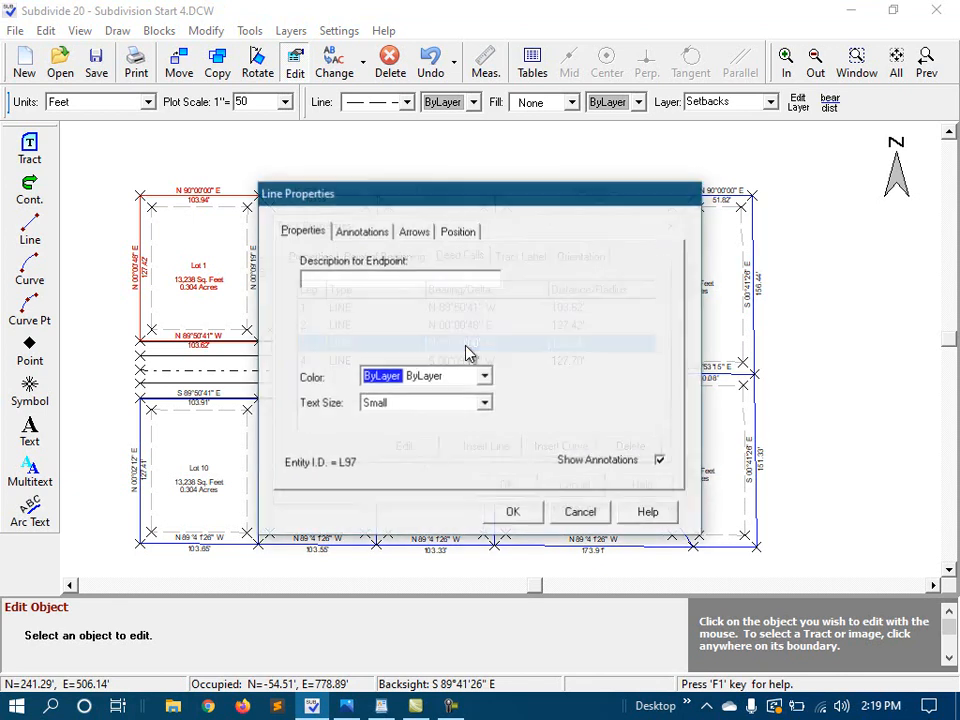
left_click(362, 232)
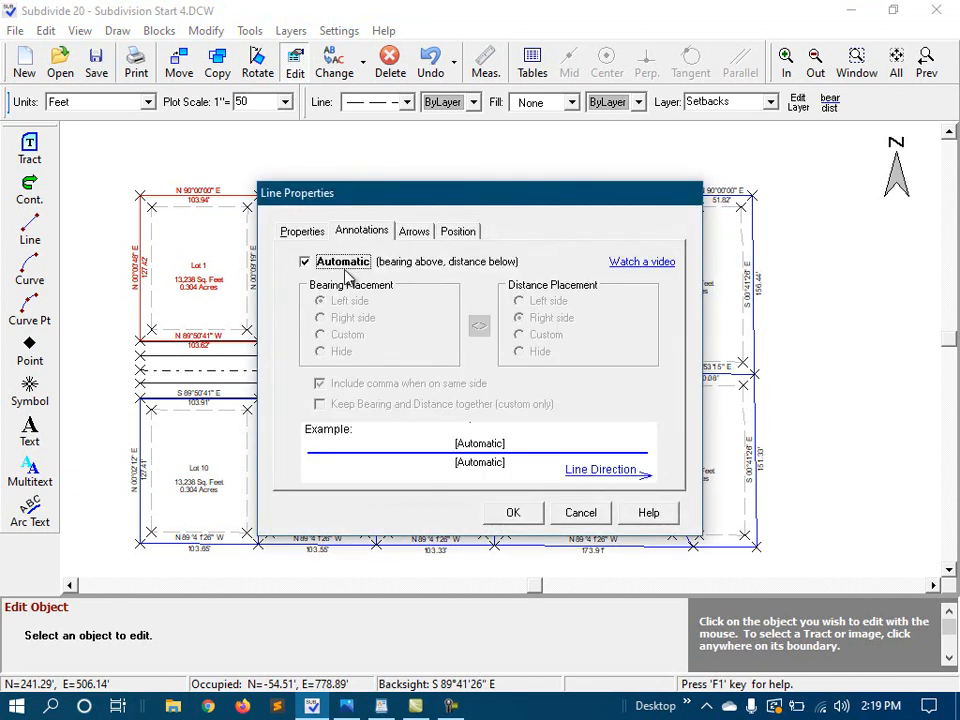
left_click(304, 260)
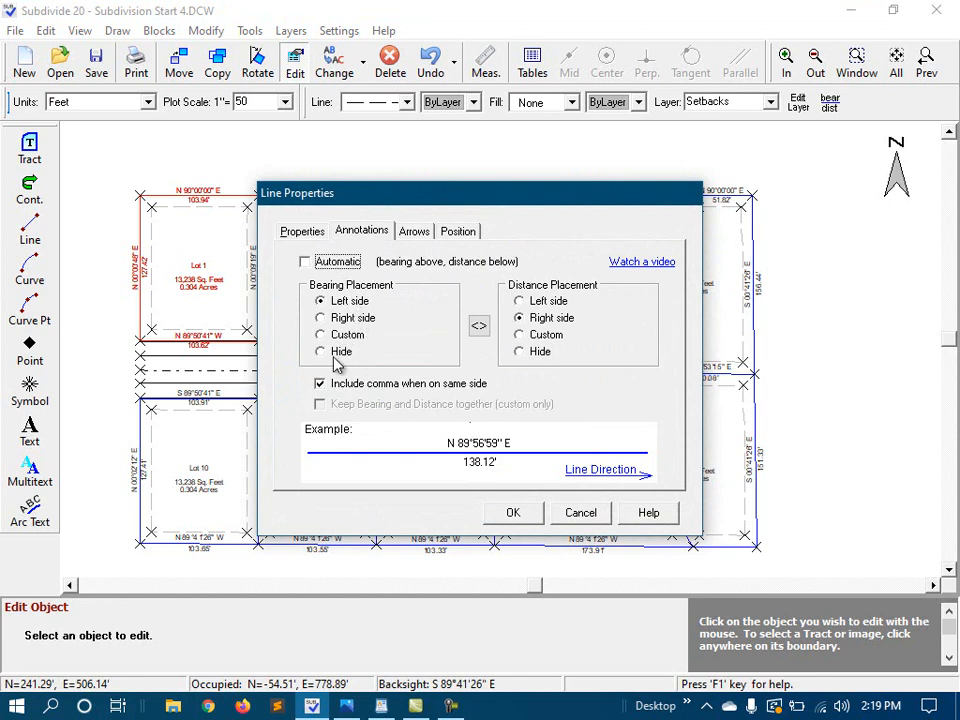
left_click(320, 352)
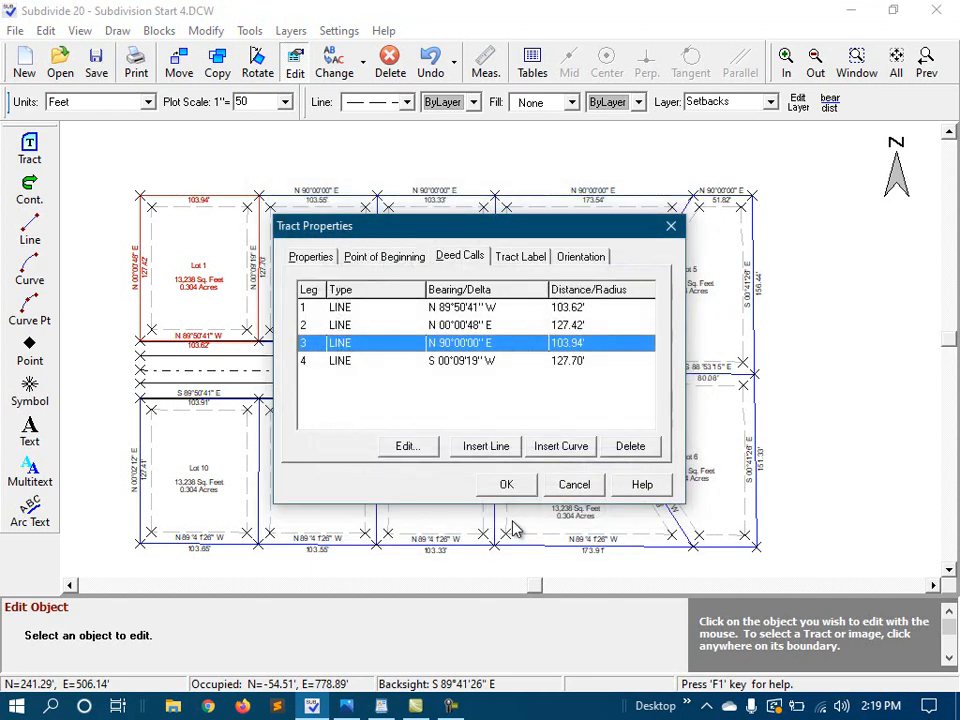
left_click(506, 484)
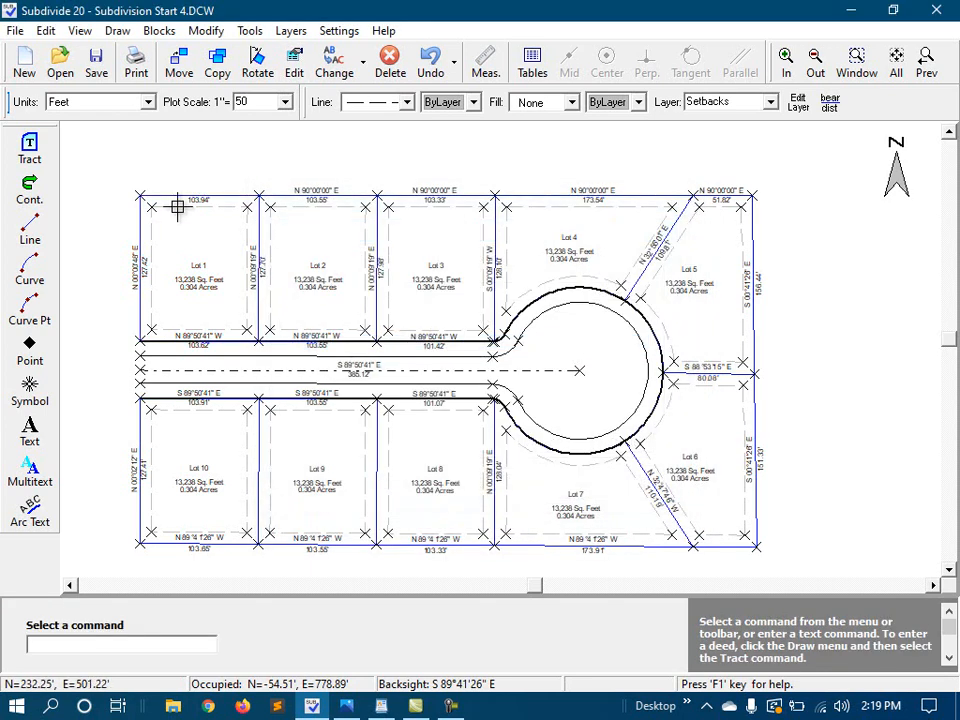
mouse_move(326, 280)
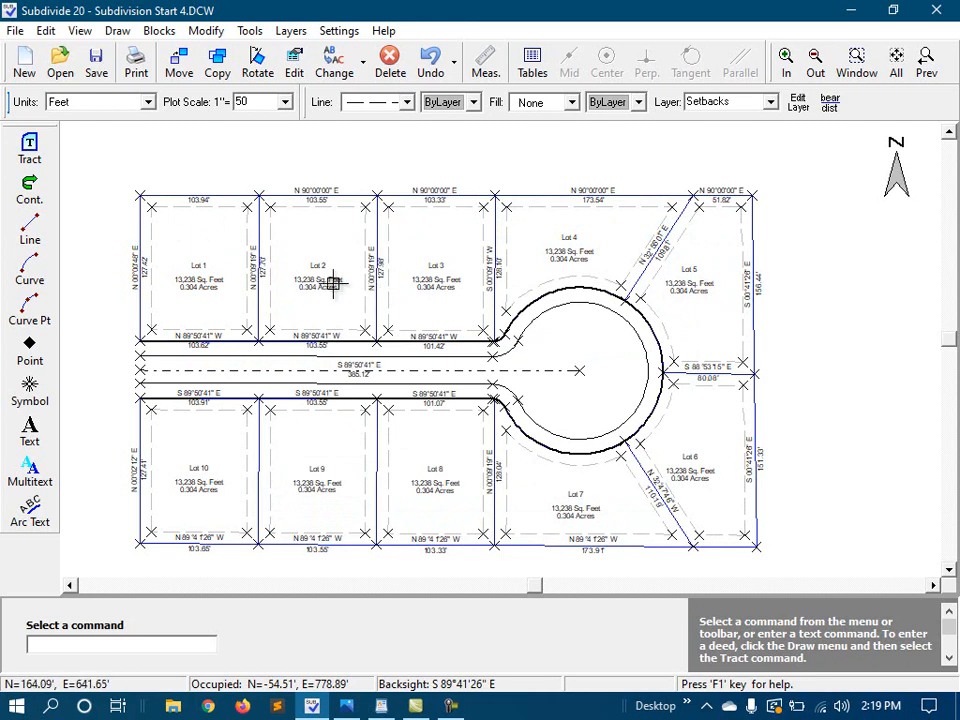
mouse_move(298, 244)
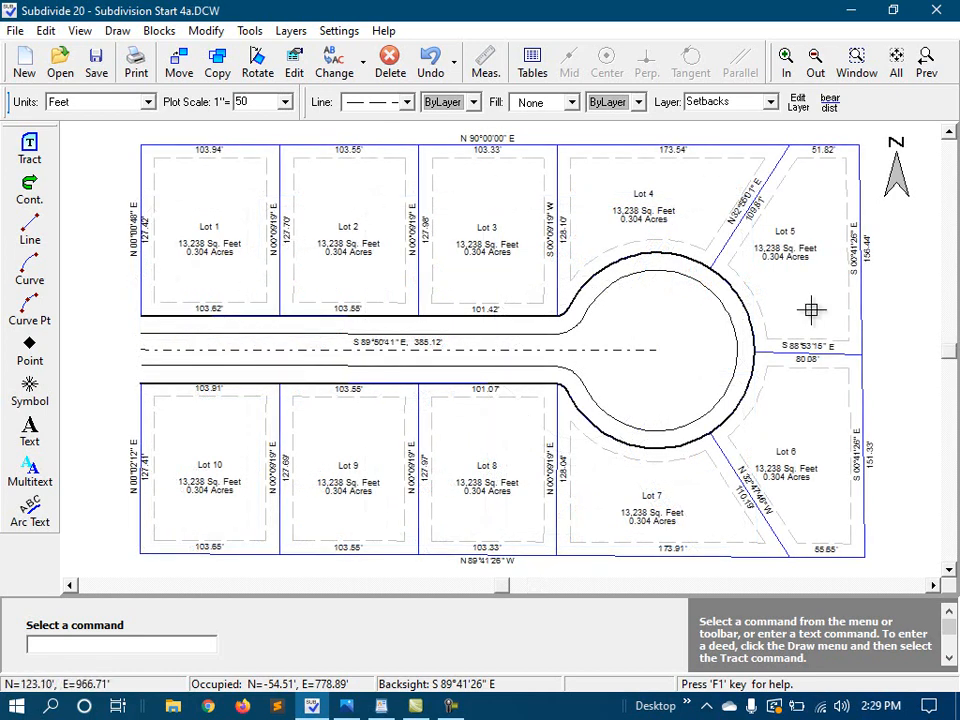
mouse_move(210, 488)
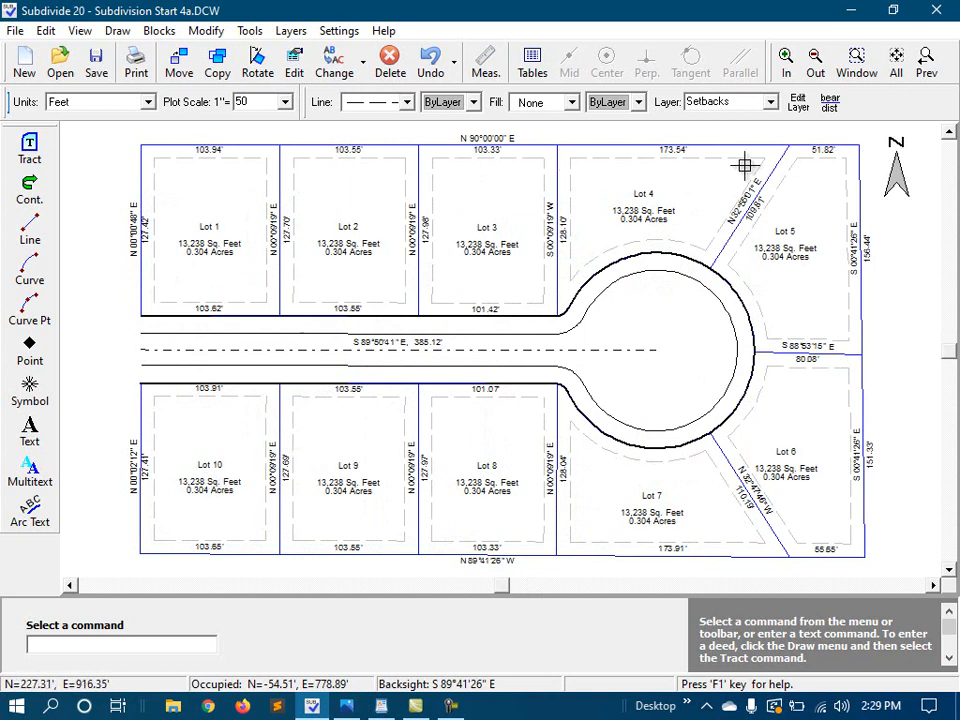
mouse_move(388, 468)
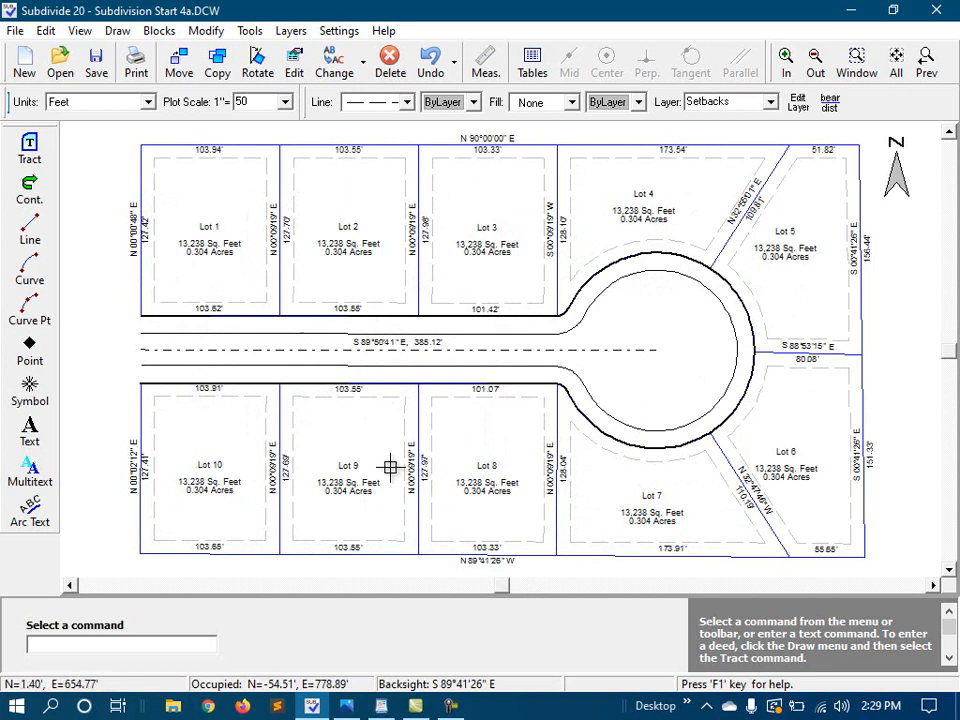
mouse_move(324, 456)
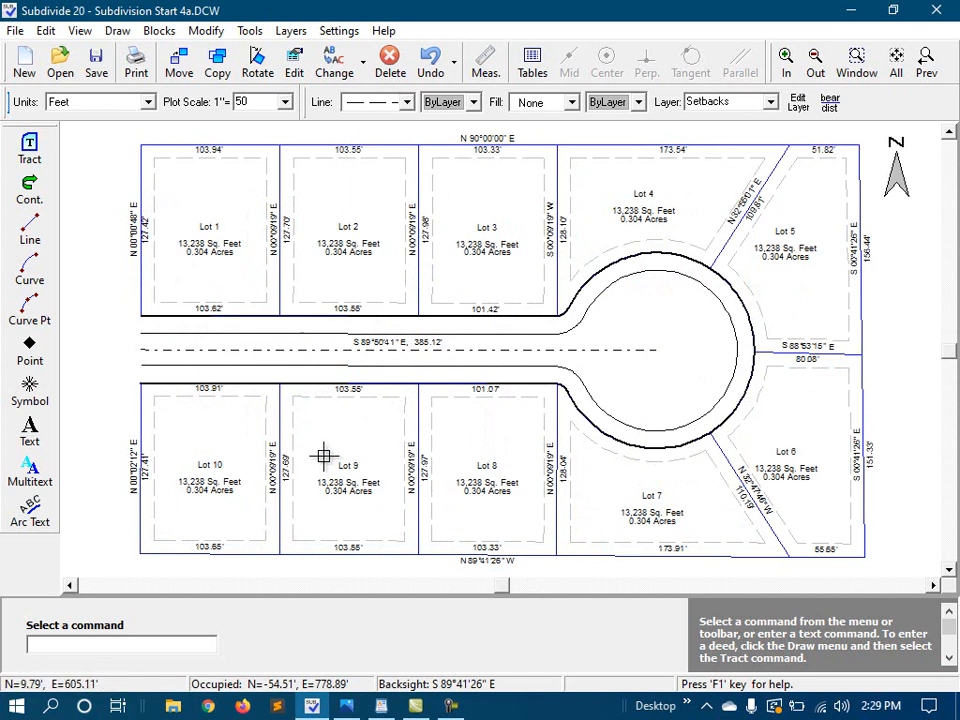
mouse_move(336, 444)
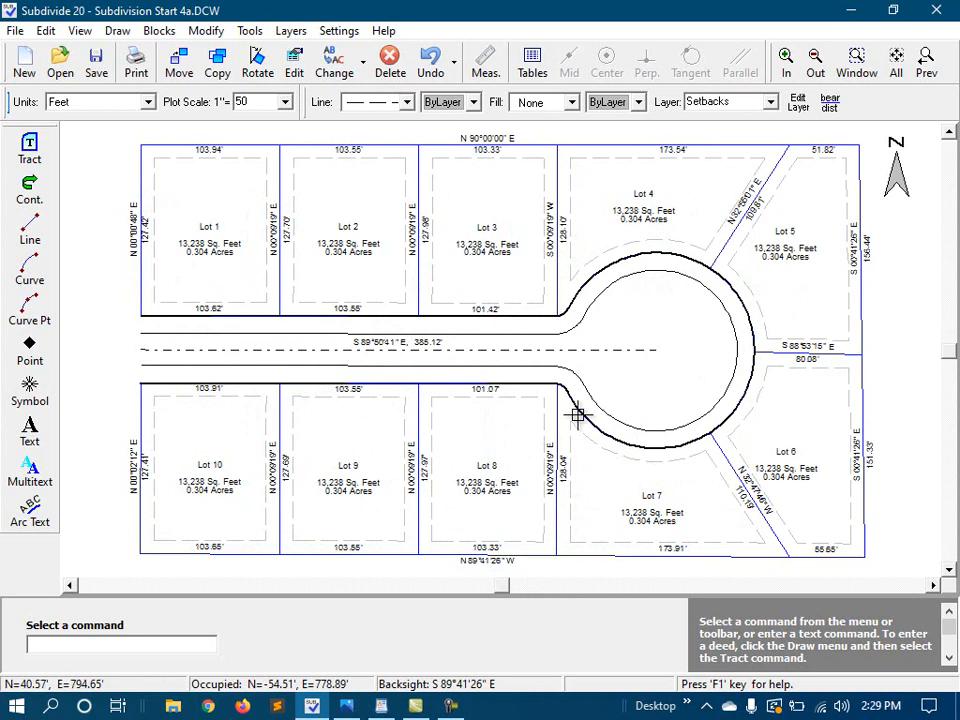
mouse_move(770, 132)
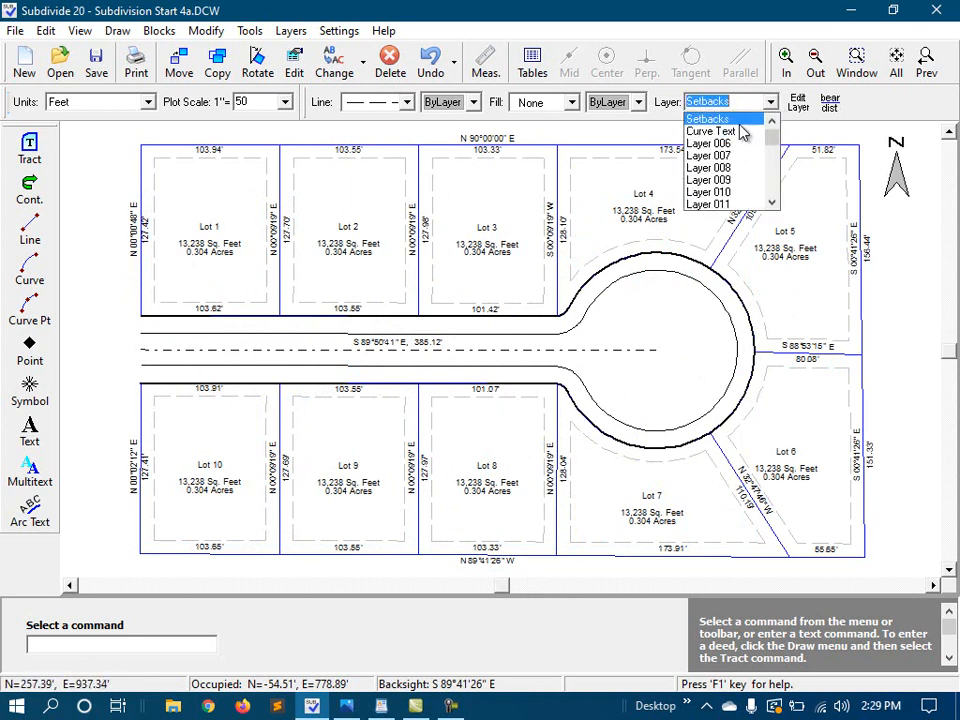
Make Curve Text the current layer from the Layer dropdown.
left_click(716, 132)
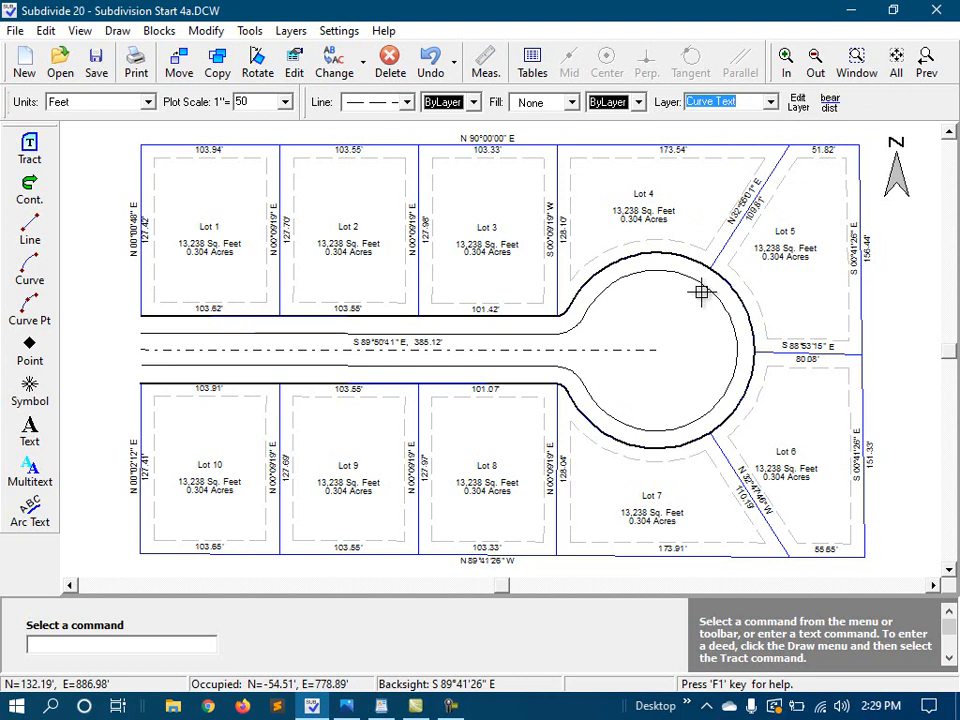
mouse_move(700, 366)
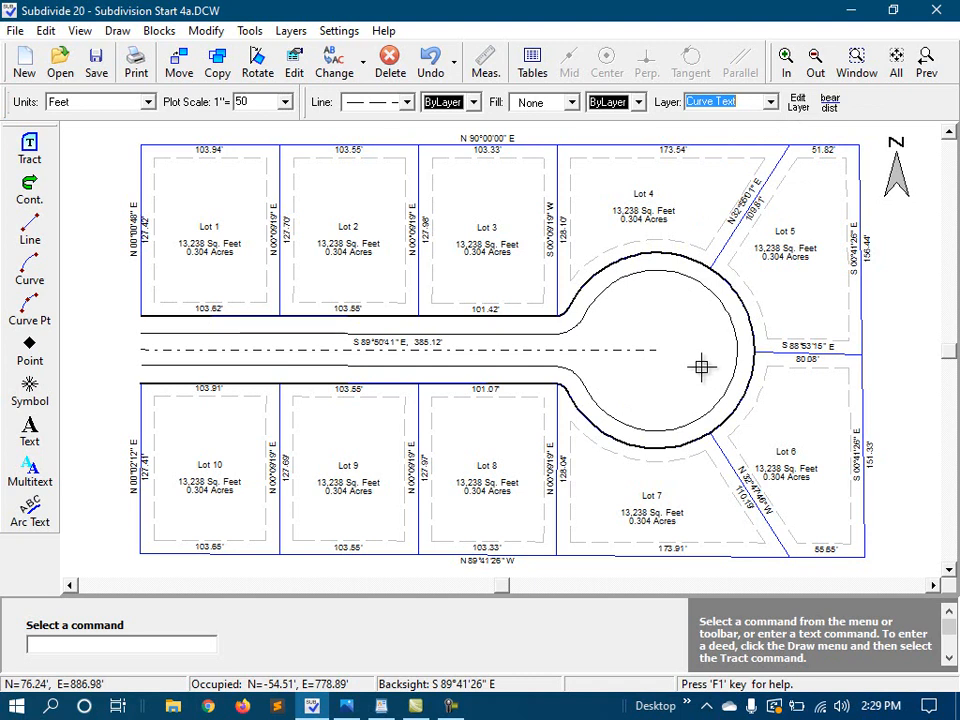
mouse_move(684, 276)
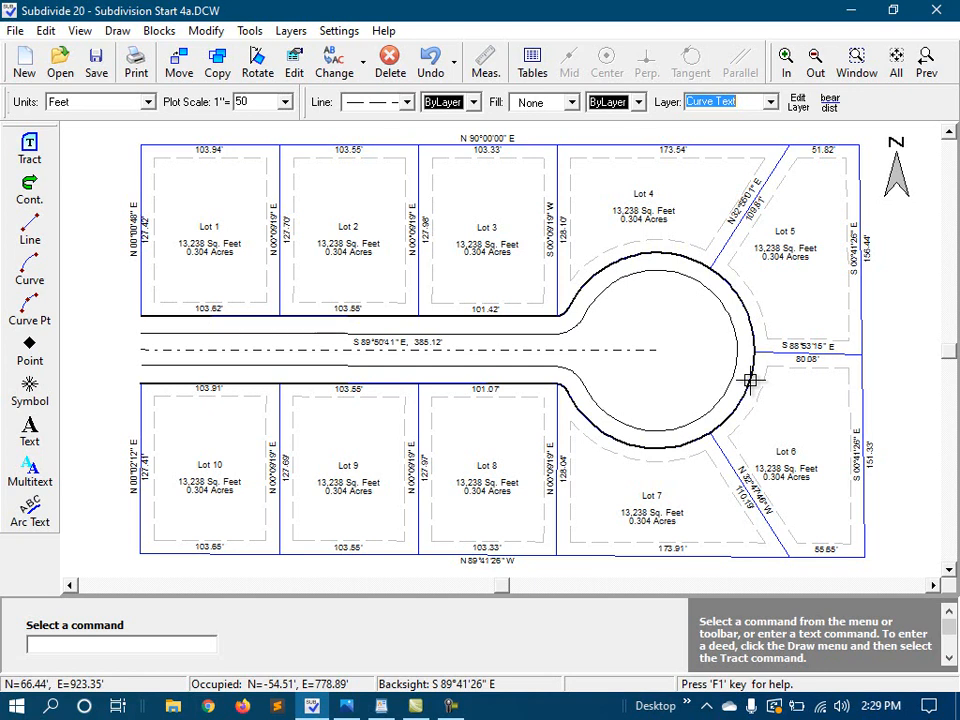
mouse_move(784, 374)
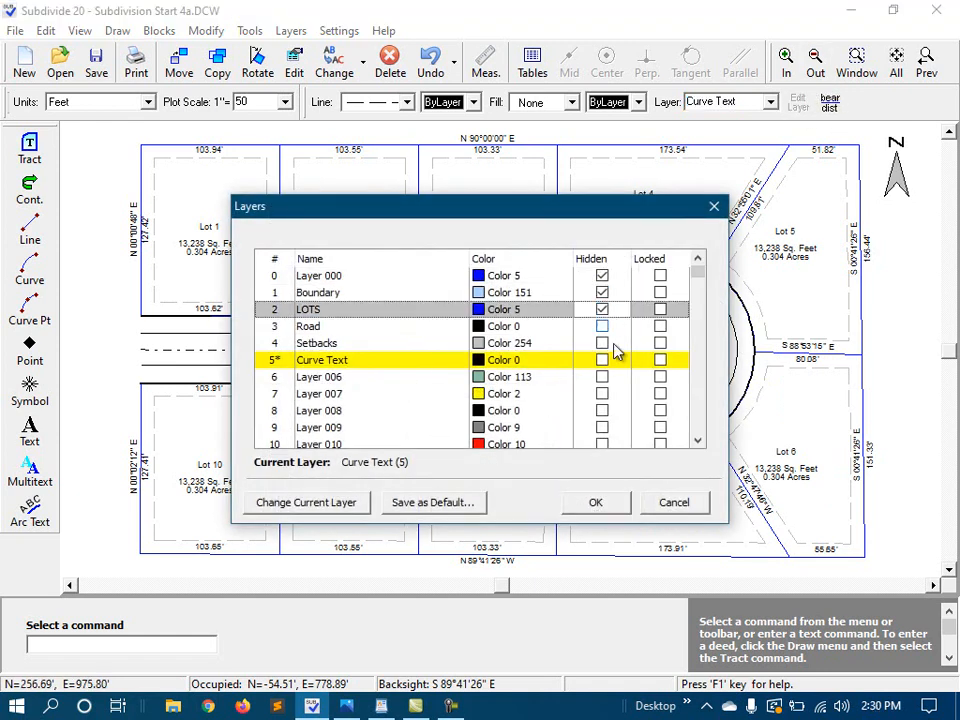
Confirm hiding the lot layers and place delta, radius and arc length text along the cul-de-sac arc.
left_click(596, 502)
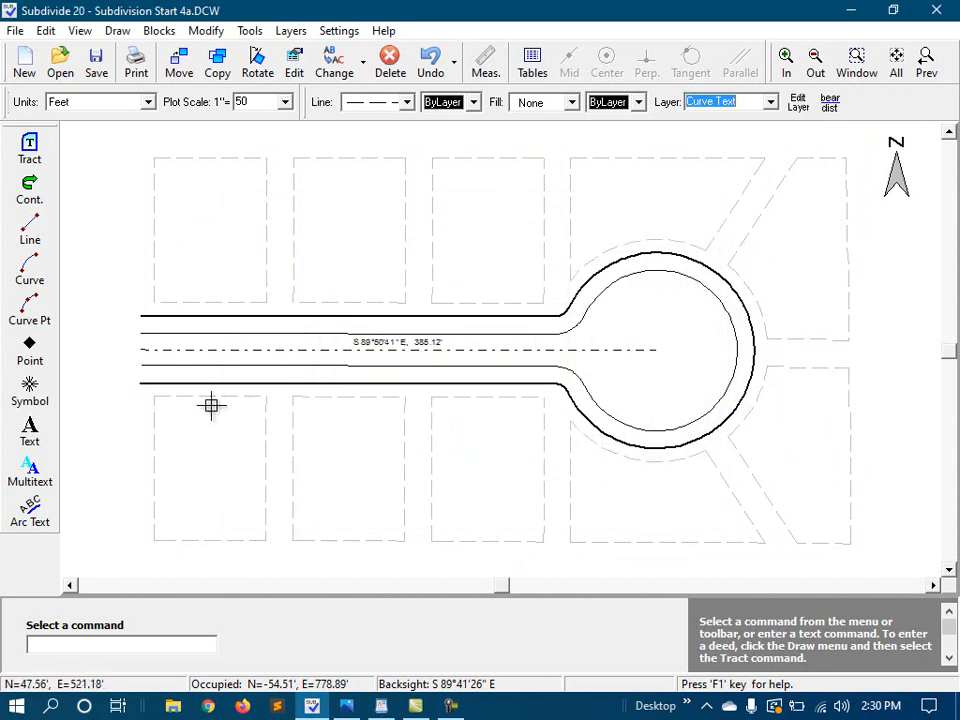
left_click(28, 510)
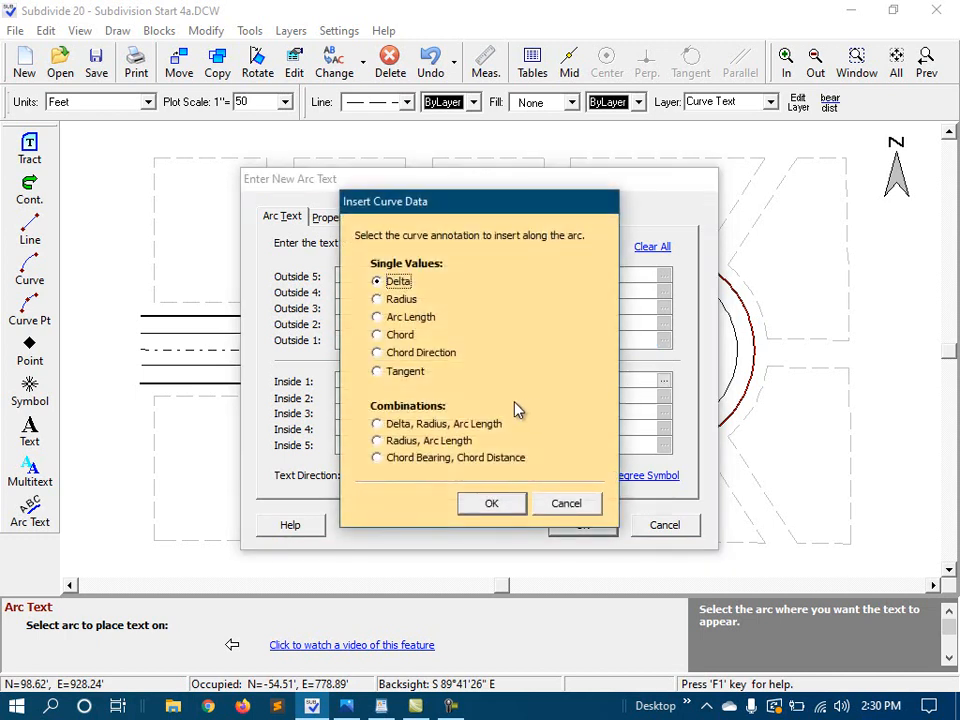
left_click(376, 424)
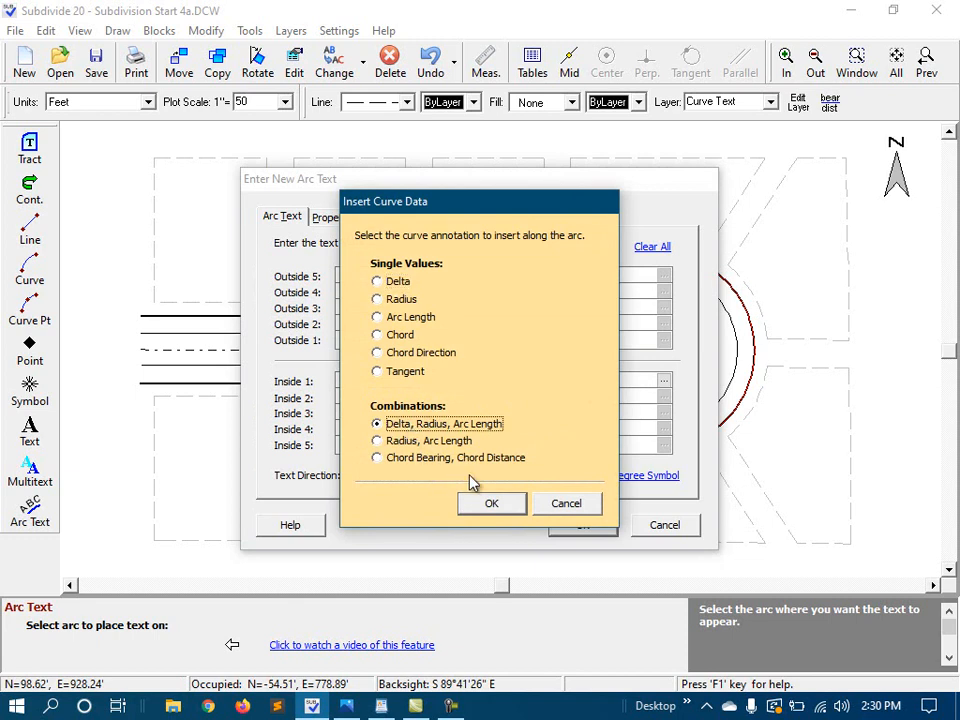
left_click(492, 504)
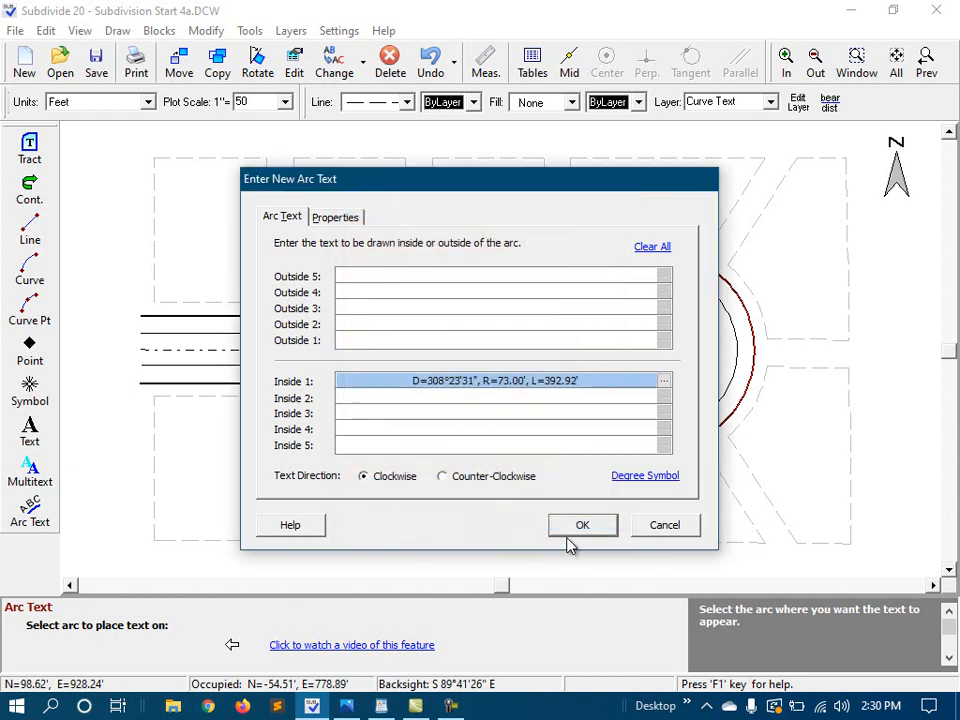
left_click(582, 524)
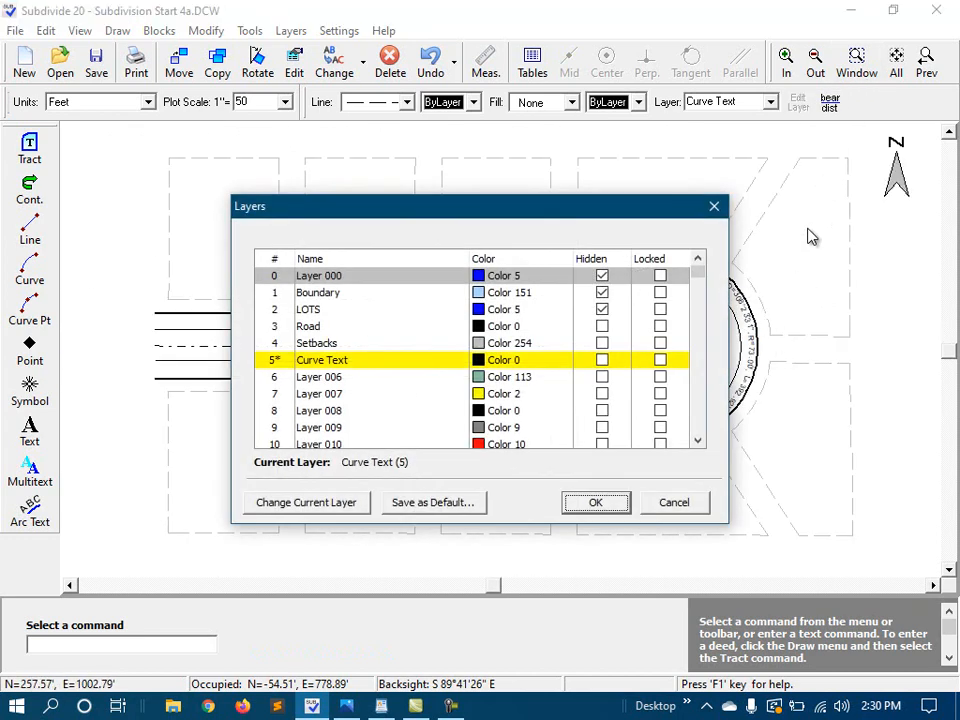
Hide the Road layer and confirm the layer visibility changes.
left_click(600, 308)
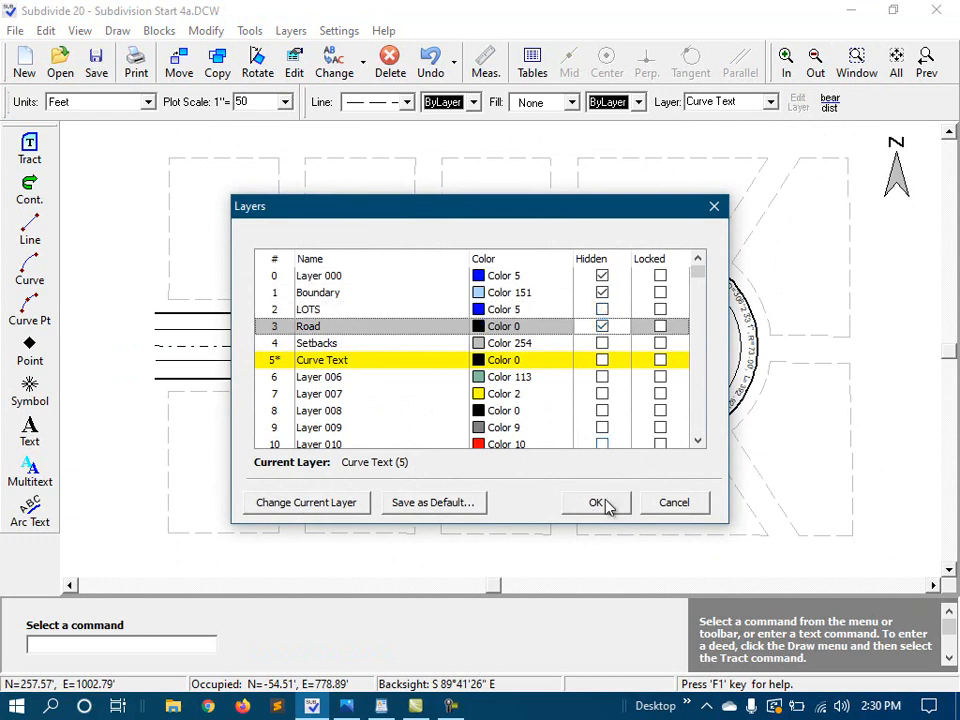
left_click(596, 502)
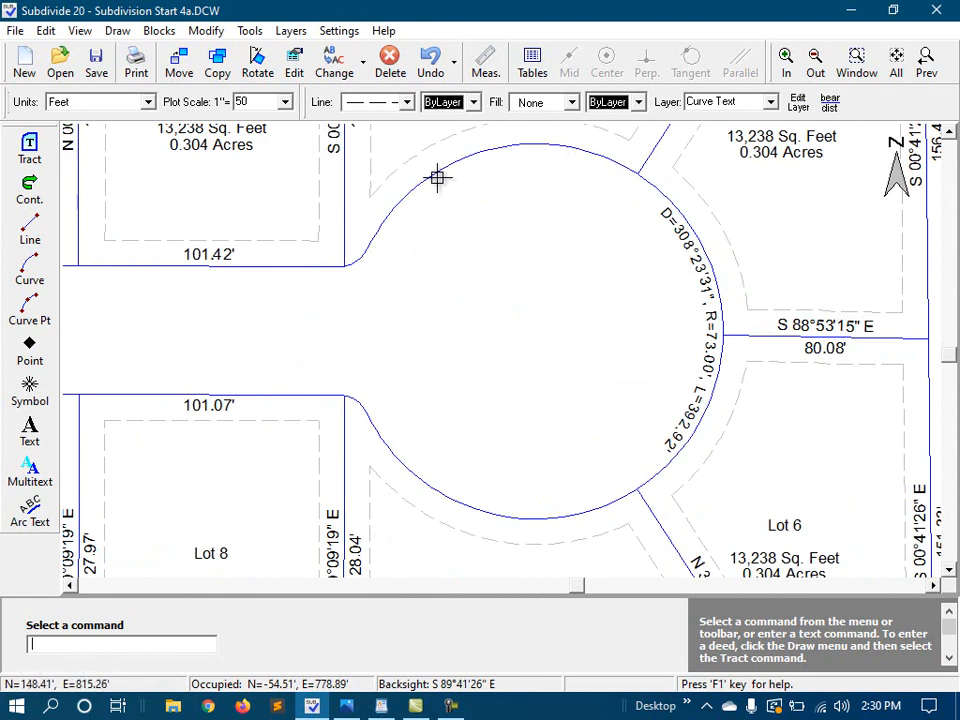
mouse_move(500, 534)
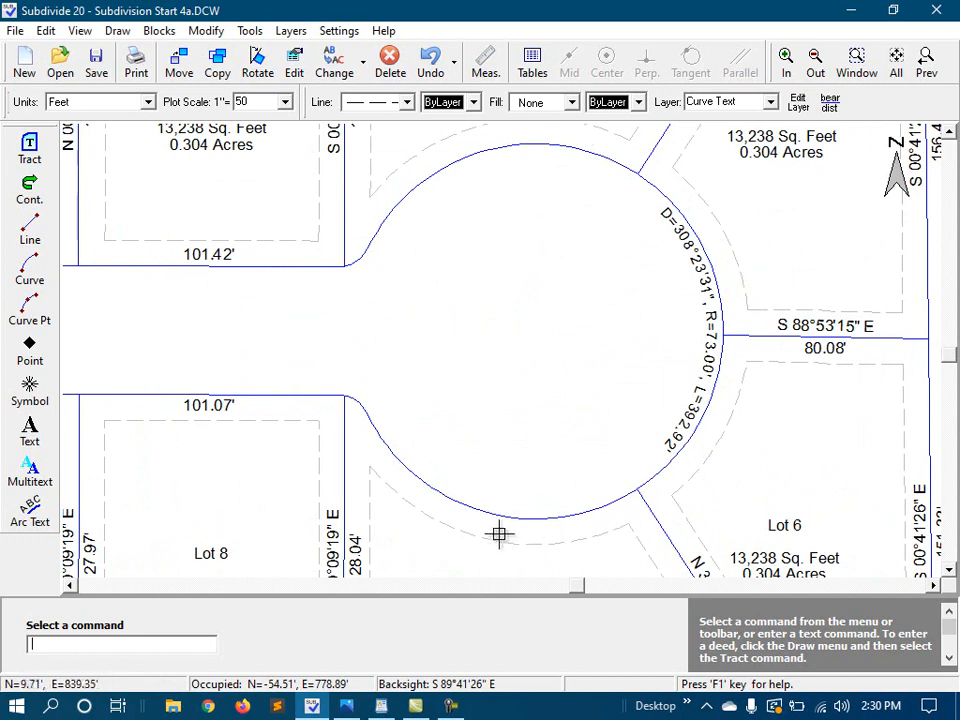
mouse_move(412, 204)
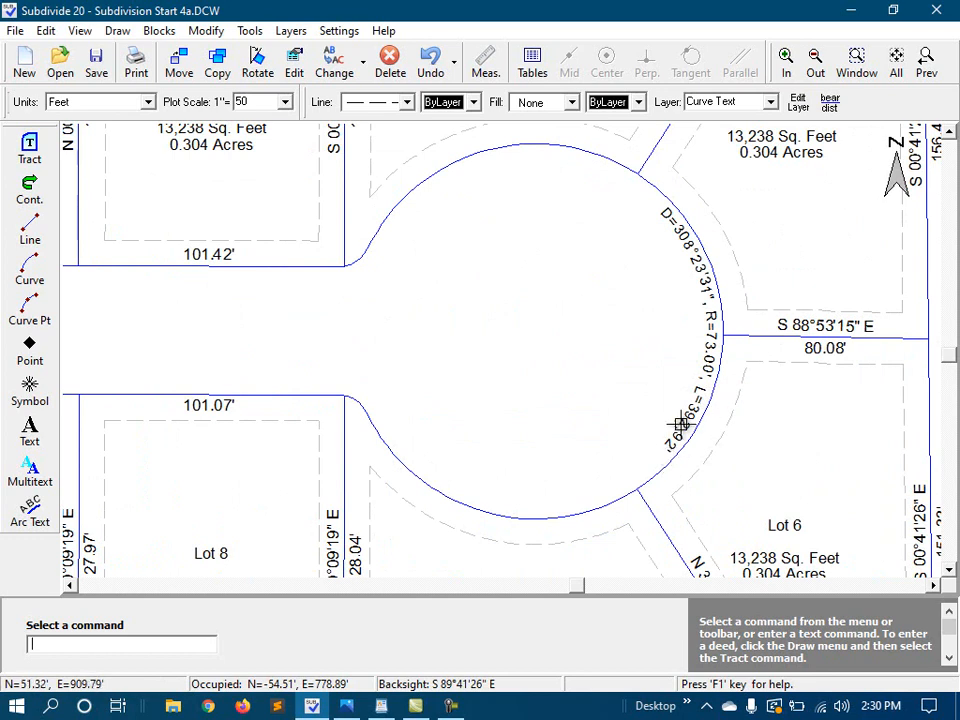
mouse_move(648, 432)
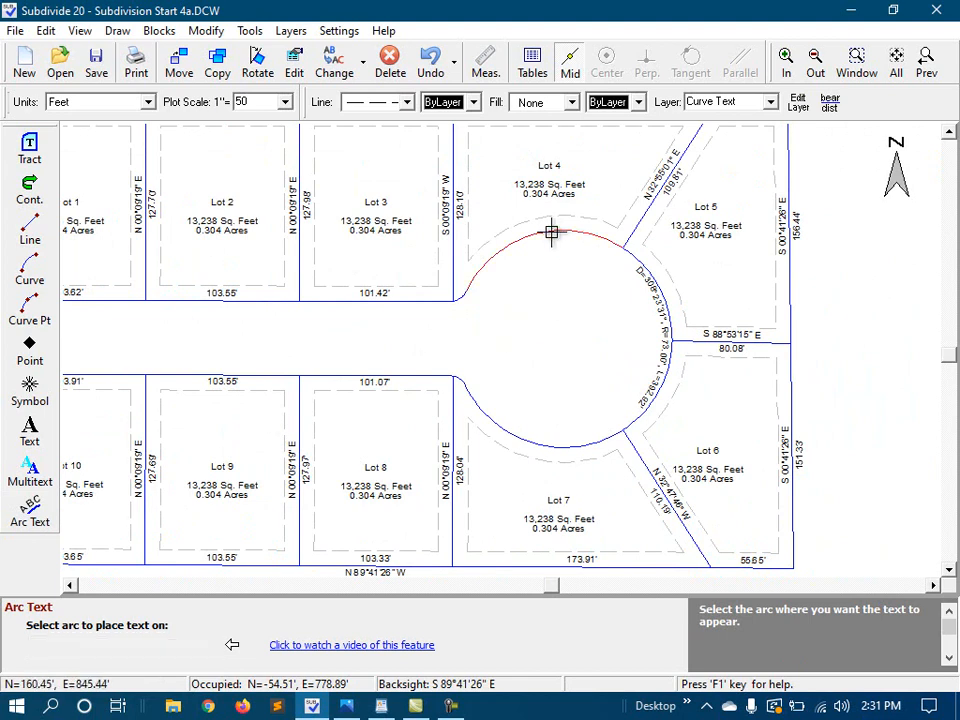
Label the arc beside Lot 4 and the next arc segment with their arc lengths.
left_click(552, 232)
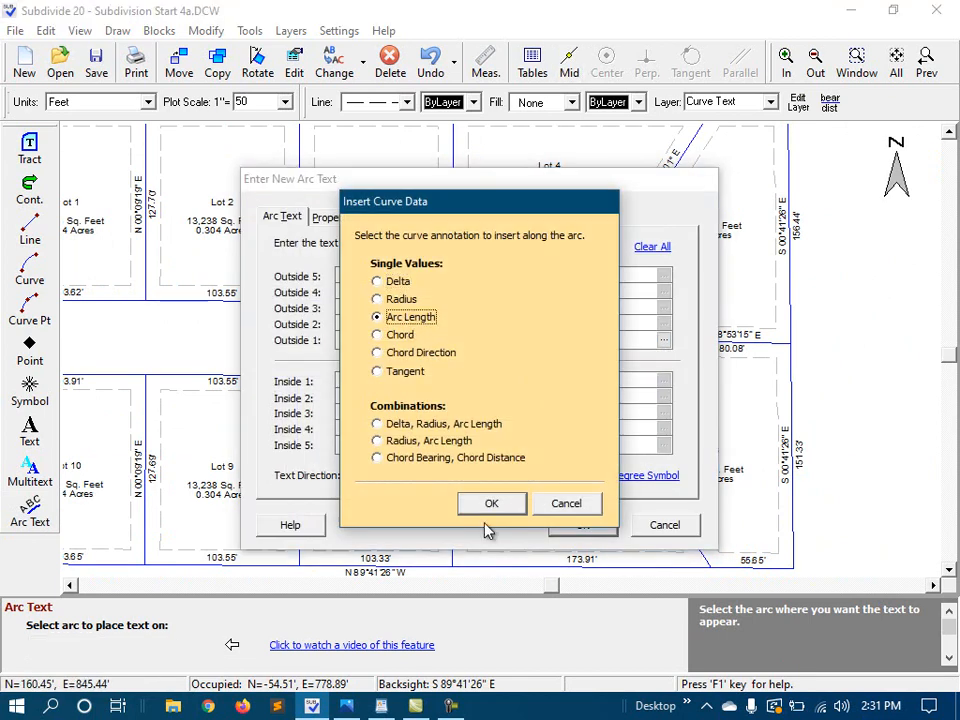
left_click(492, 504)
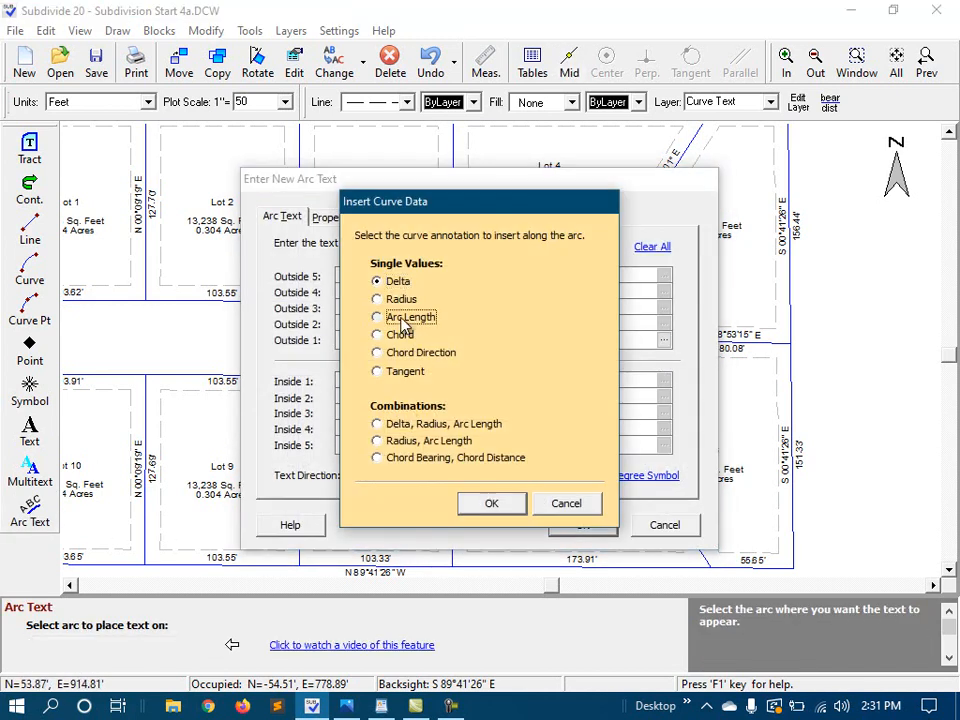
left_click(492, 504)
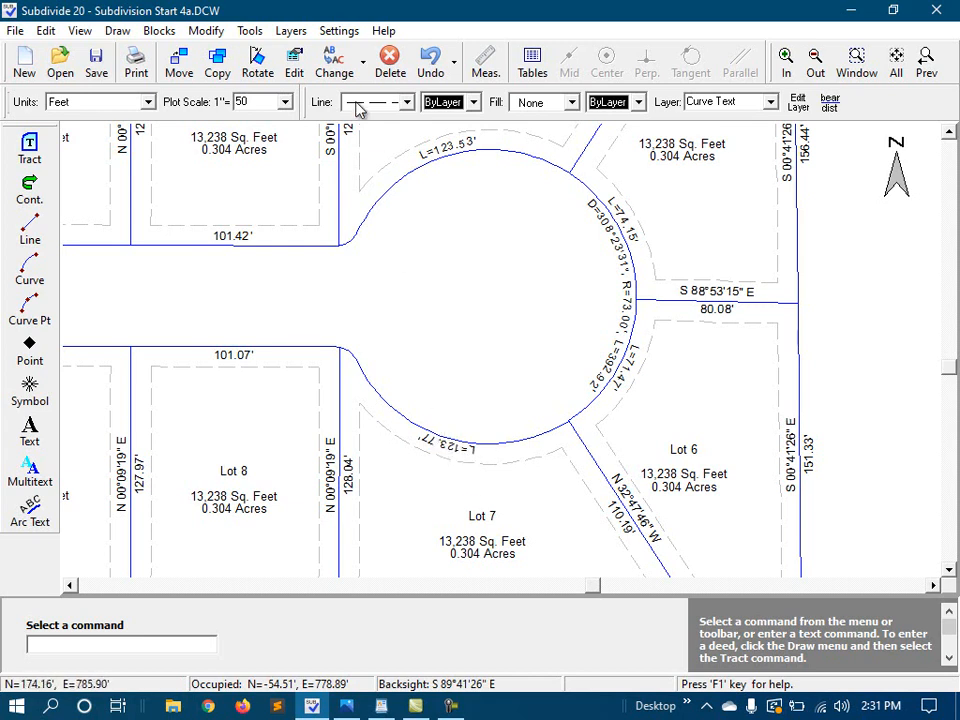
Set the L=123.77 and L=71.47 labels near Lots 7 and 6 to Counter-Clockwise so they read upright.
left_click(292, 62)
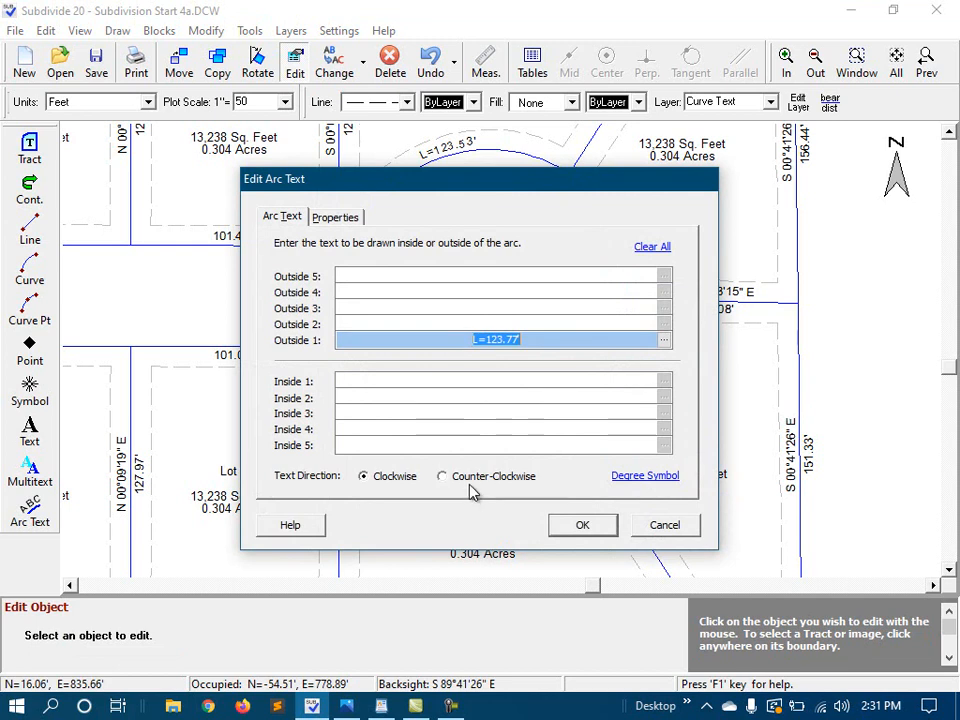
left_click(440, 476)
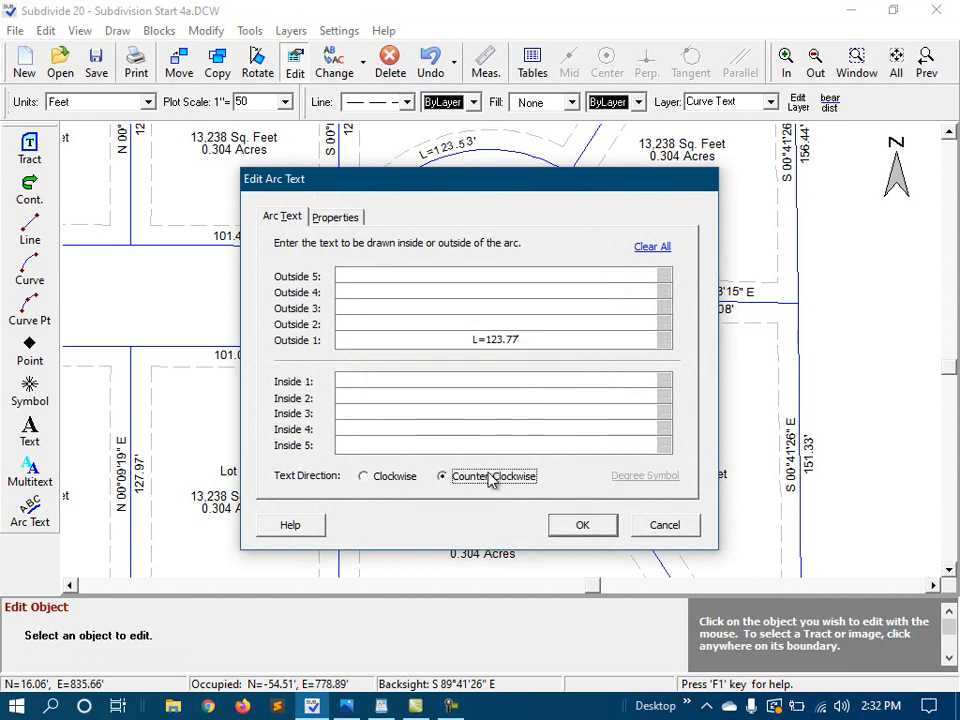
left_click(582, 524)
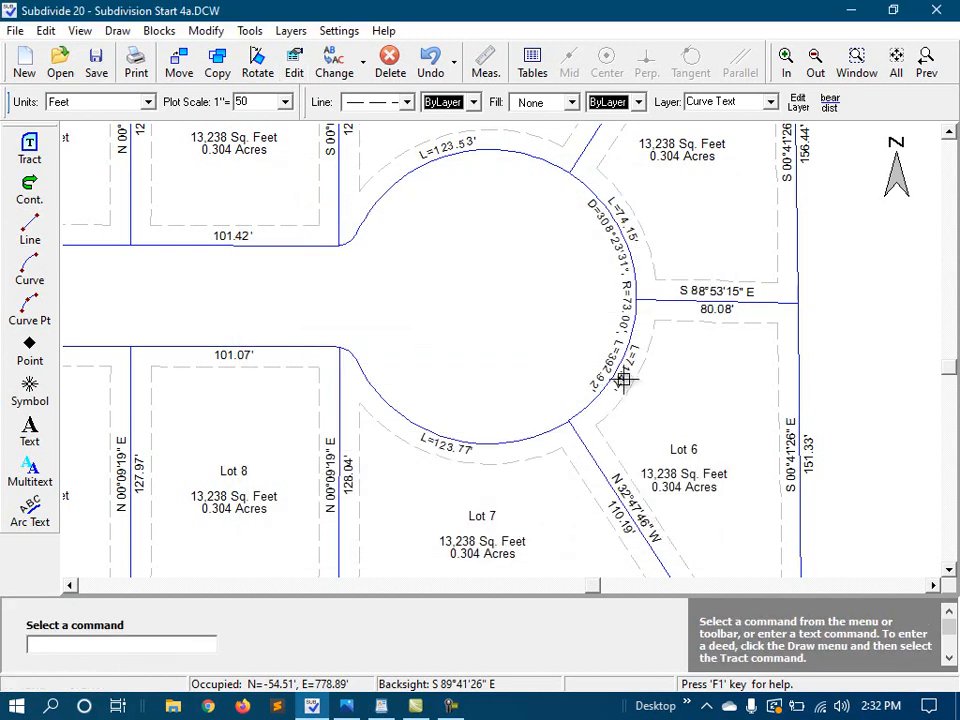
right_click(624, 378)
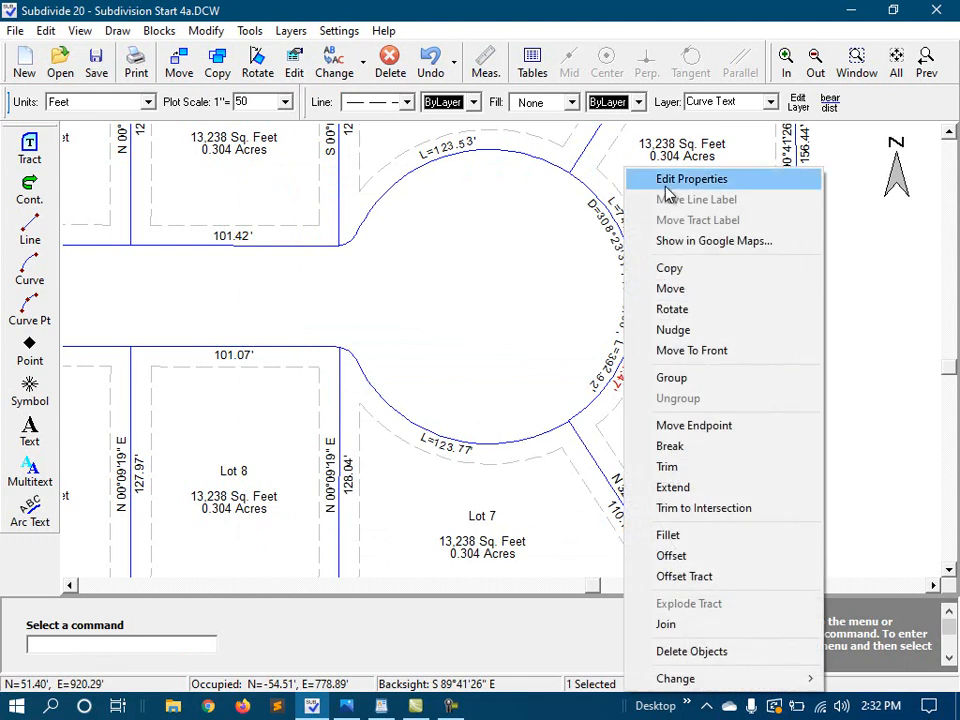
left_click(692, 178)
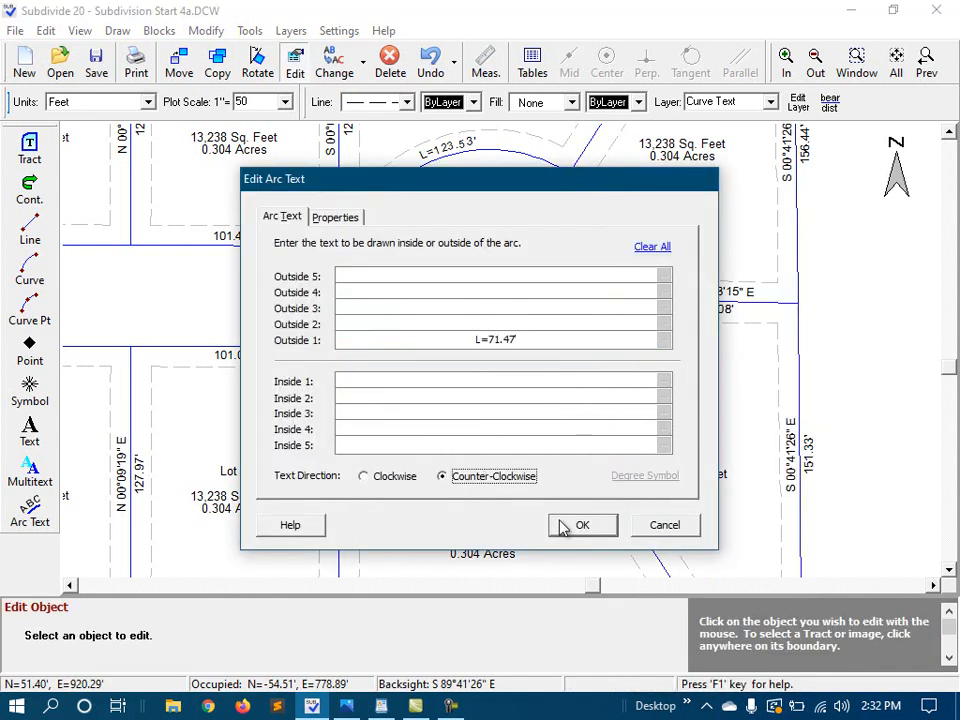
left_click(584, 524)
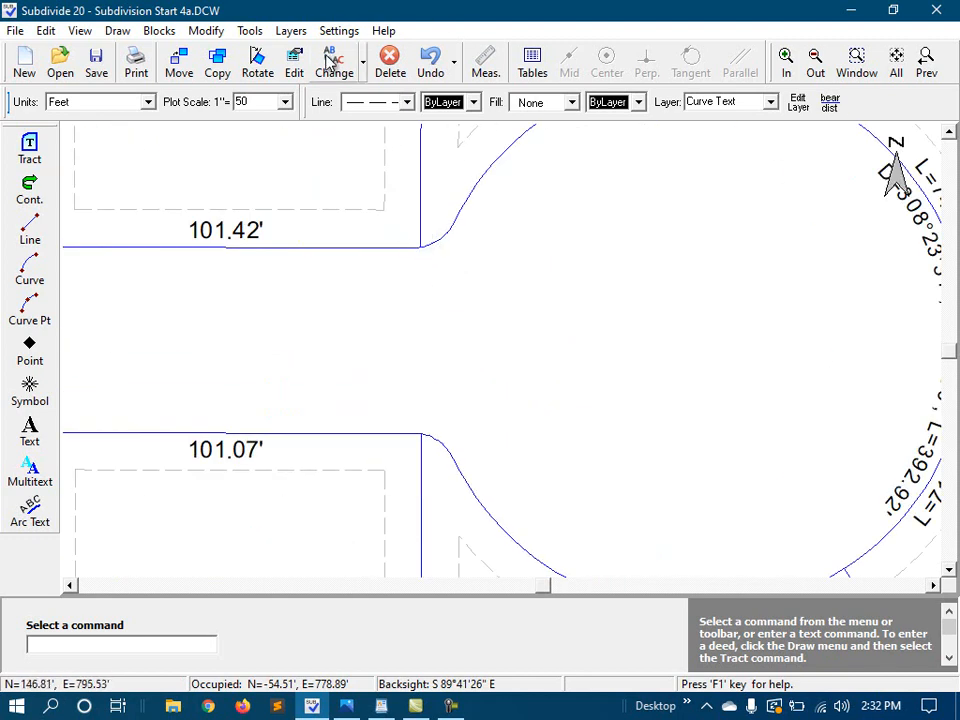
Turn on Show Tickmarks in Settings and toggle the annotation on a small corner curve.
left_click(338, 30)
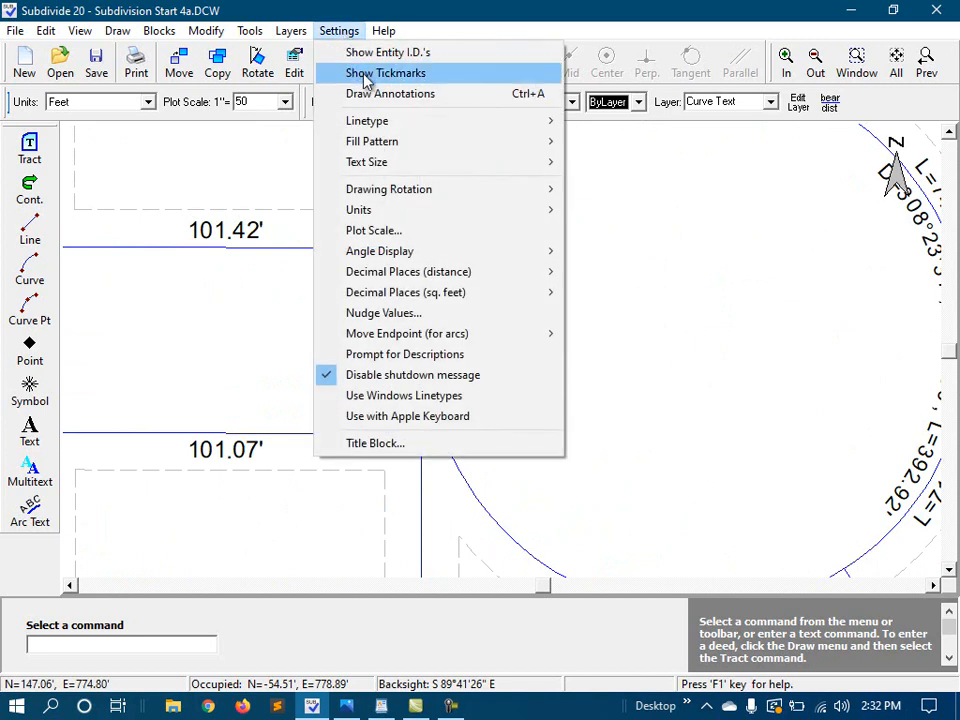
left_click(384, 72)
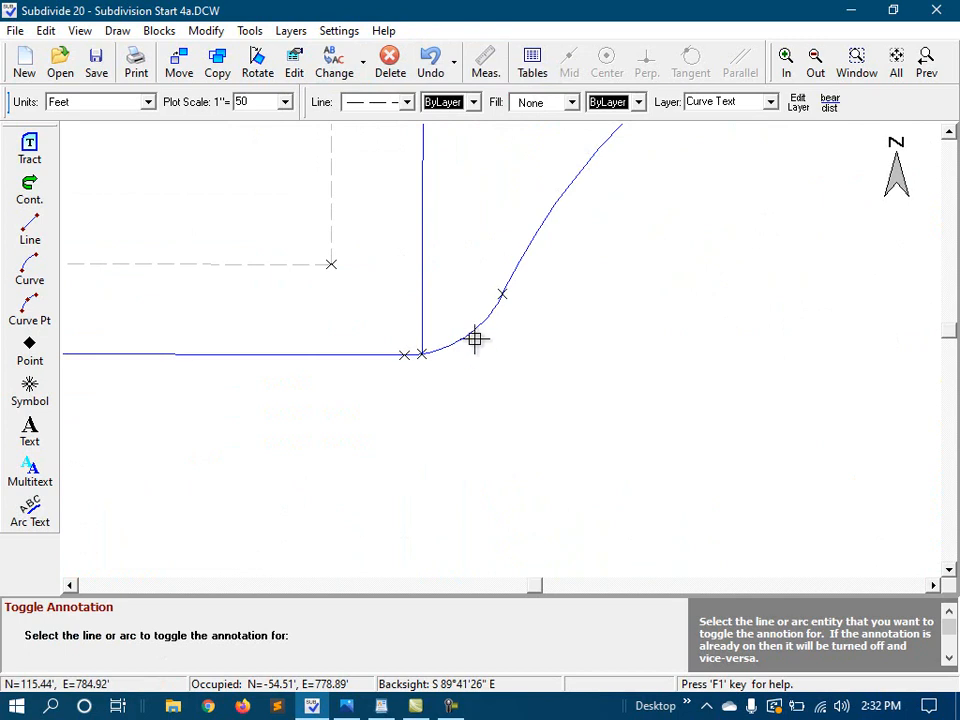
left_click(474, 338)
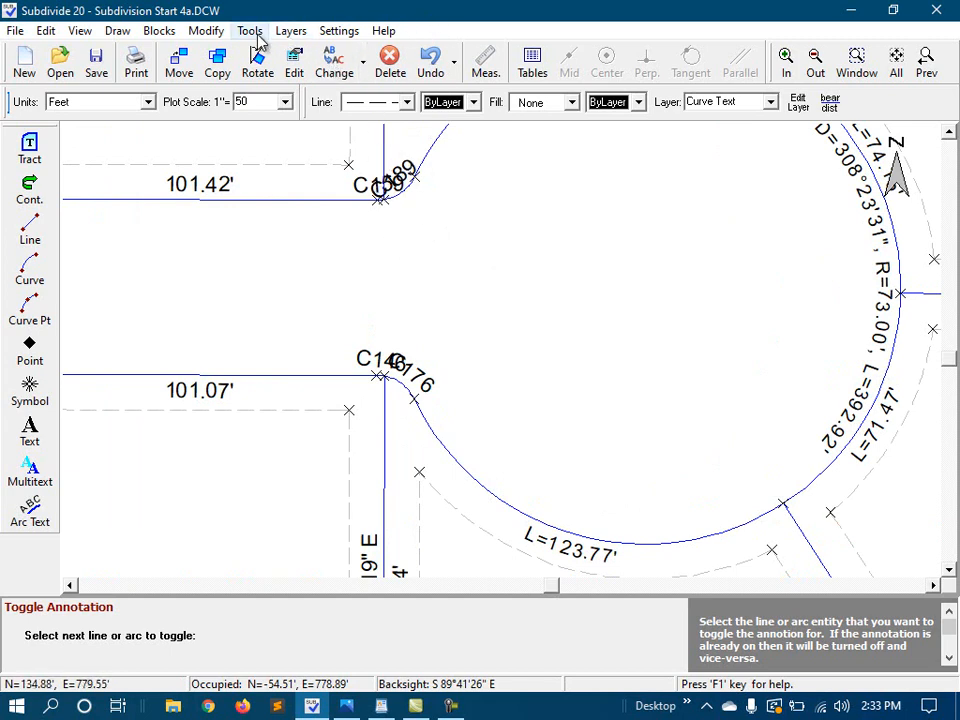
Add the curve table for C146, C159, C176 and C189 to the drawing and leave its text unchanged.
left_click(250, 30)
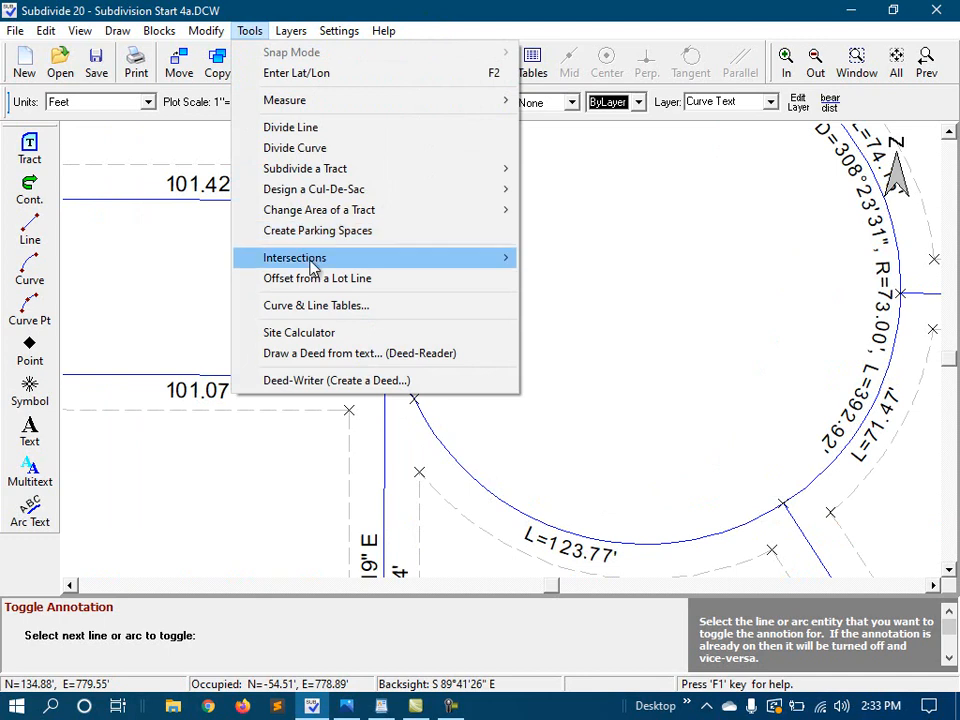
left_click(316, 304)
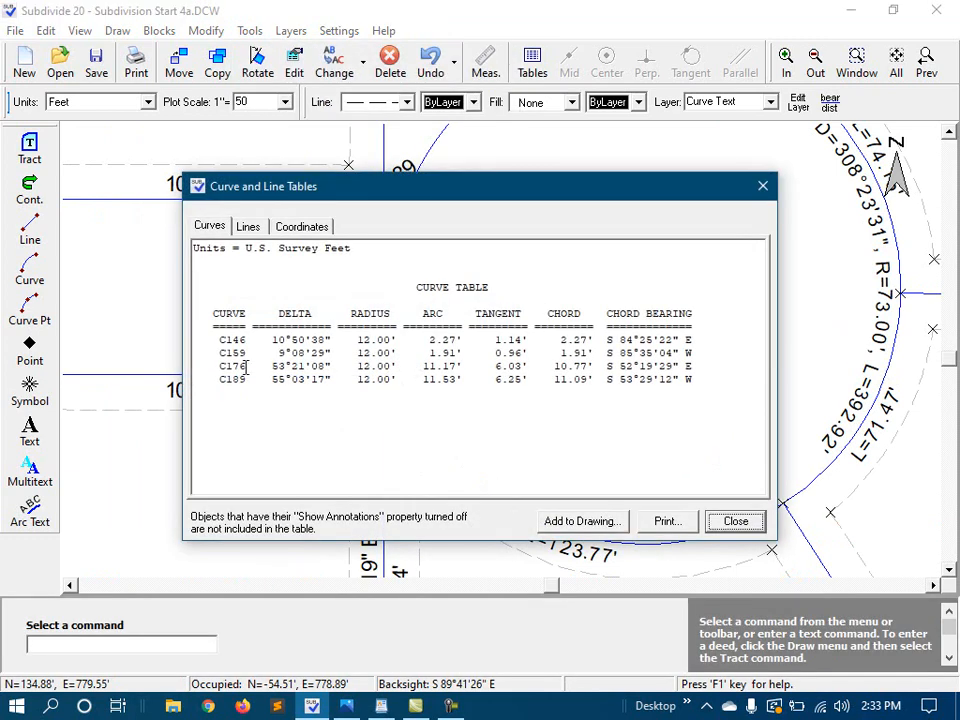
mouse_move(586, 240)
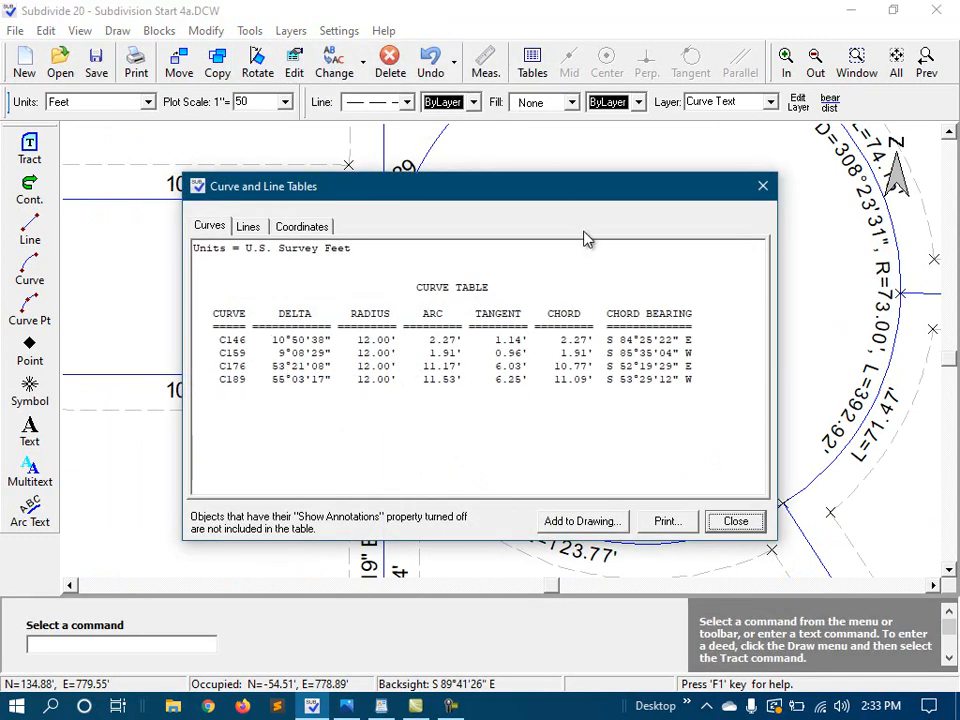
left_click(582, 520)
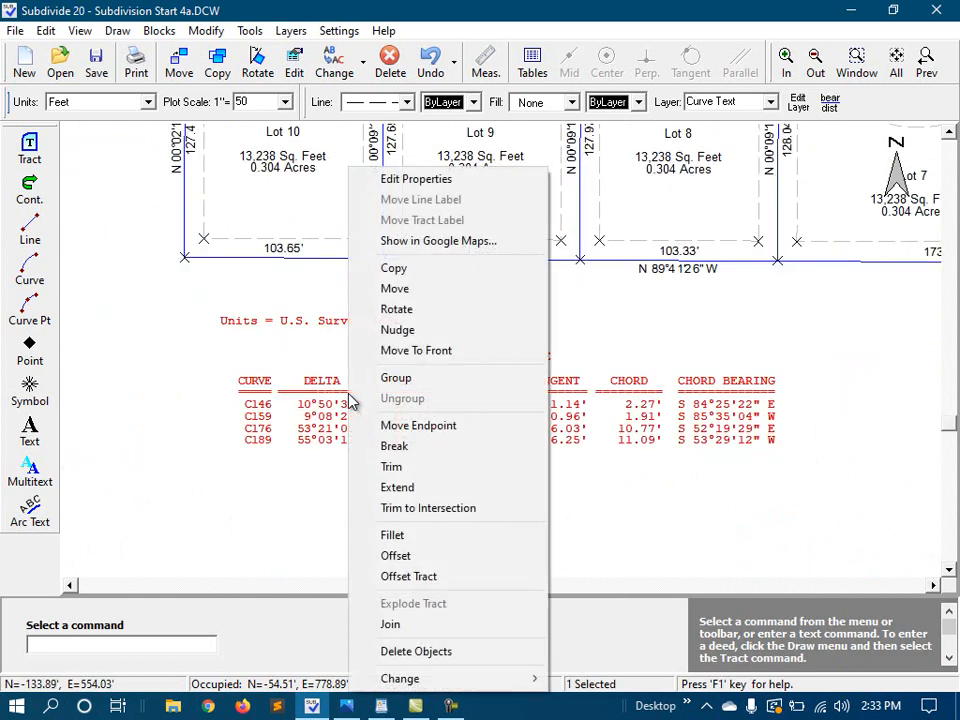
left_click(416, 178)
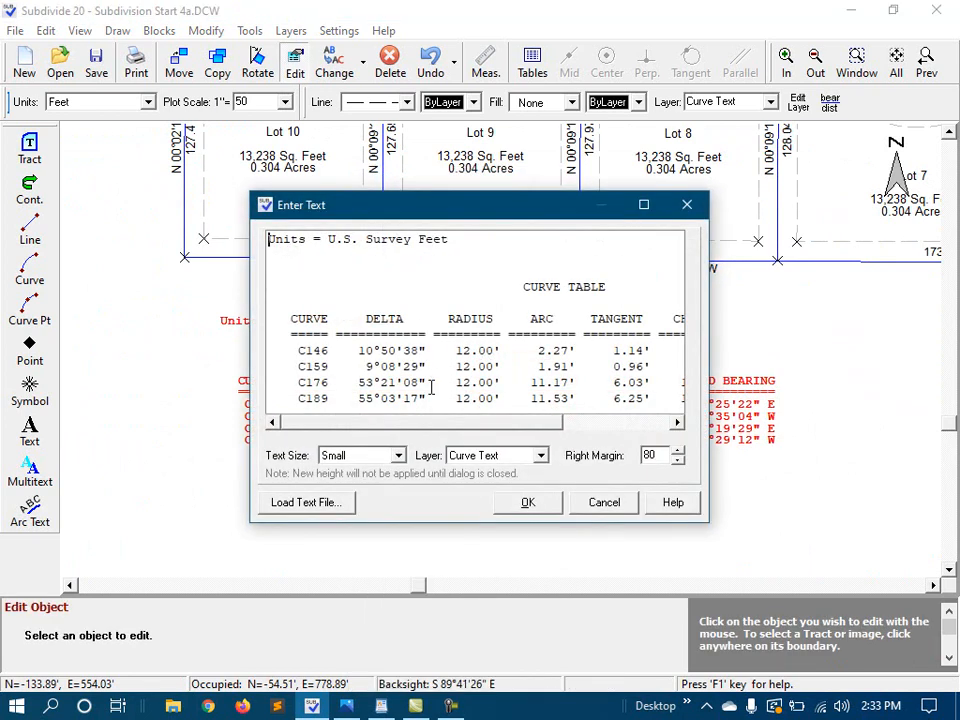
mouse_move(520, 360)
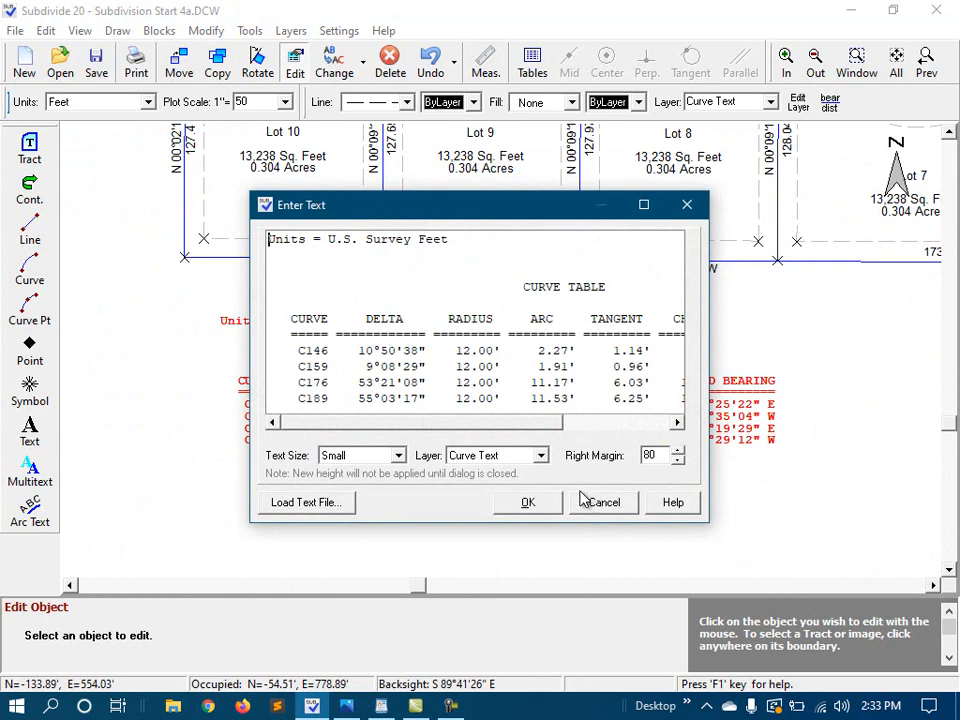
left_click(528, 502)
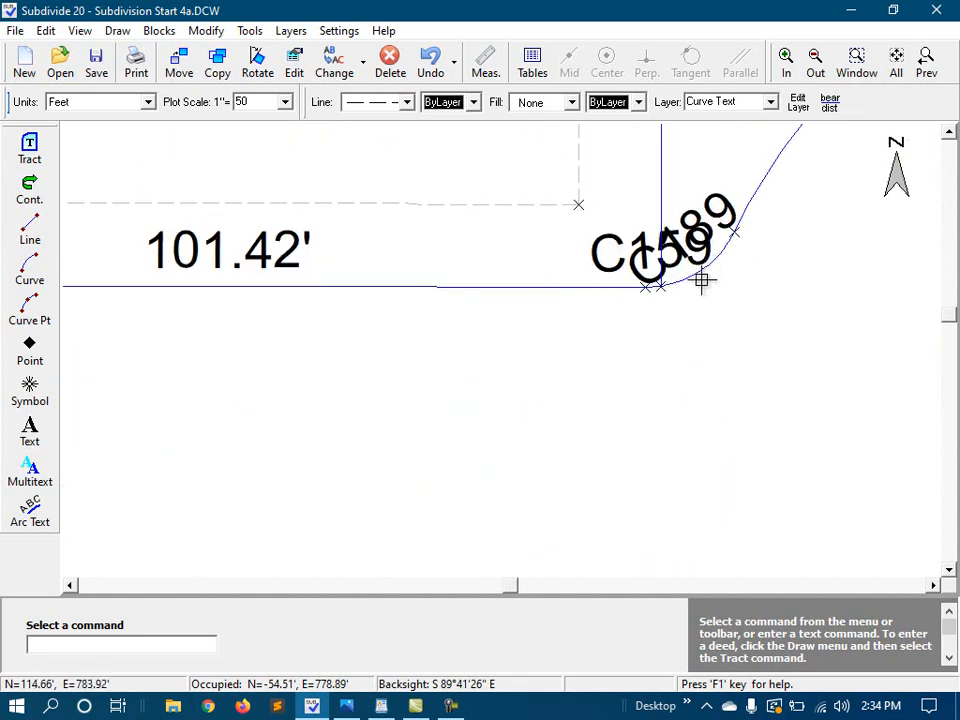
mouse_move(716, 266)
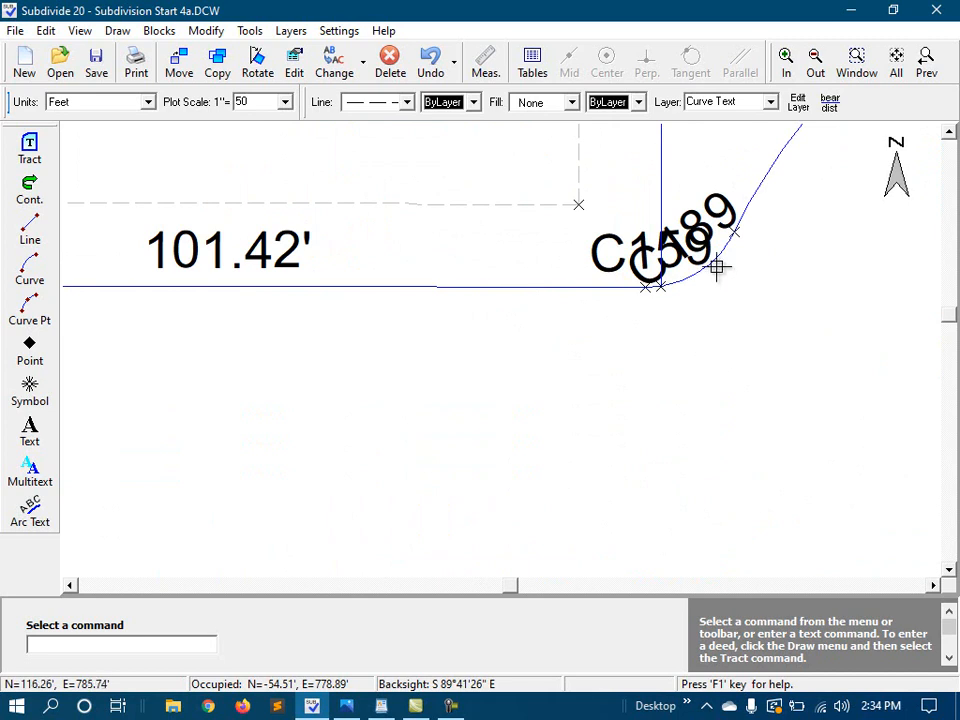
mouse_move(704, 270)
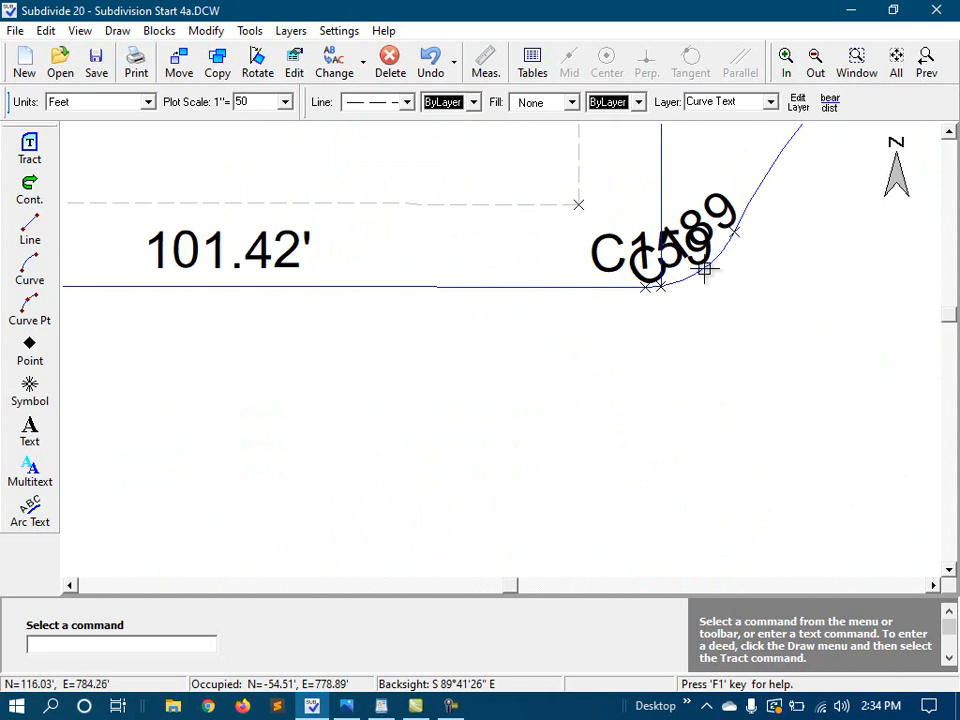
mouse_move(580, 320)
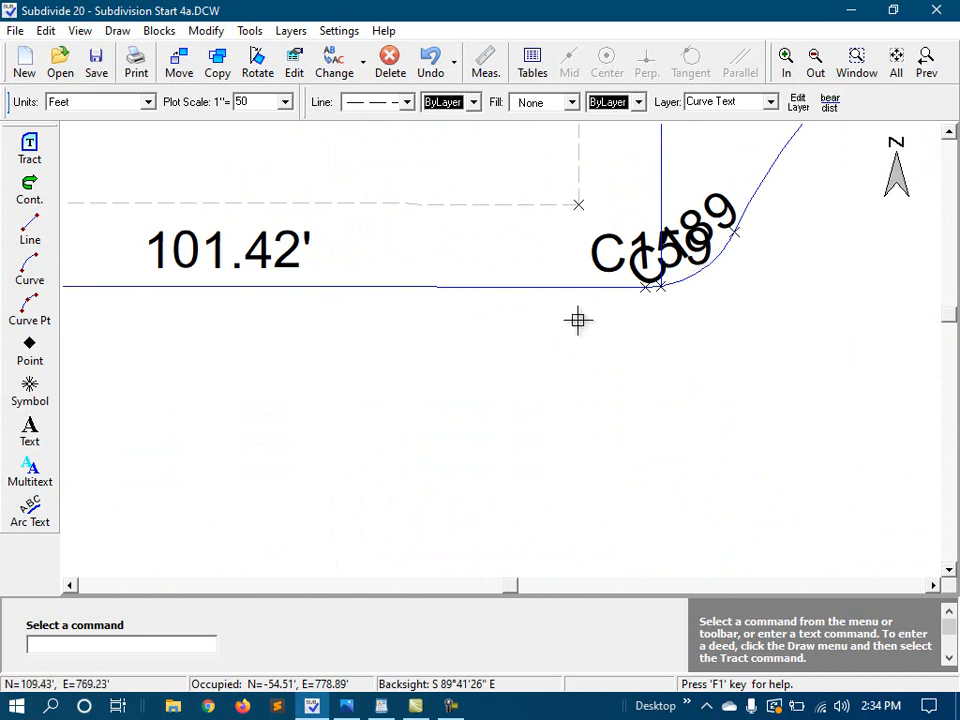
mouse_move(644, 244)
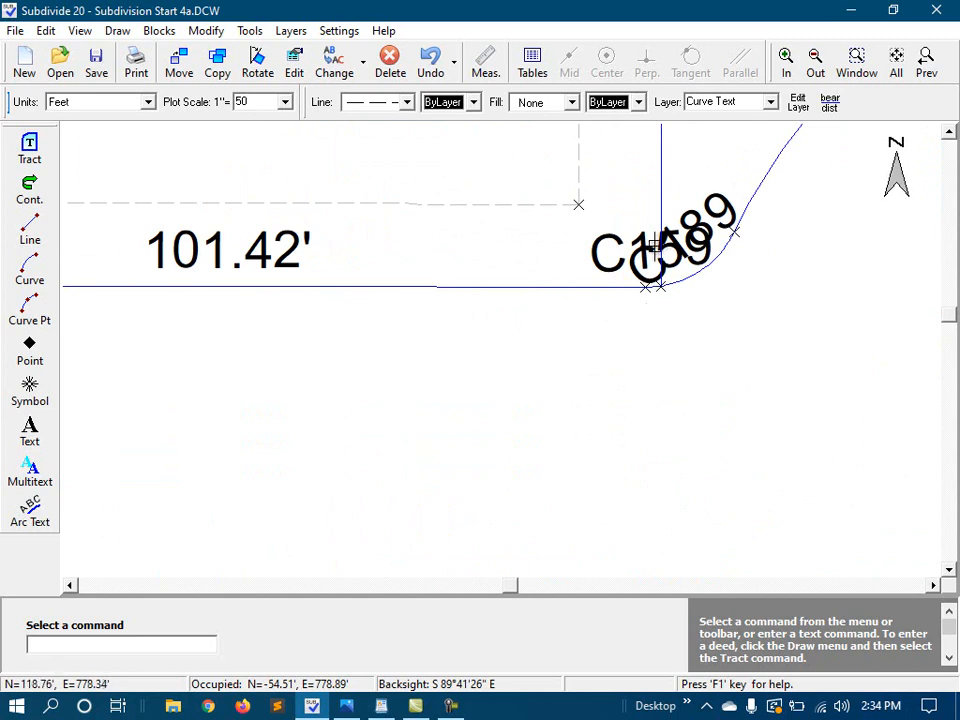
mouse_move(690, 278)
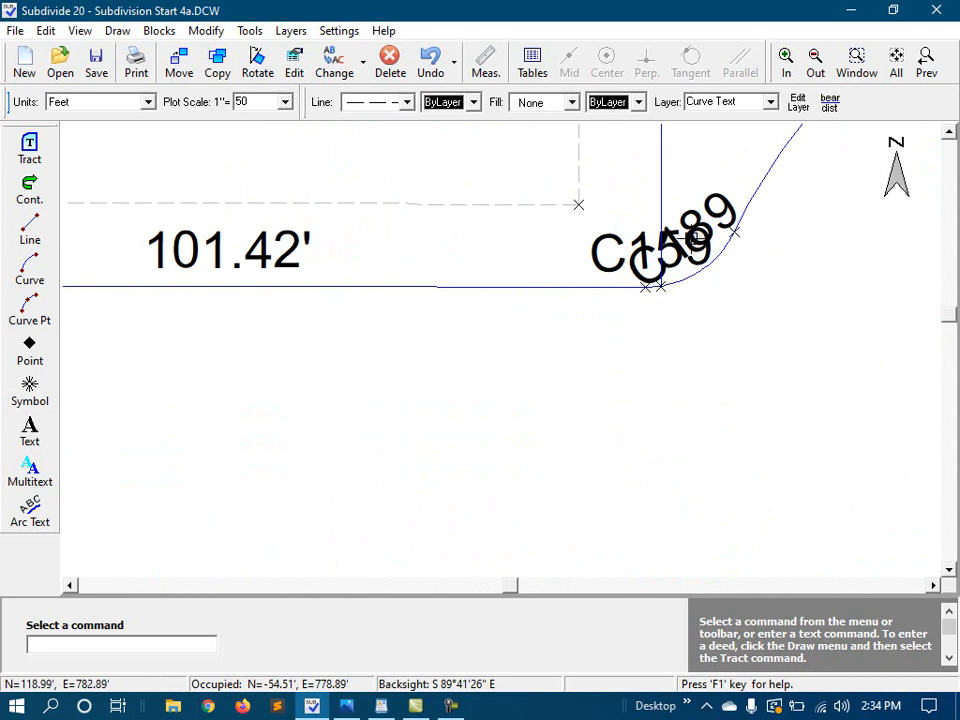
mouse_move(332, 62)
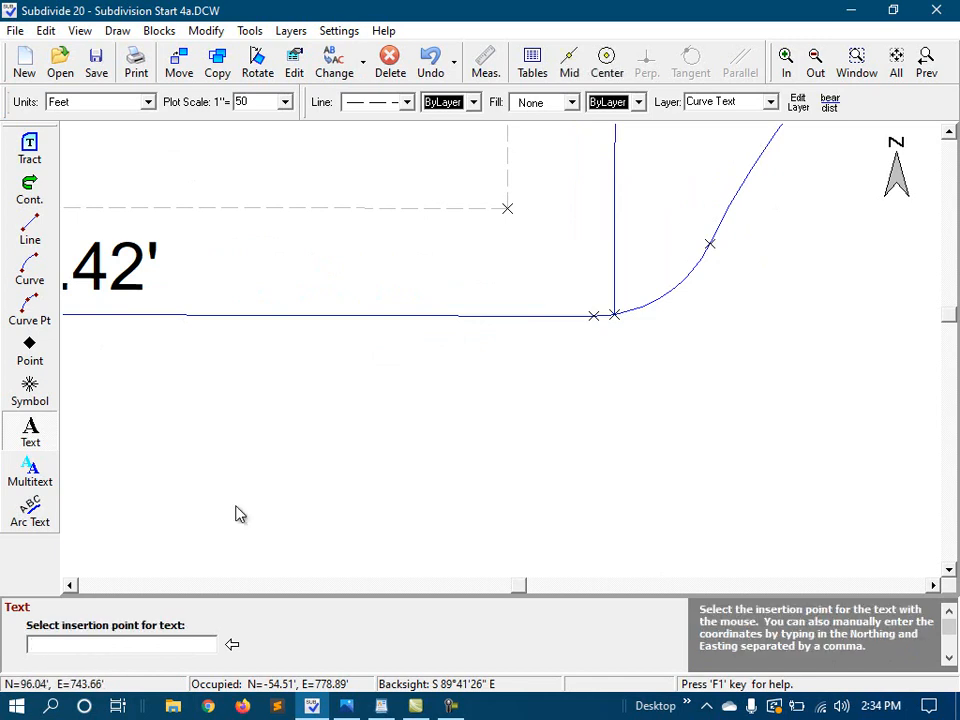
mouse_move(412, 384)
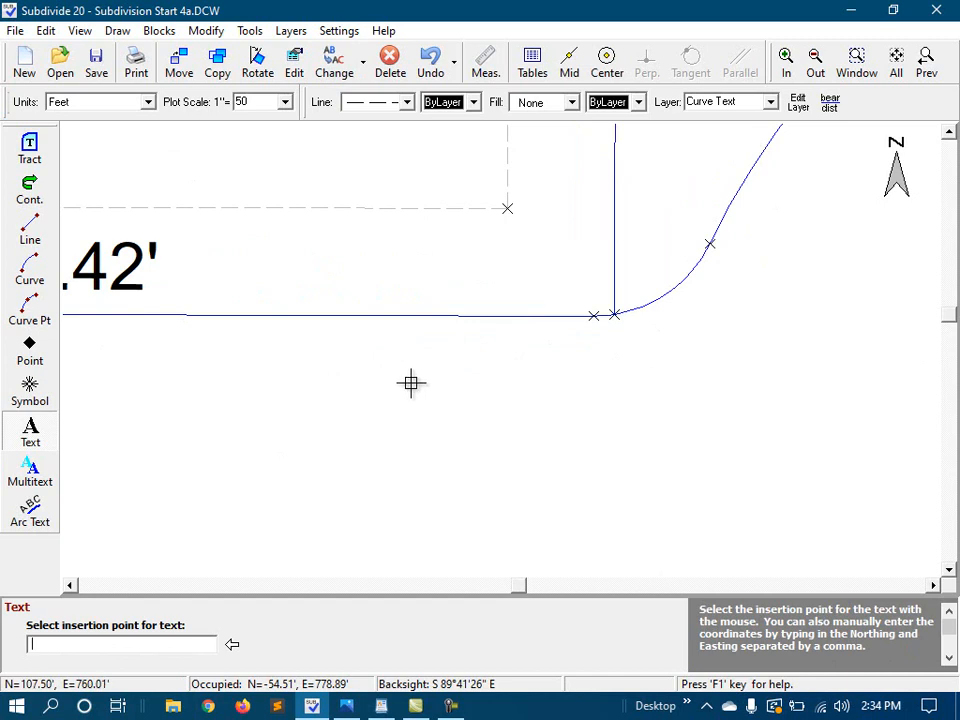
mouse_move(440, 370)
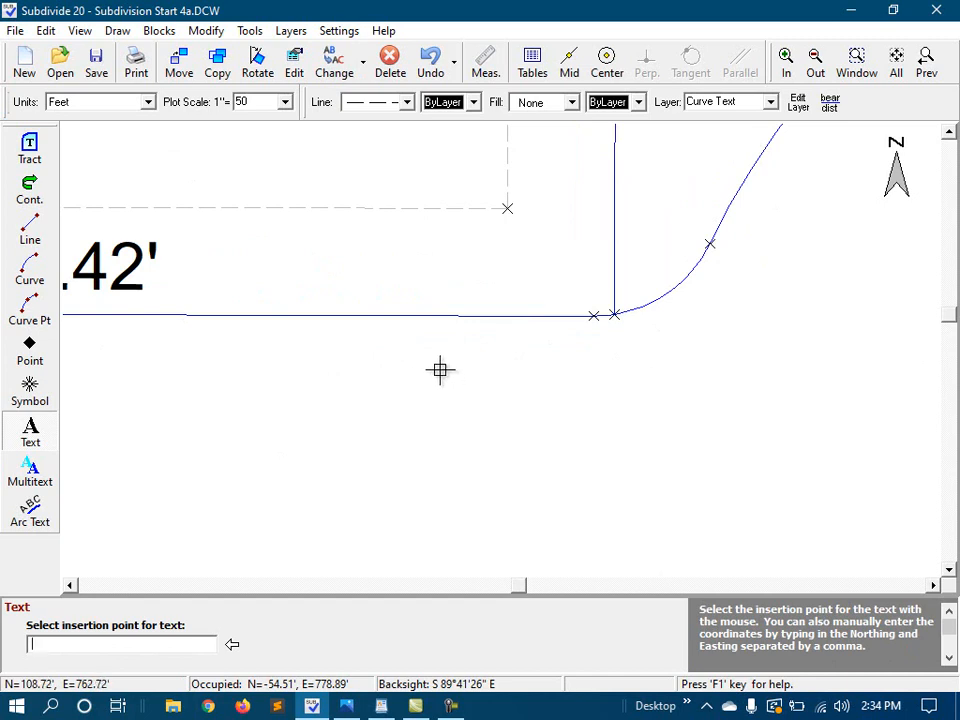
mouse_move(442, 358)
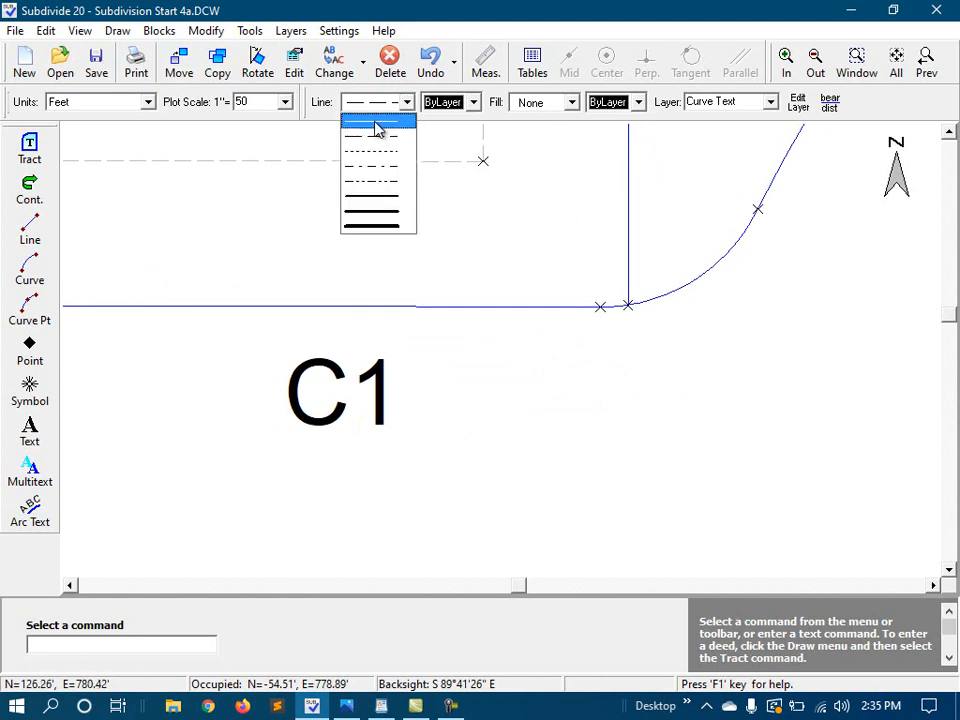
Switch to the solid linetype and start the leader line beside the C1 label.
left_click(28, 230)
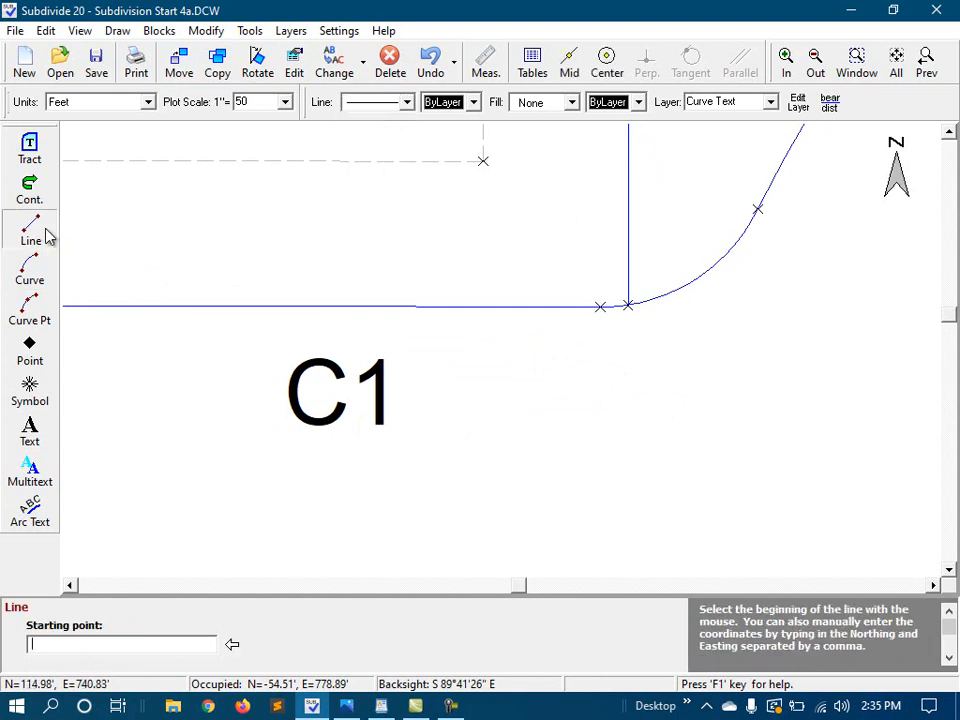
mouse_move(408, 398)
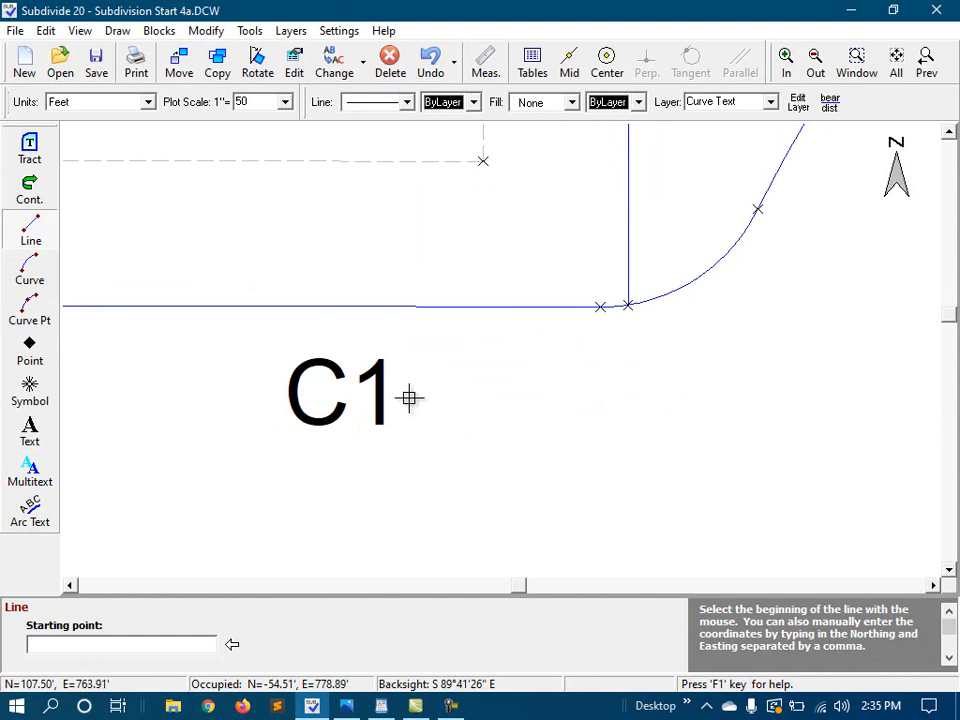
left_click(408, 398)
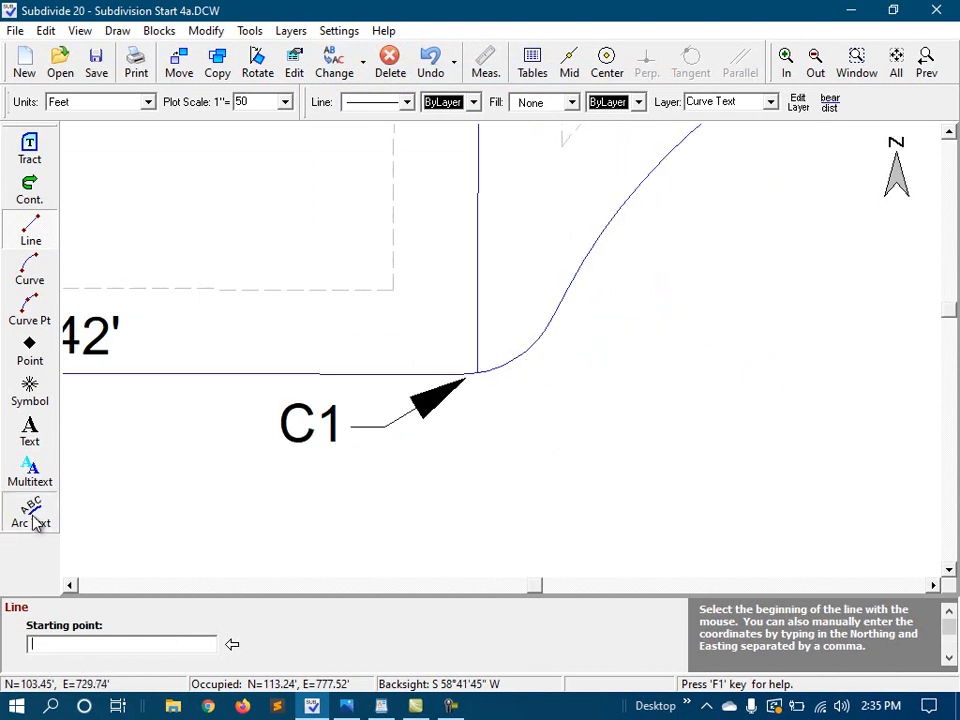
Start Arc Text reading C2 set to run counter-clockwise.
left_click(30, 512)
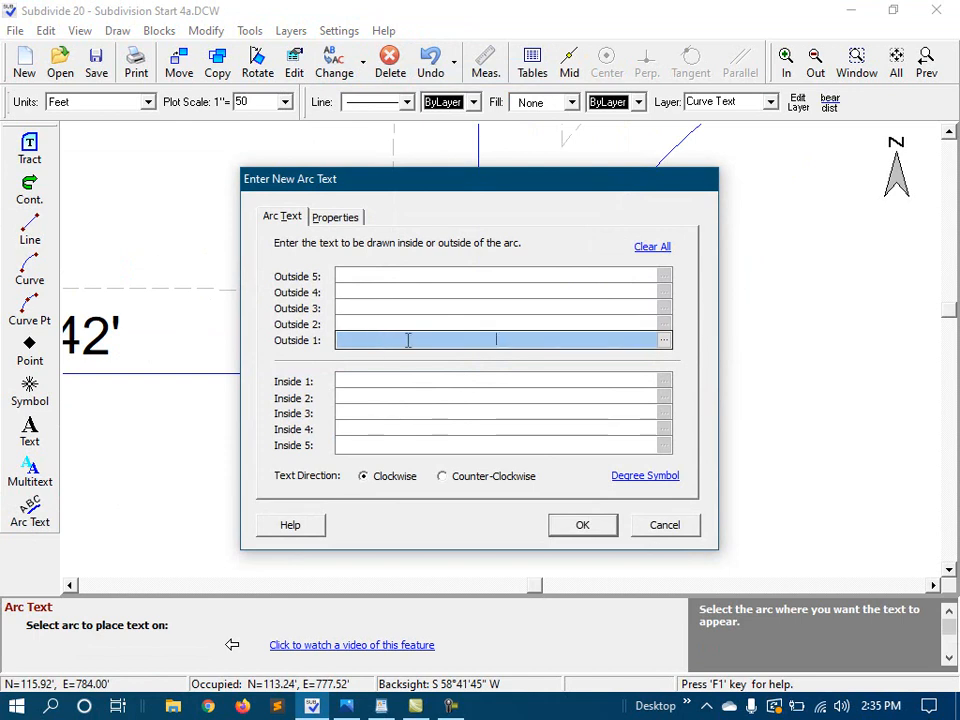
type("C2")
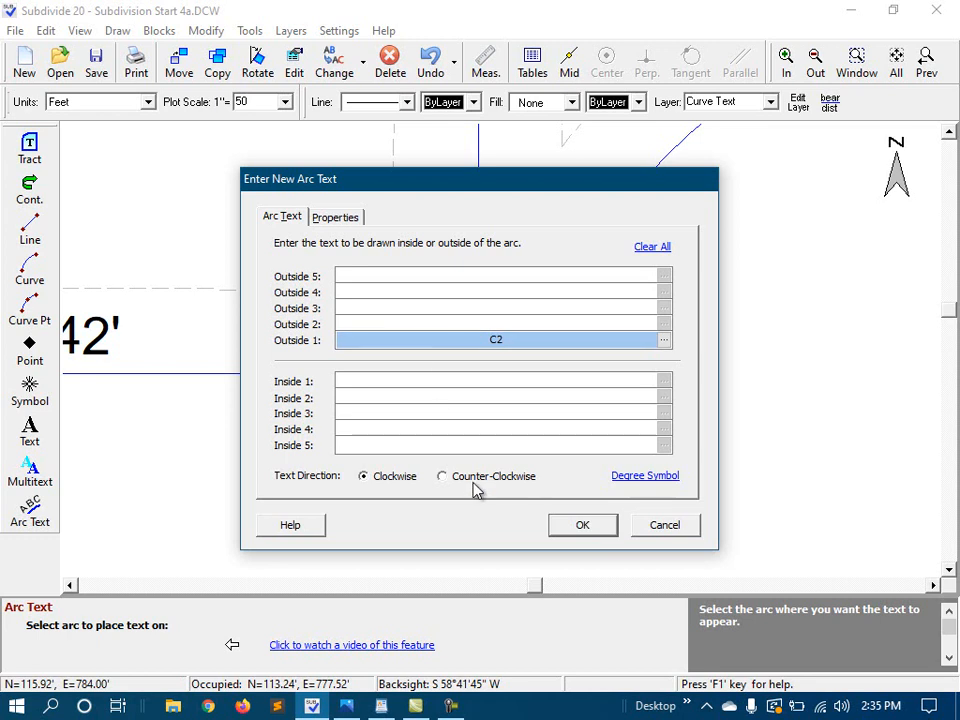
left_click(582, 524)
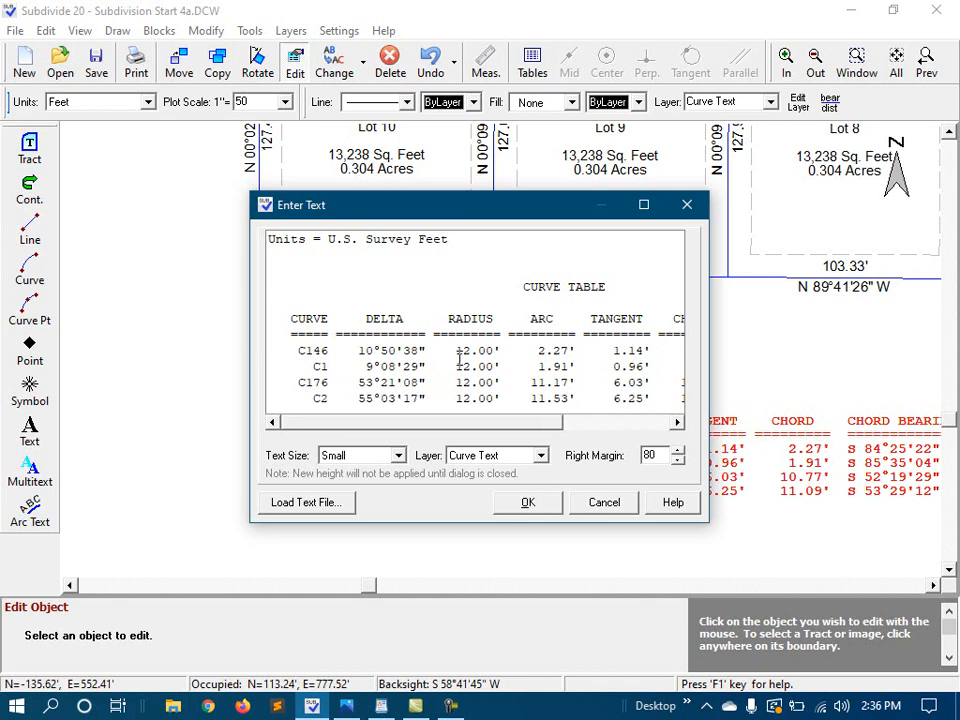
Confirm the curve table edit renaming curve C189 to C2.
left_click(528, 502)
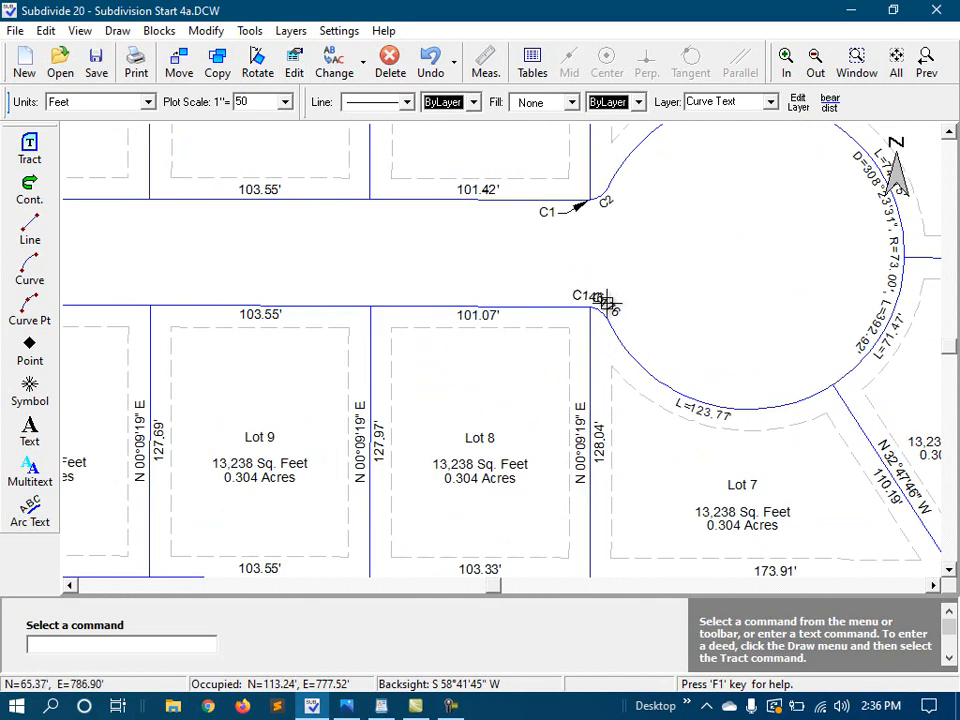
Scroll down to the curve table listing curves C1 through C4.
scroll("down", 3)
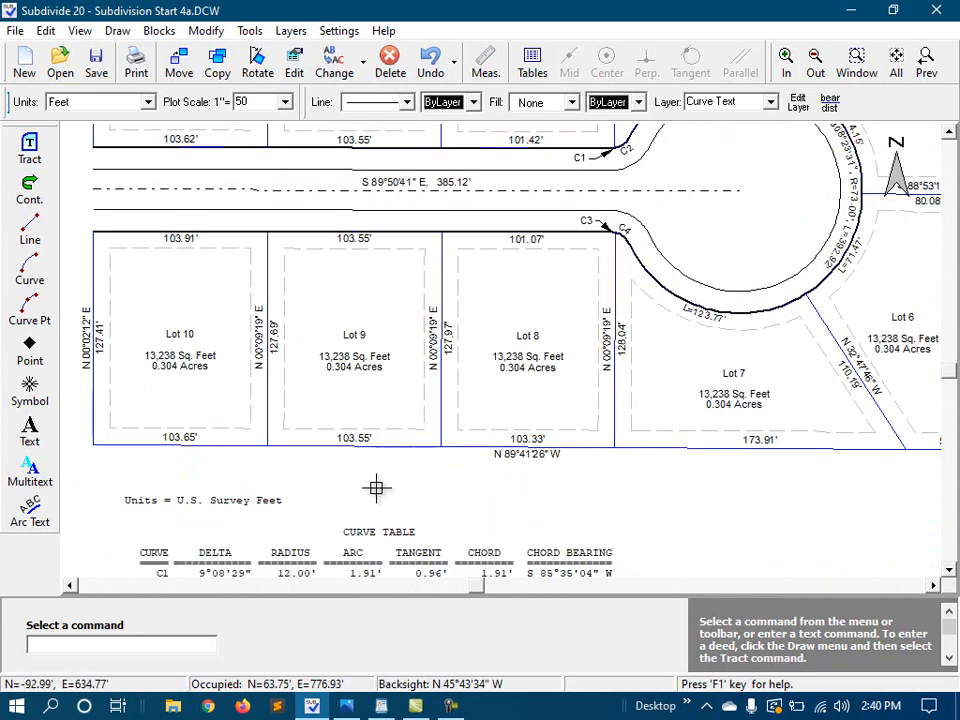
scroll("down", 3)
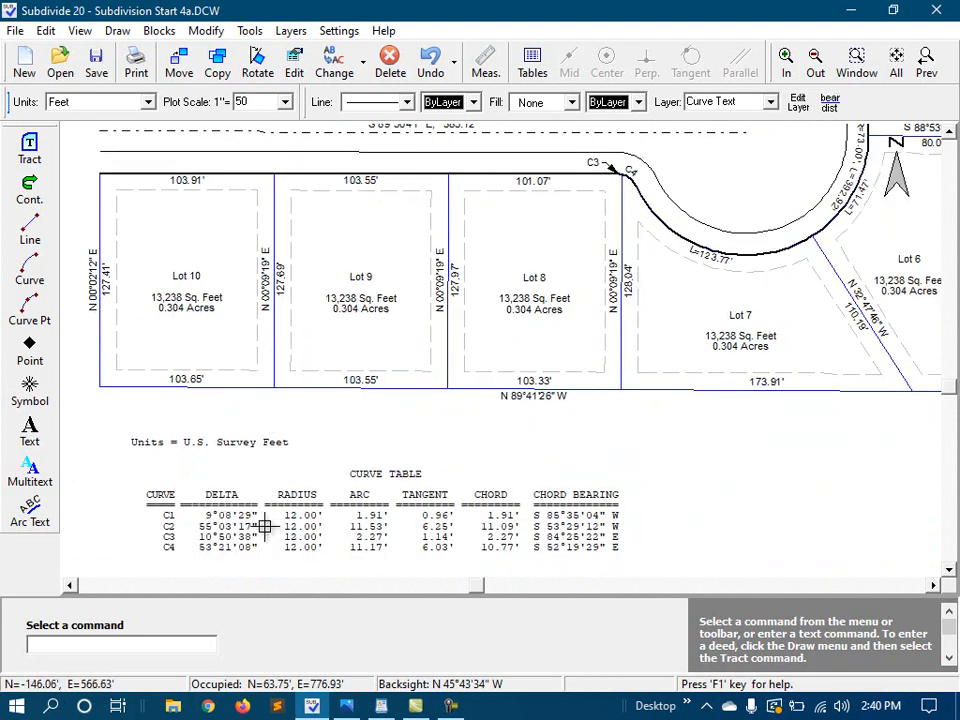
mouse_move(782, 252)
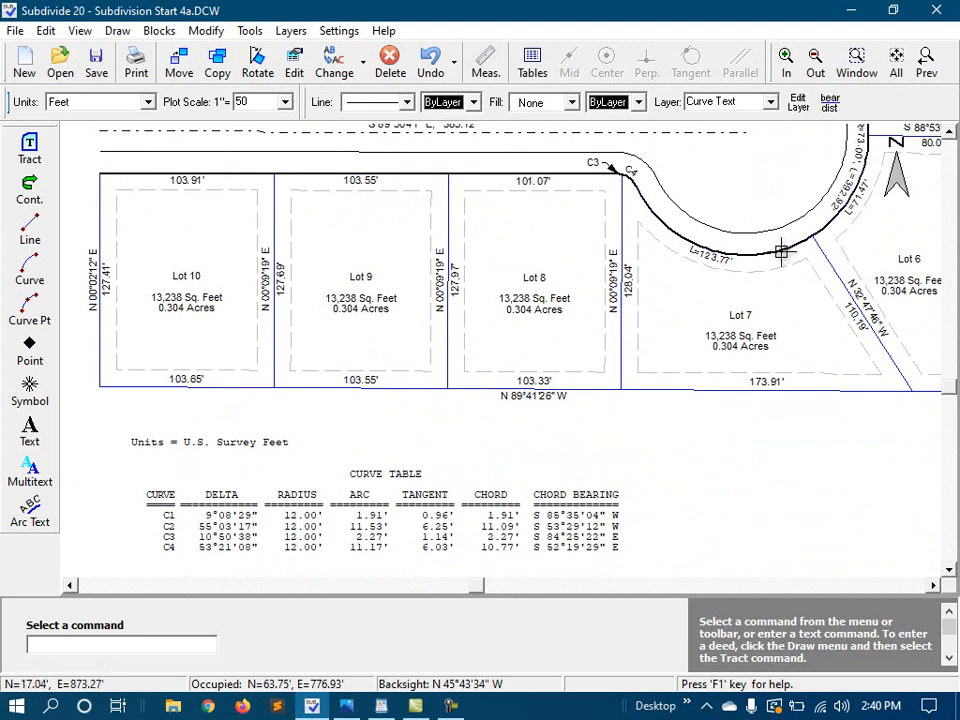
mouse_move(700, 290)
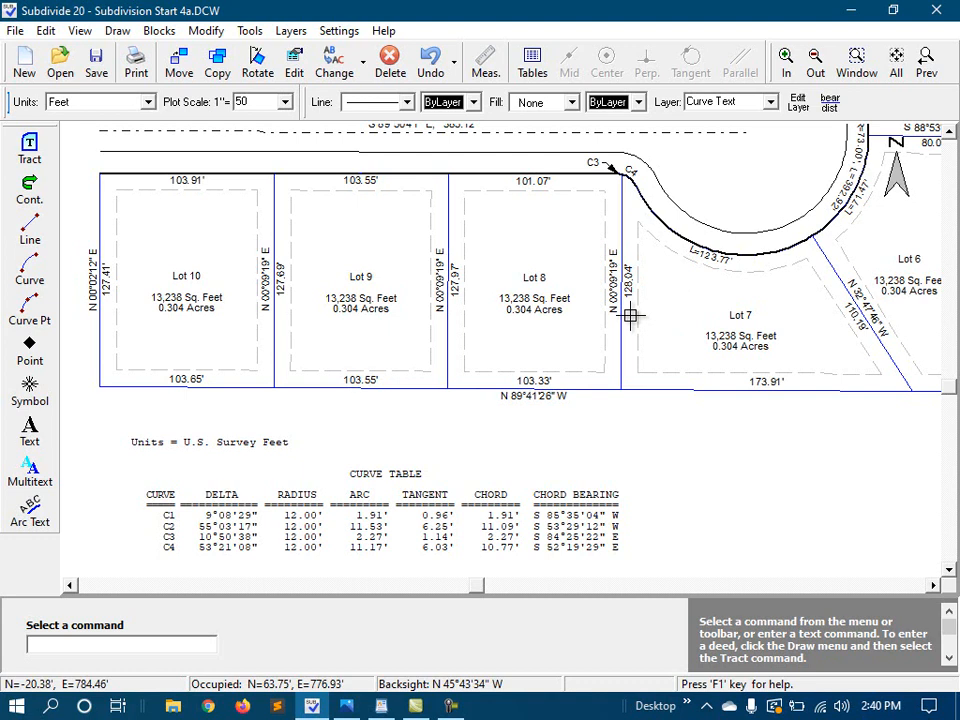
mouse_move(624, 300)
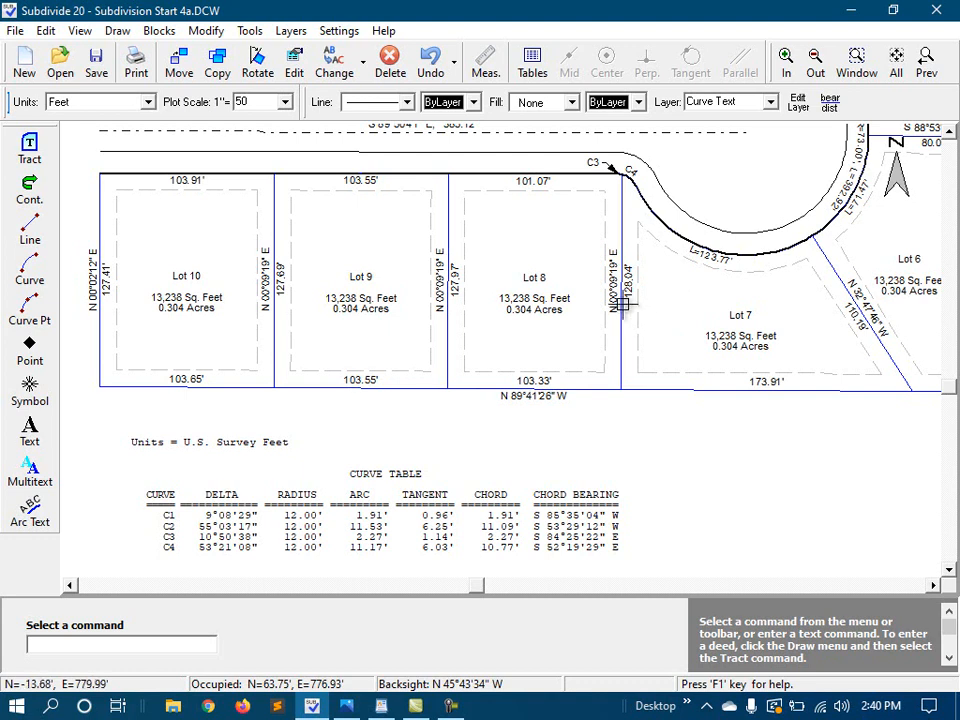